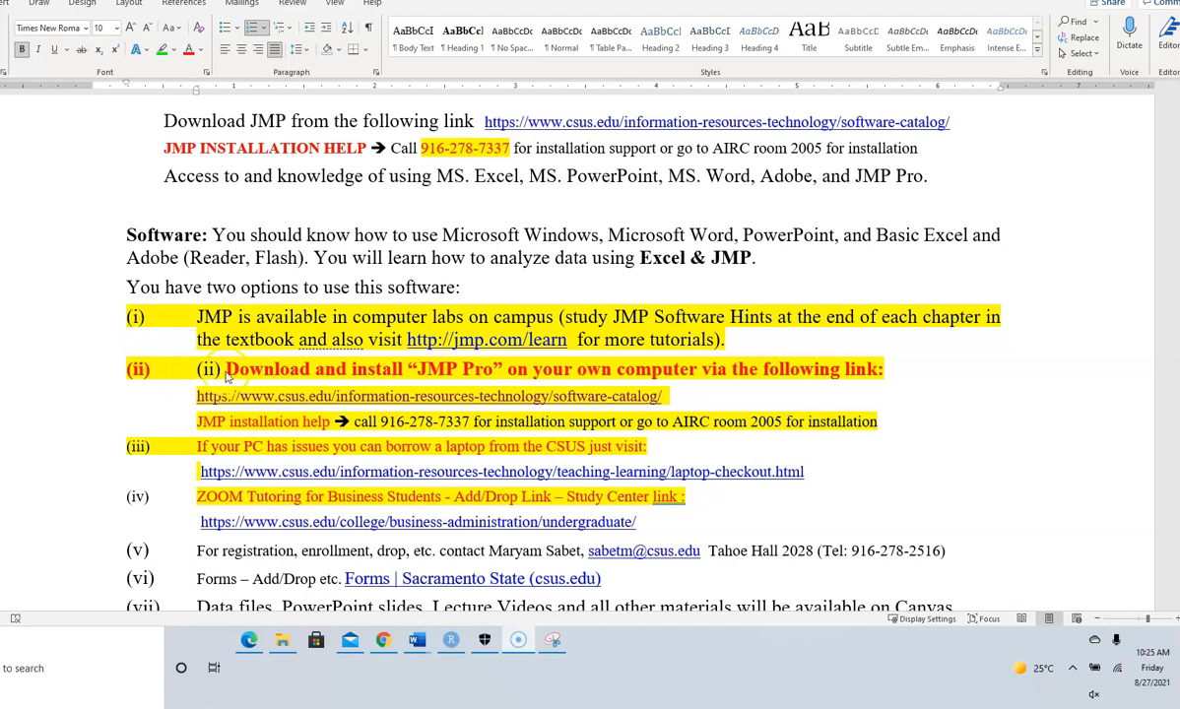
{"action": "mouse_move", "coordinate": [471, 382]}
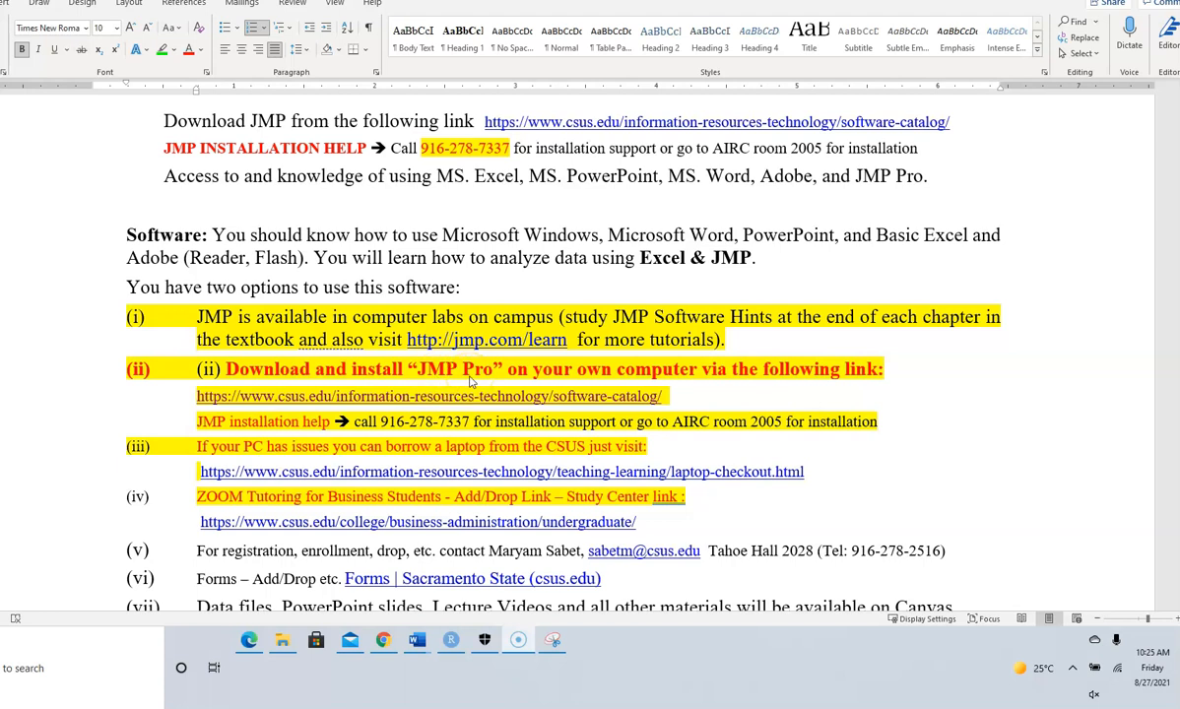
{"action": "mouse_move", "coordinate": [261, 402]}
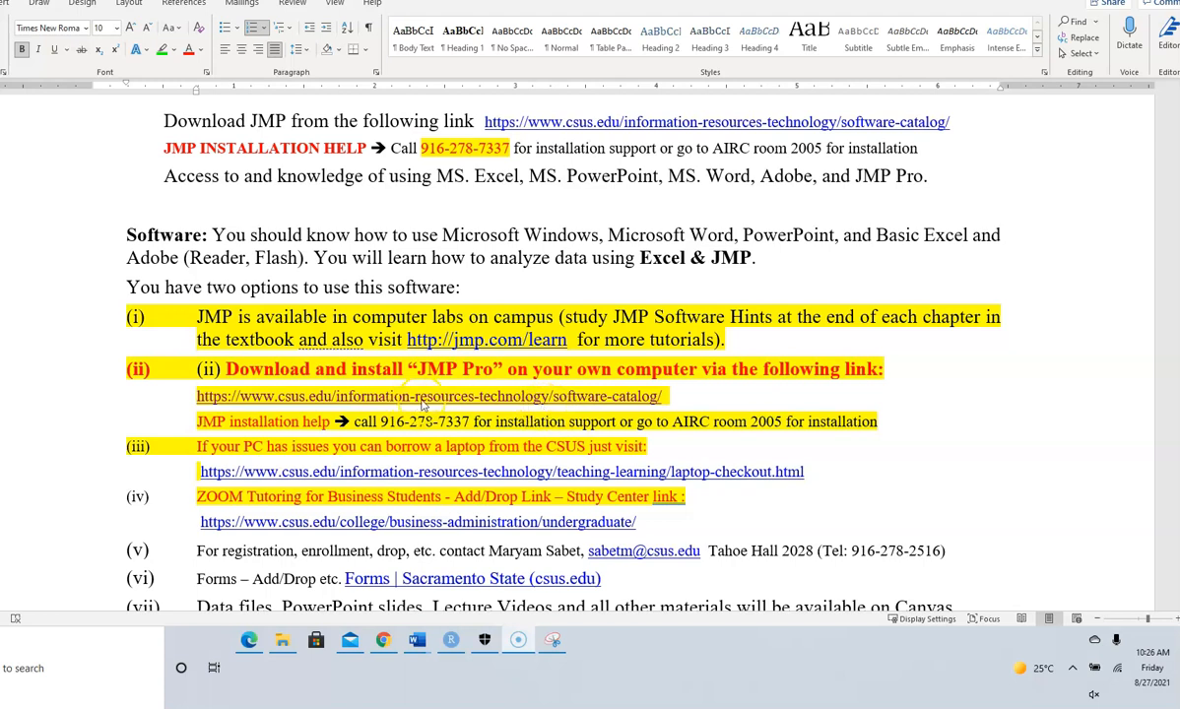
{"action": "mouse_move", "coordinate": [731, 402]}
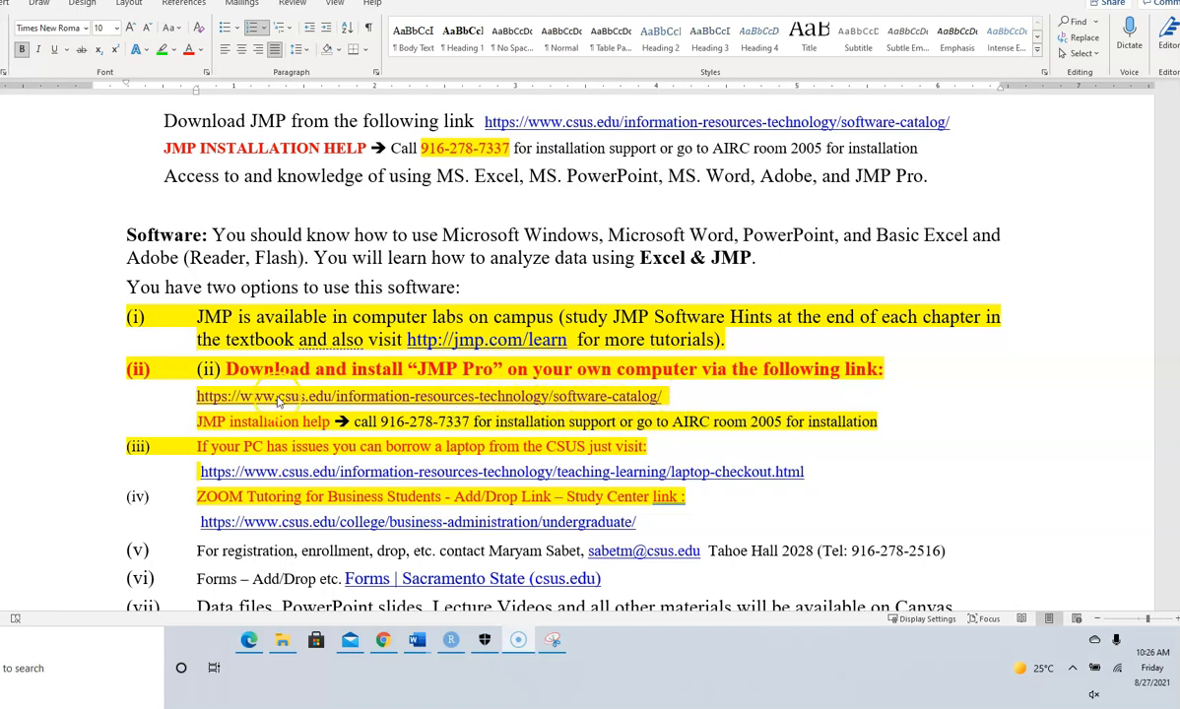
{"action": "mouse_move", "coordinate": [640, 409]}
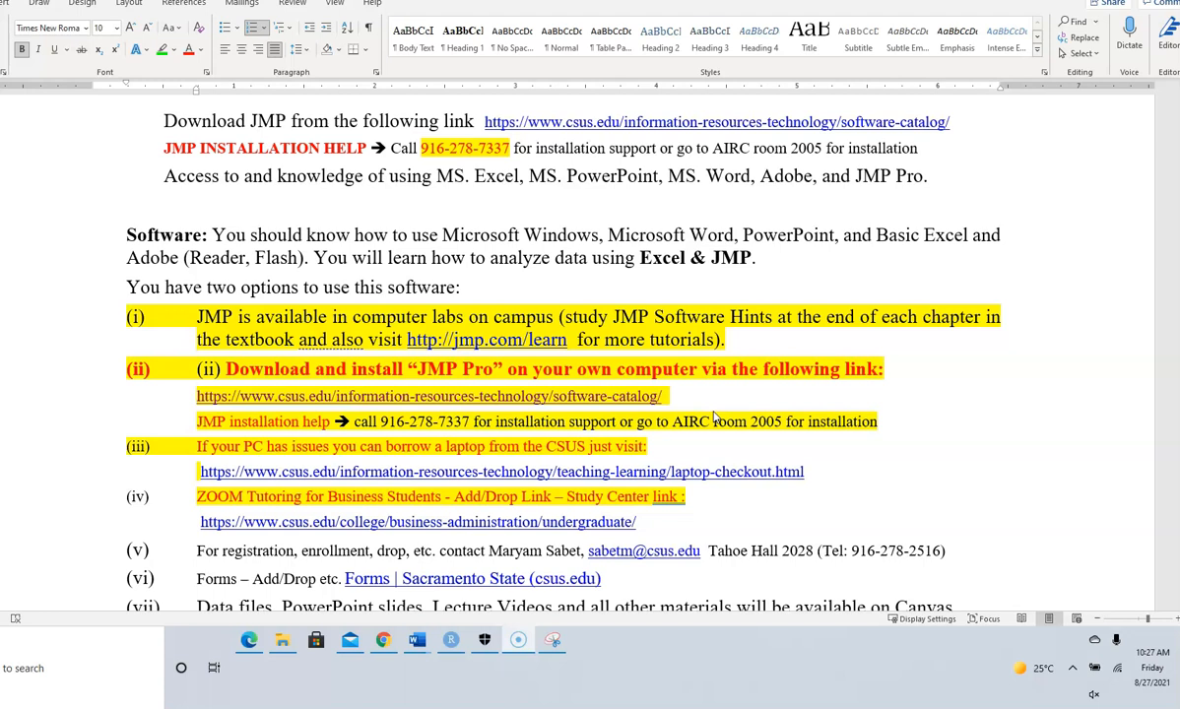
{"action": "mouse_move", "coordinate": [527, 389]}
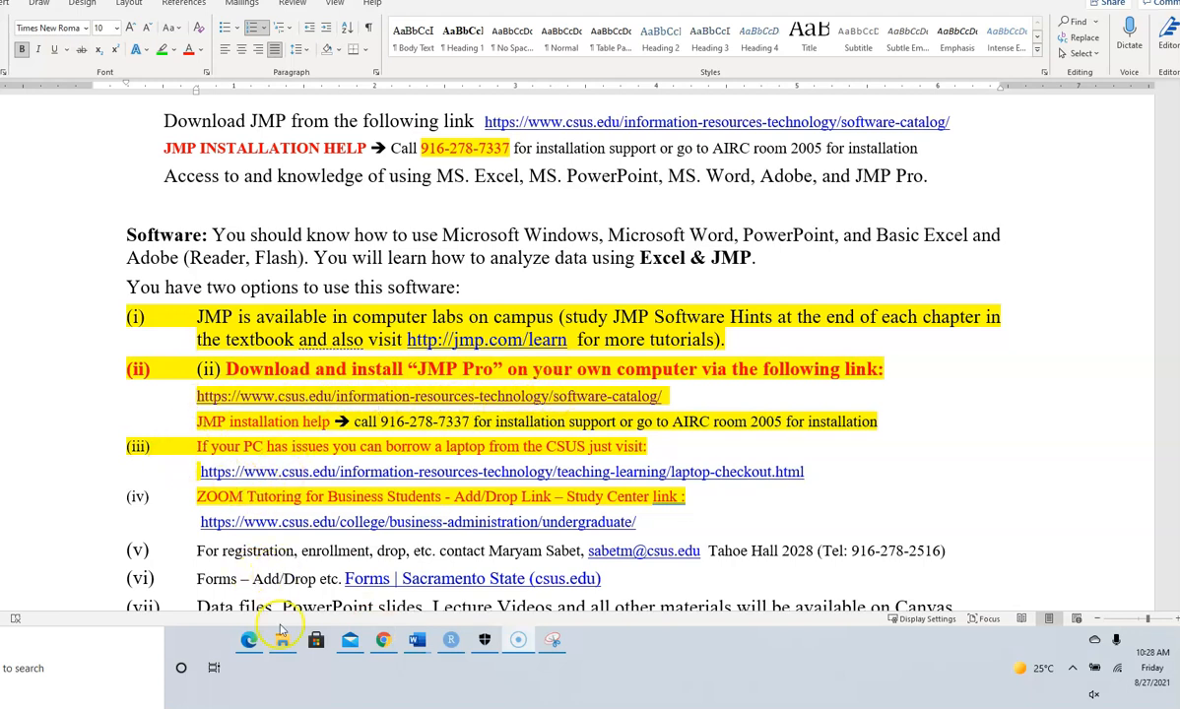
Follow the syllabus catalog link and scroll down to the JMP Pro card.
{"action": "left_click", "coordinate": [249, 640]}
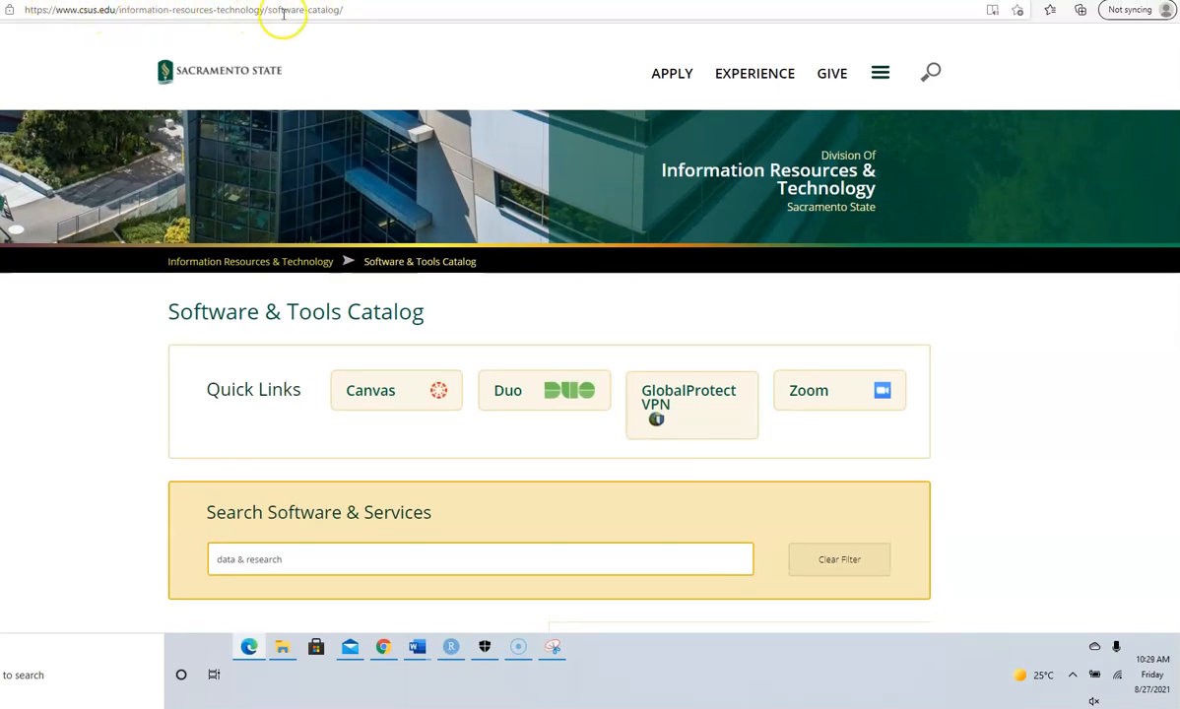
{"action": "scroll", "scroll_direction": "down", "scroll_amount": 3}
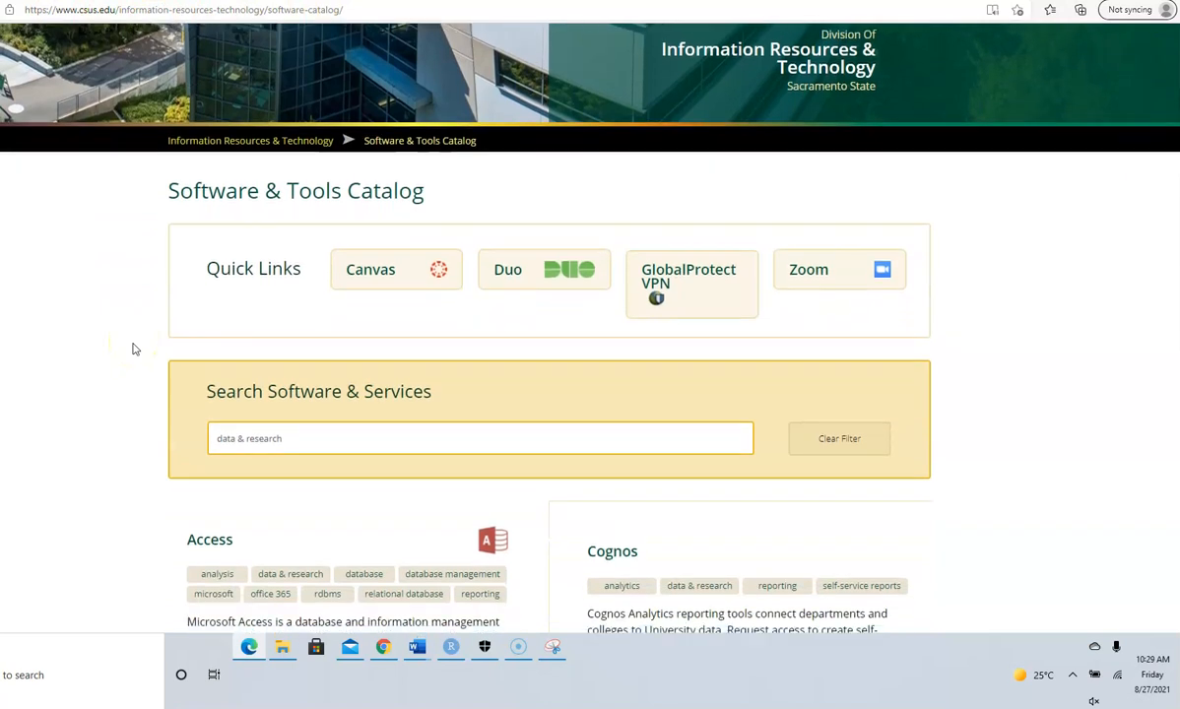
{"action": "scroll", "scroll_direction": "down", "scroll_amount": 3}
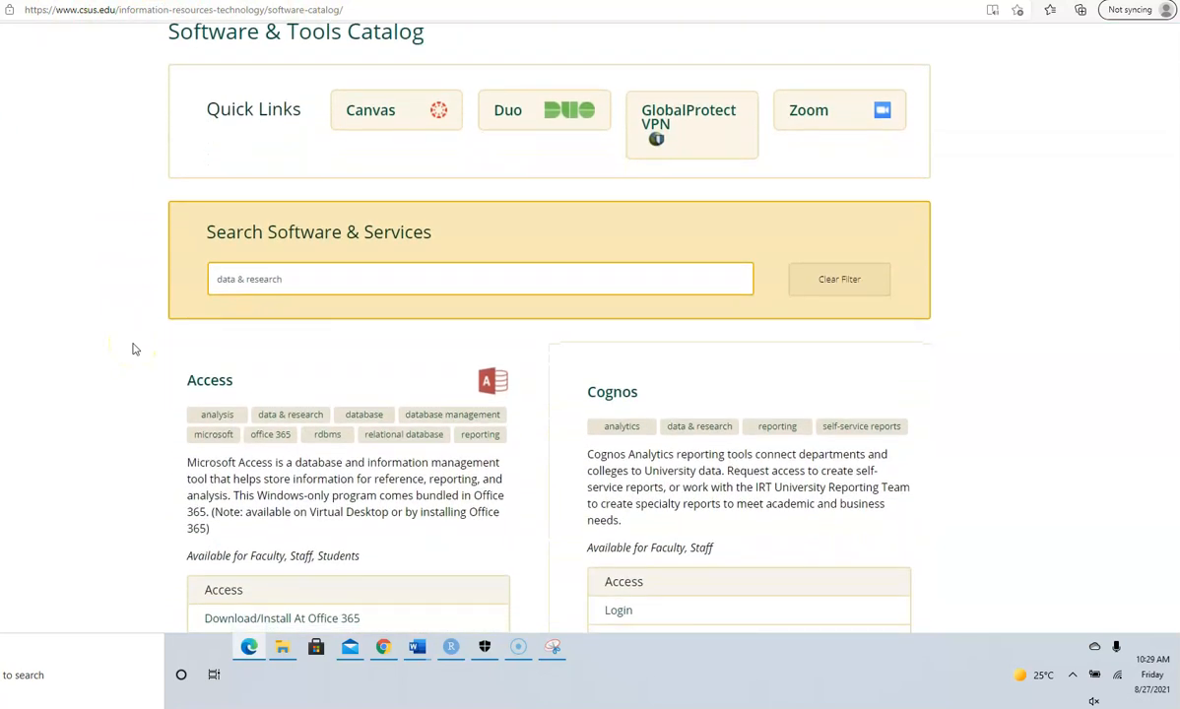
{"action": "scroll", "scroll_direction": "down", "scroll_amount": 3}
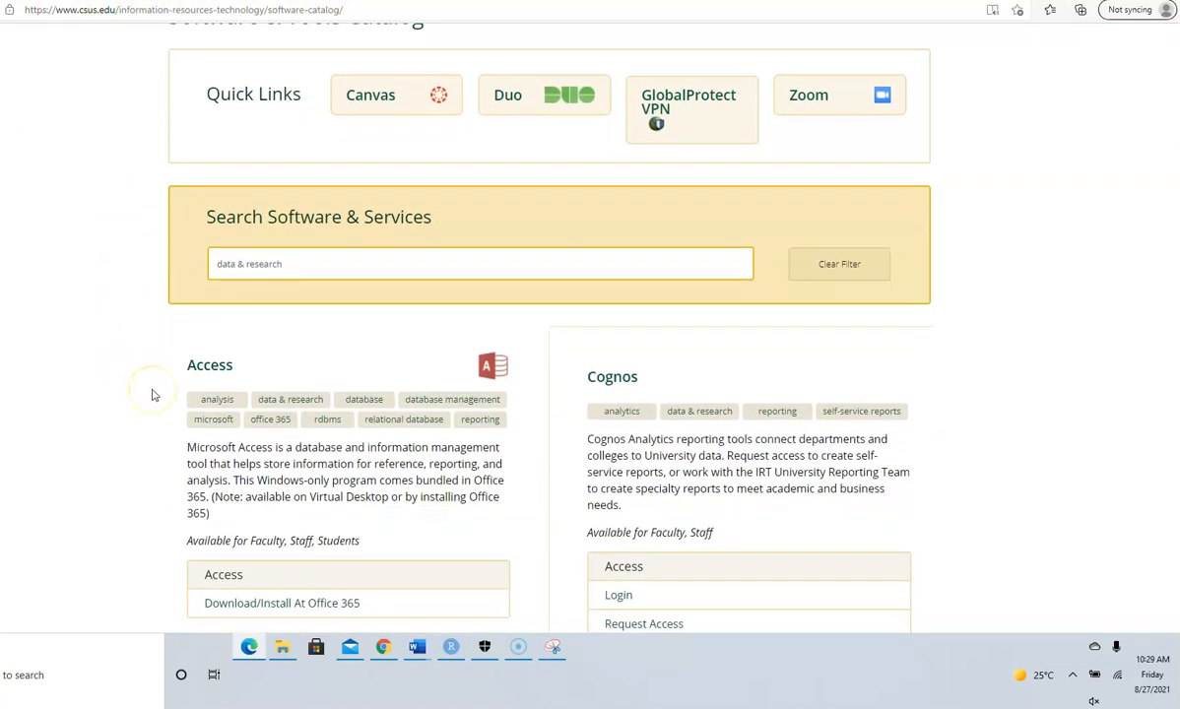
{"action": "scroll", "scroll_direction": "down", "scroll_amount": 3}
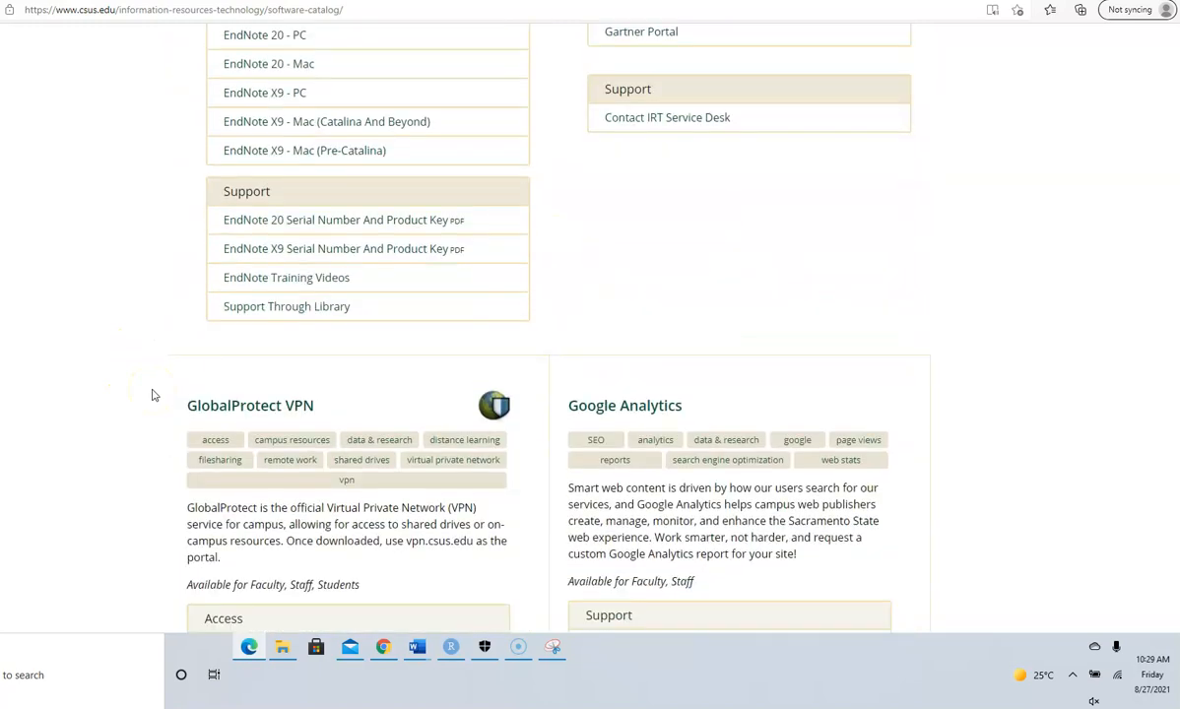
{"action": "scroll", "scroll_direction": "down", "scroll_amount": 3}
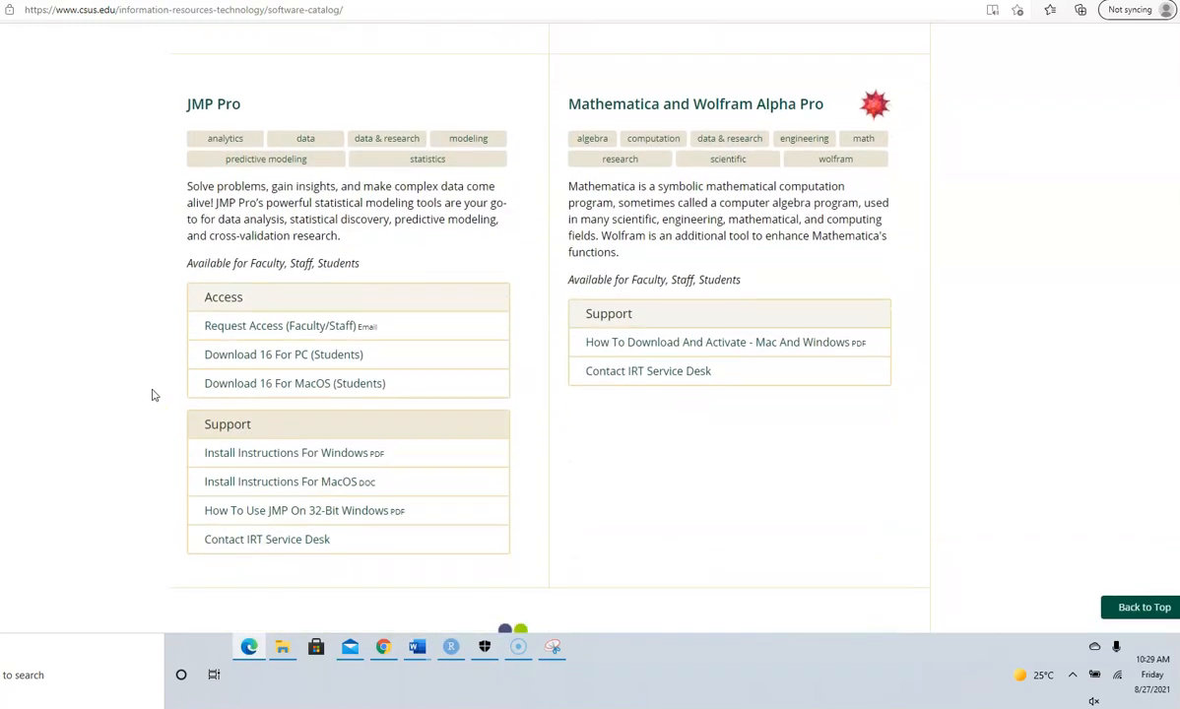
{"action": "scroll", "scroll_direction": "down", "scroll_amount": 3}
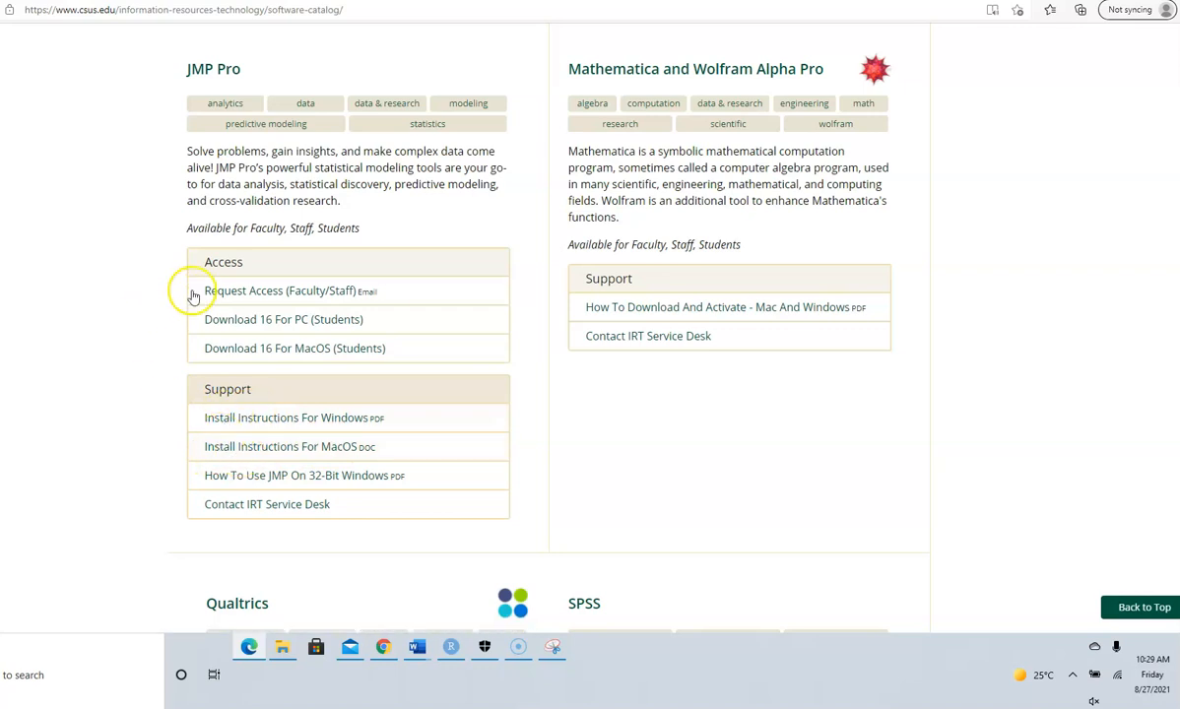
{"action": "mouse_move", "coordinate": [140, 307]}
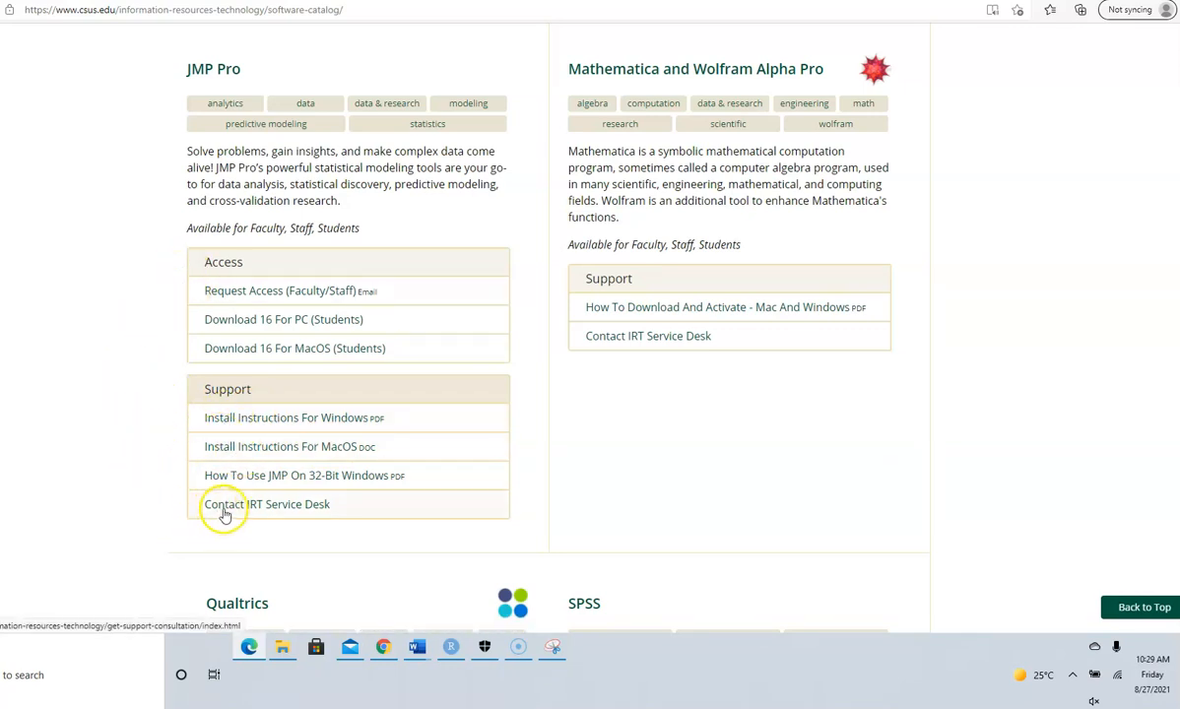
{"action": "mouse_move", "coordinate": [322, 510]}
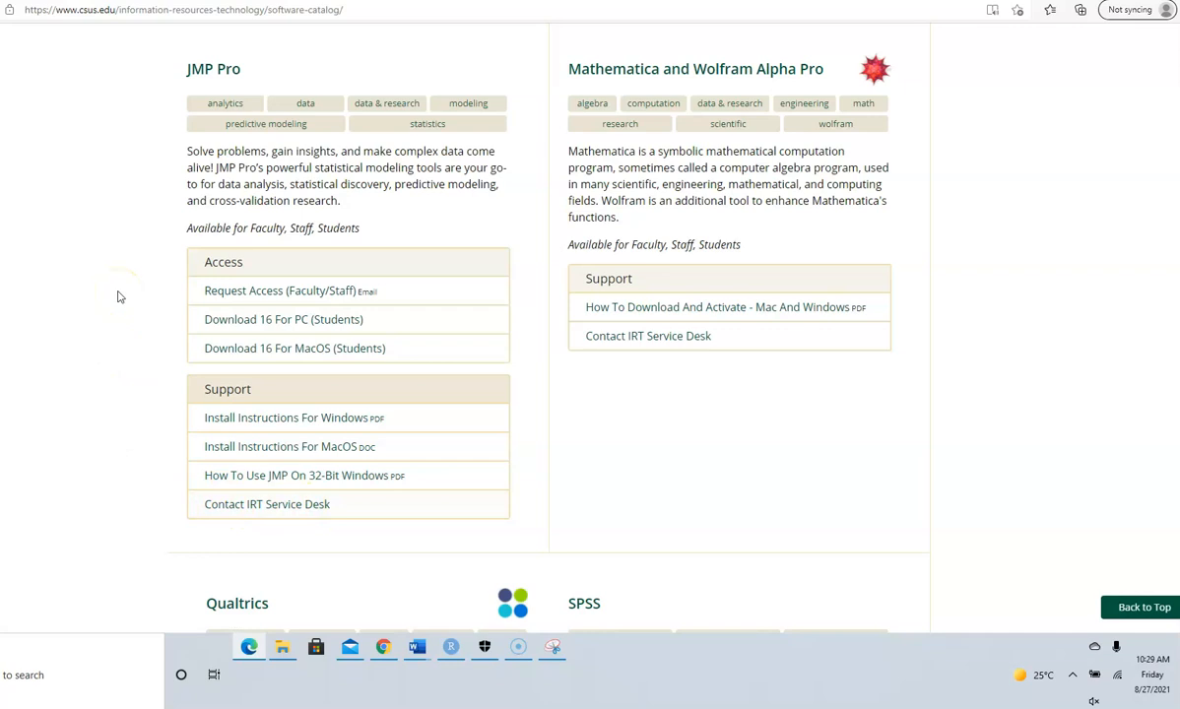
{"action": "scroll", "scroll_direction": "down", "scroll_amount": 3}
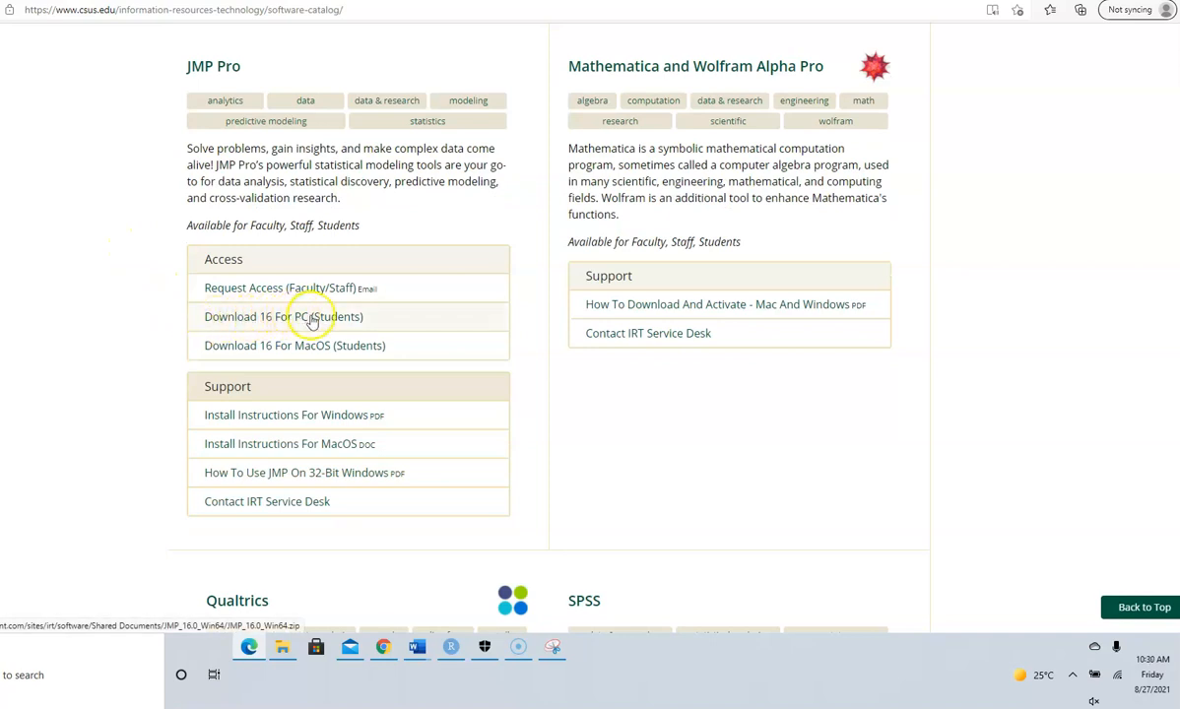
Open 'Download 16 For PC (Students)' and scroll through the installation instructions document.
{"action": "left_click", "coordinate": [283, 317]}
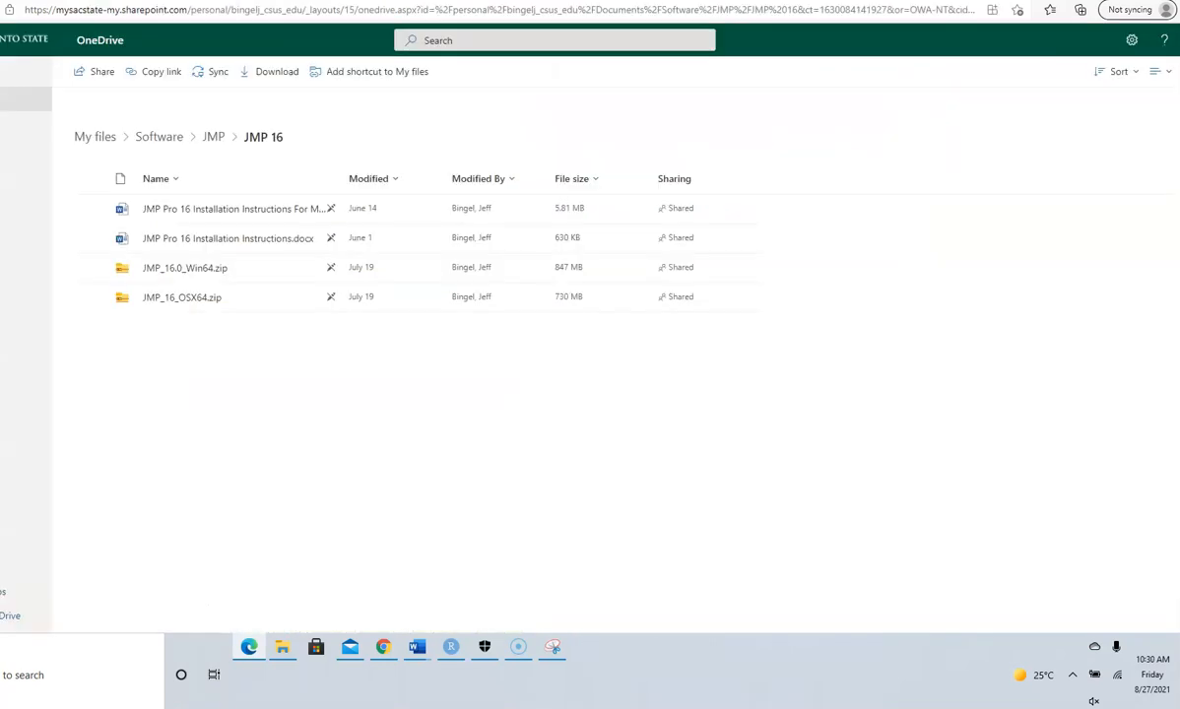
{"action": "mouse_move", "coordinate": [173, 267]}
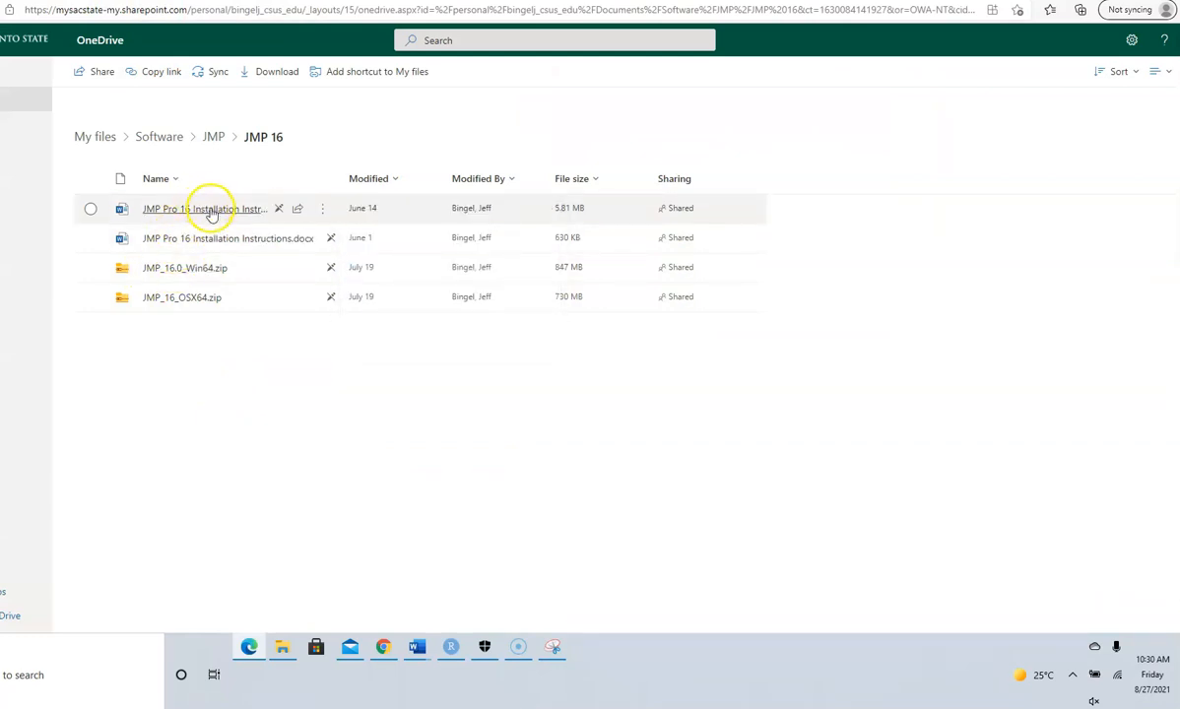
{"action": "mouse_move", "coordinate": [203, 237]}
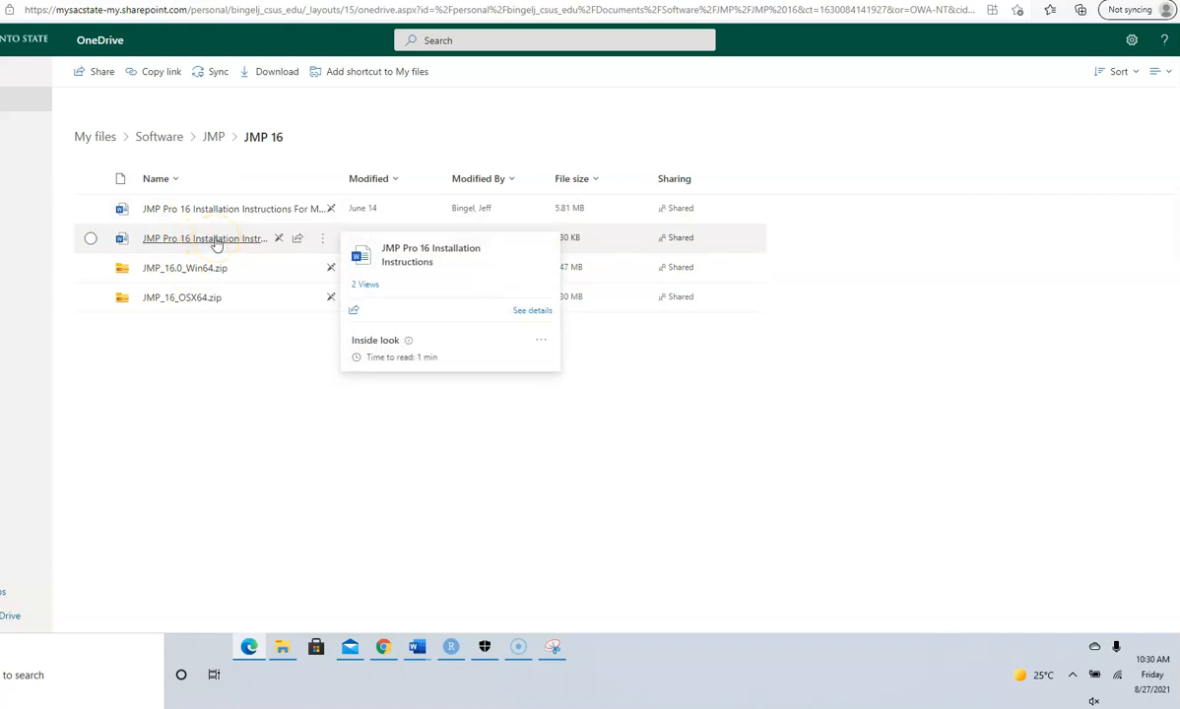
{"action": "mouse_move", "coordinate": [168, 267]}
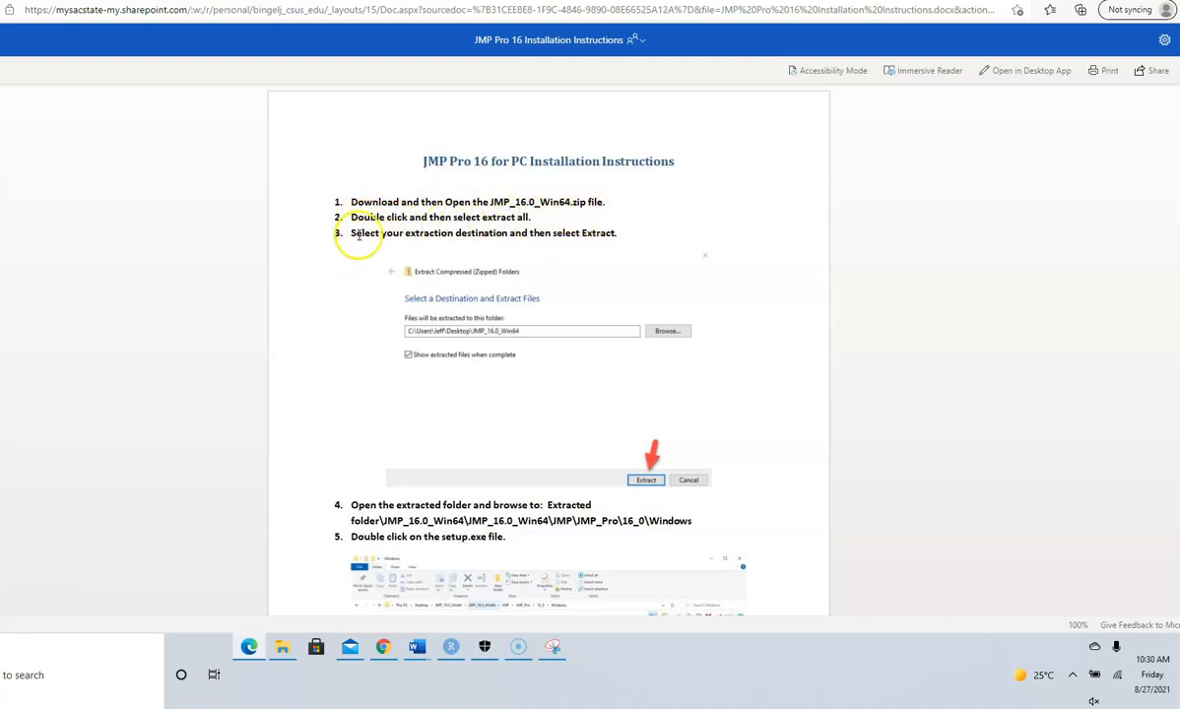
{"action": "mouse_move", "coordinate": [468, 310]}
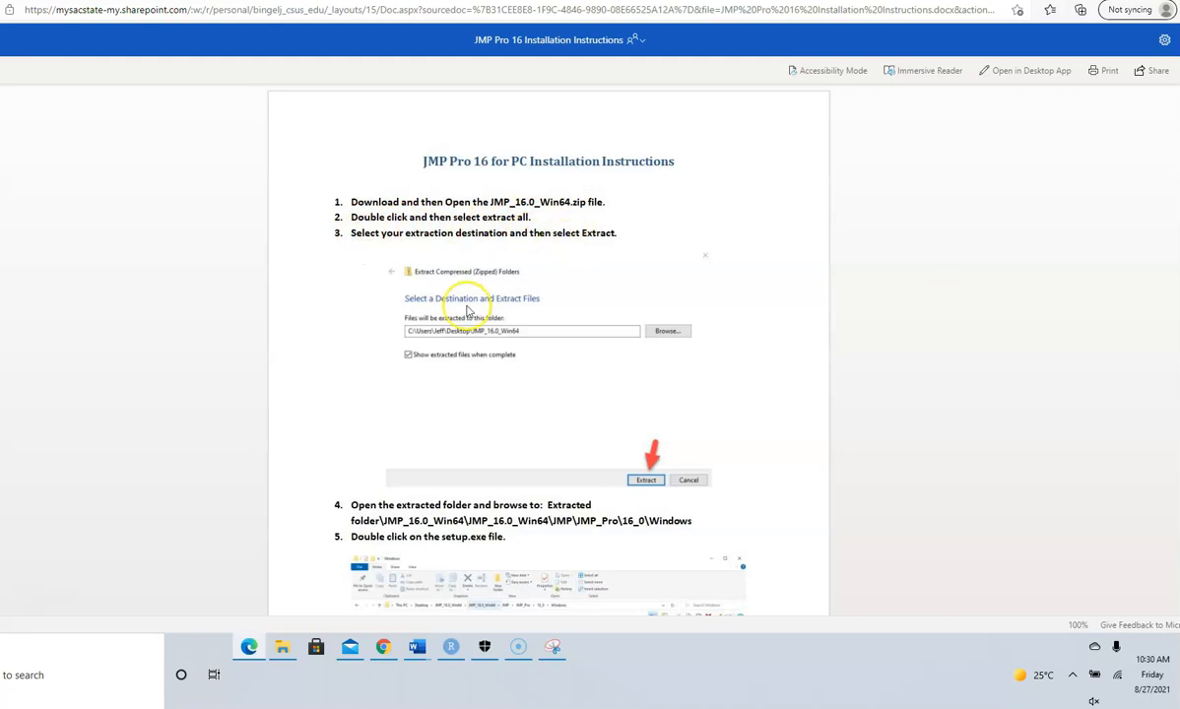
{"action": "scroll", "scroll_direction": "down", "scroll_amount": 3}
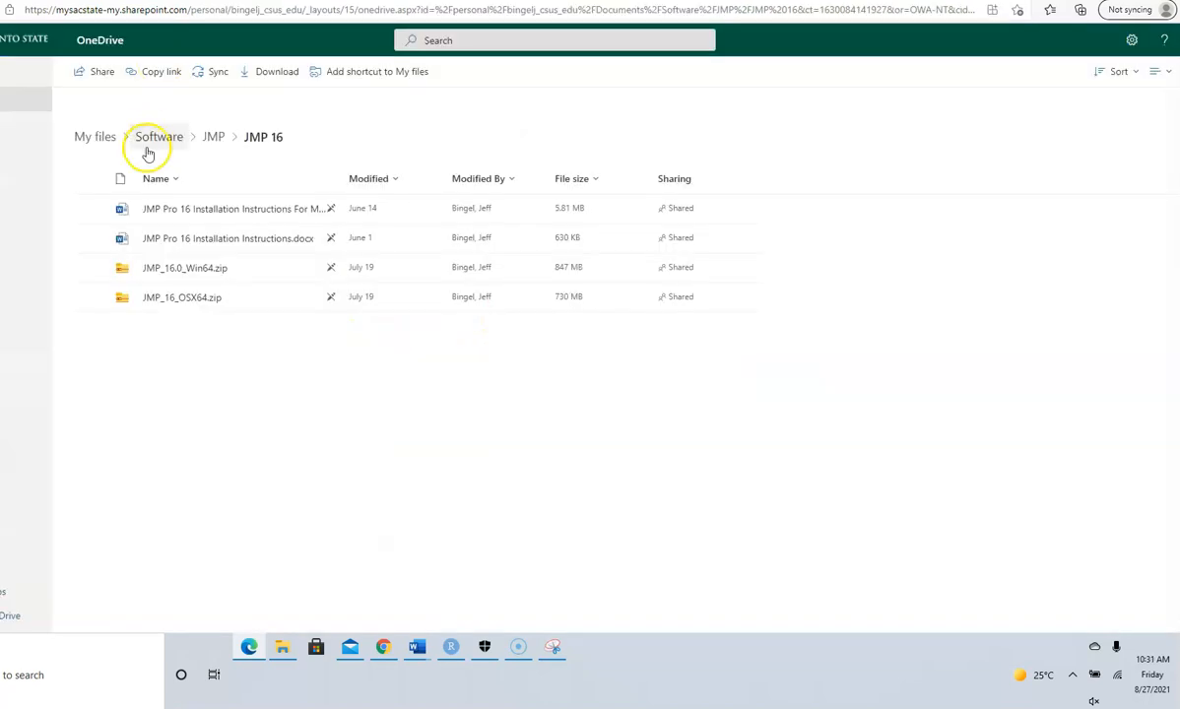
{"action": "mouse_move", "coordinate": [184, 268]}
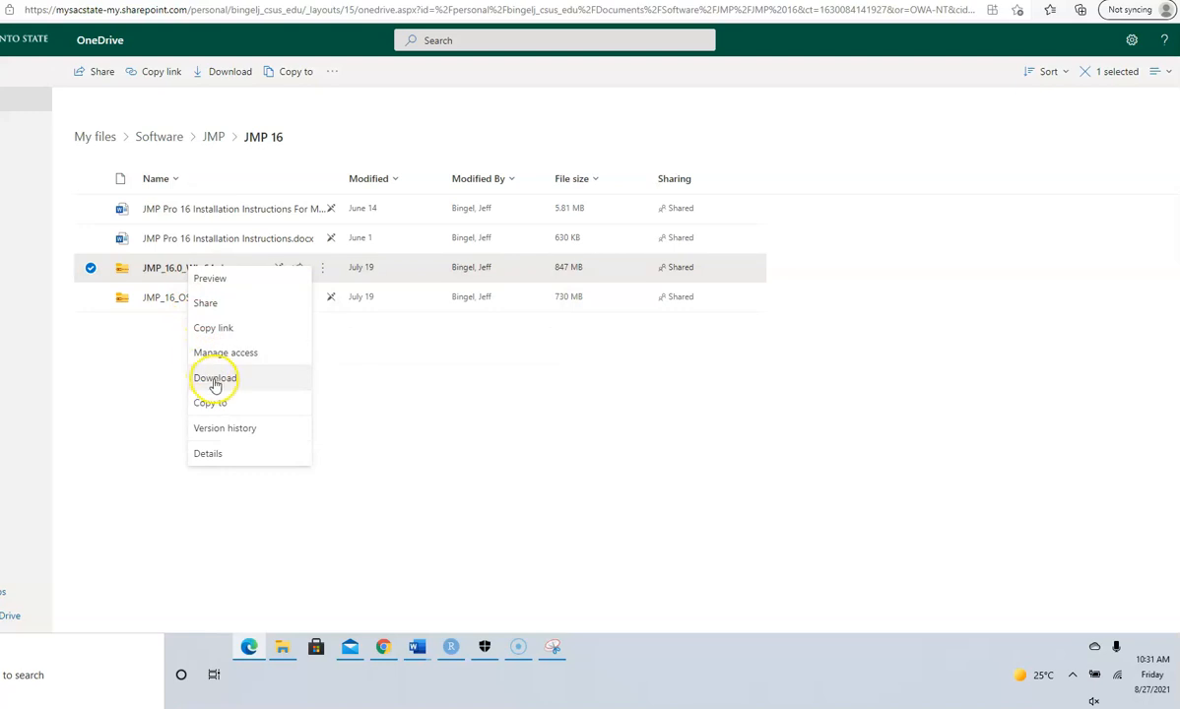
Download the Windows JMP 16 zip and start extracting it.
{"action": "left_click", "coordinate": [214, 379]}
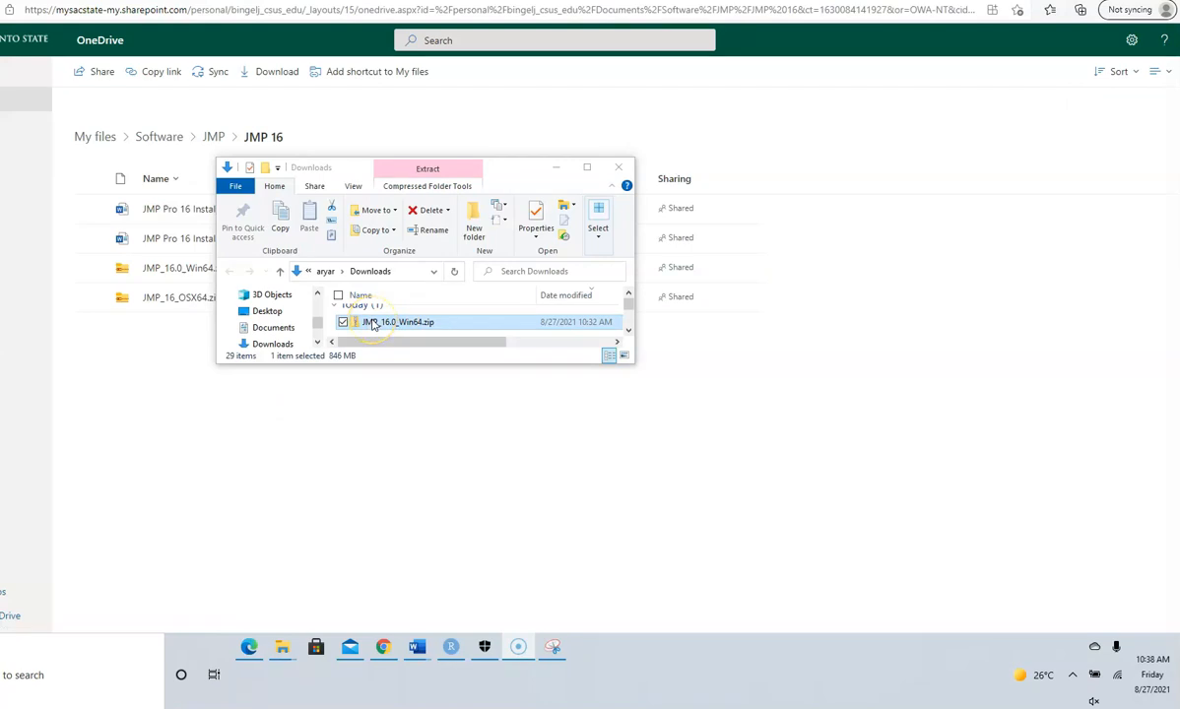
{"action": "mouse_move", "coordinate": [391, 328]}
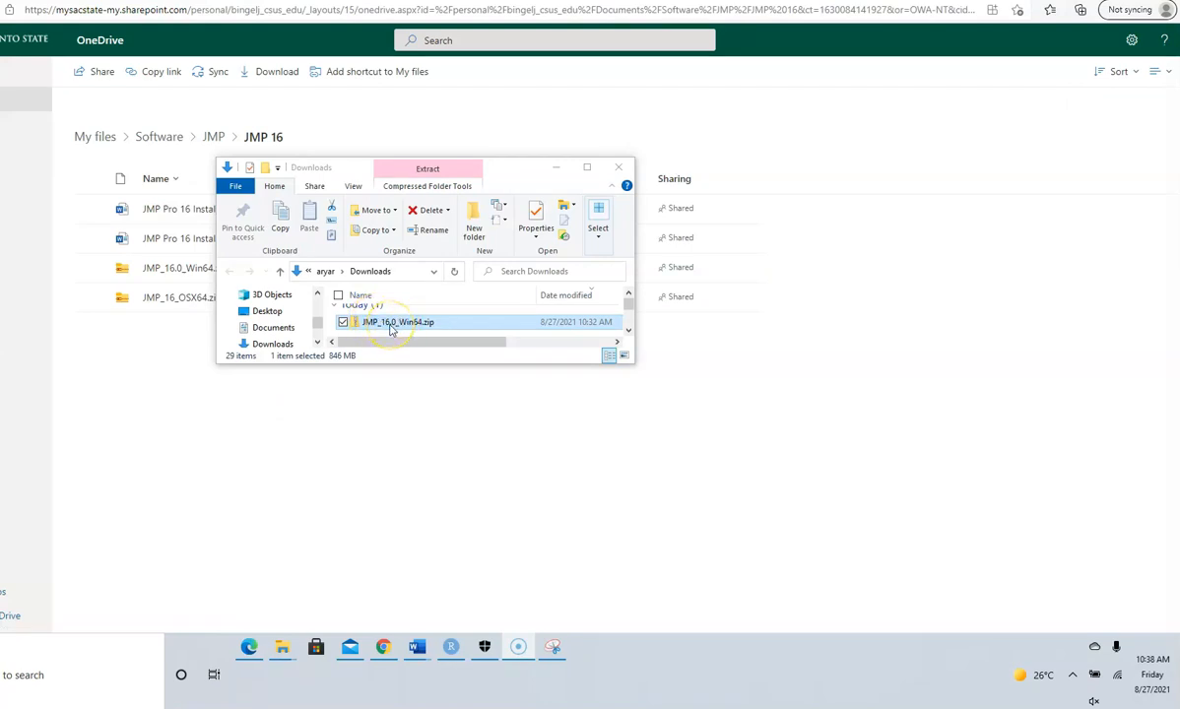
{"action": "right_click", "coordinate": [397, 322]}
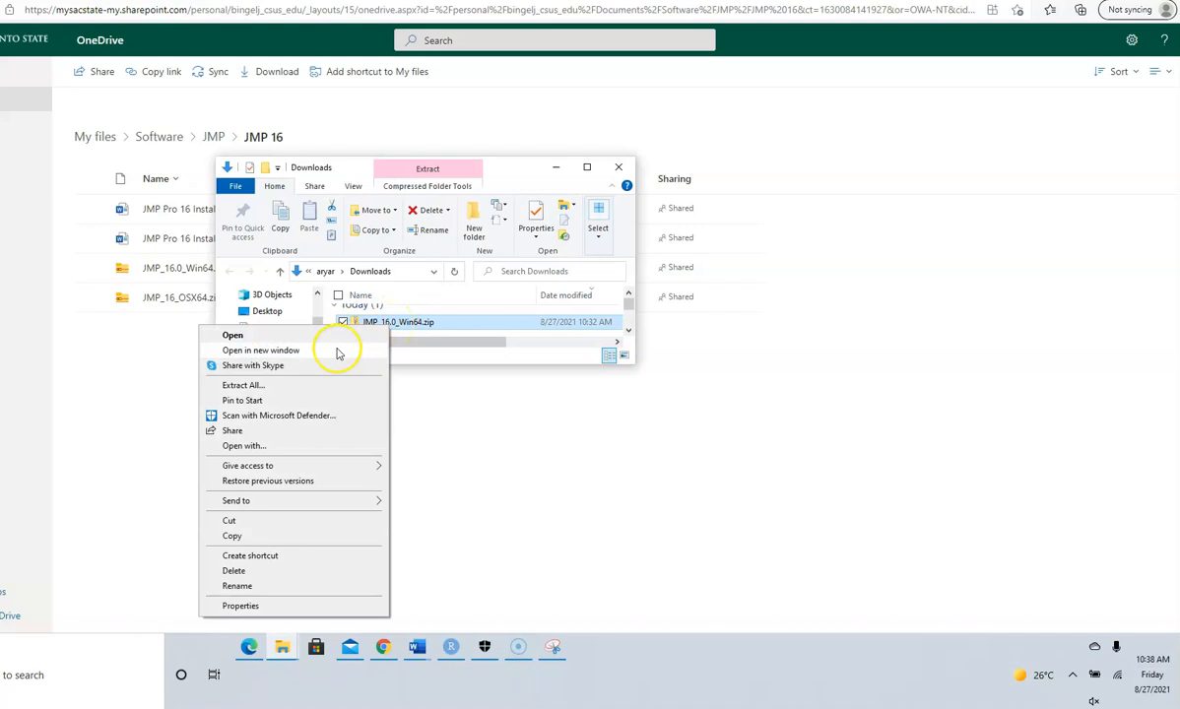
{"action": "left_click", "coordinate": [243, 384]}
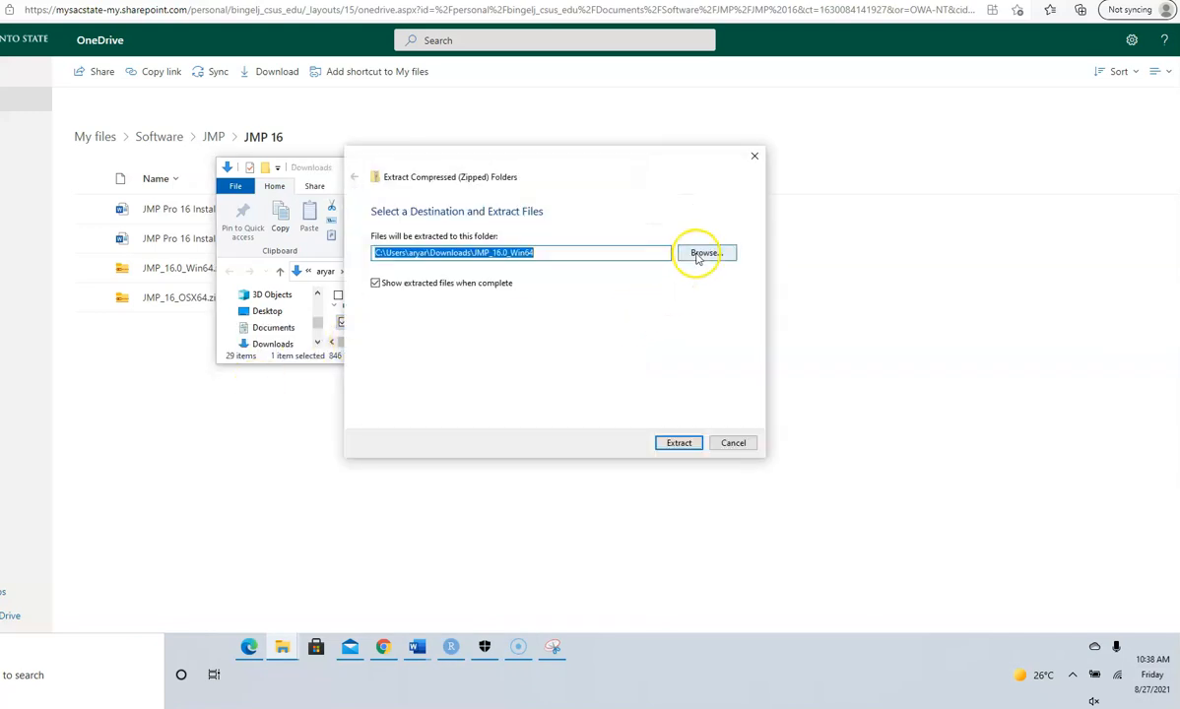
Extract into a new JMP folder created under Desktop > CSUS > DS101.
{"action": "left_click", "coordinate": [705, 253]}
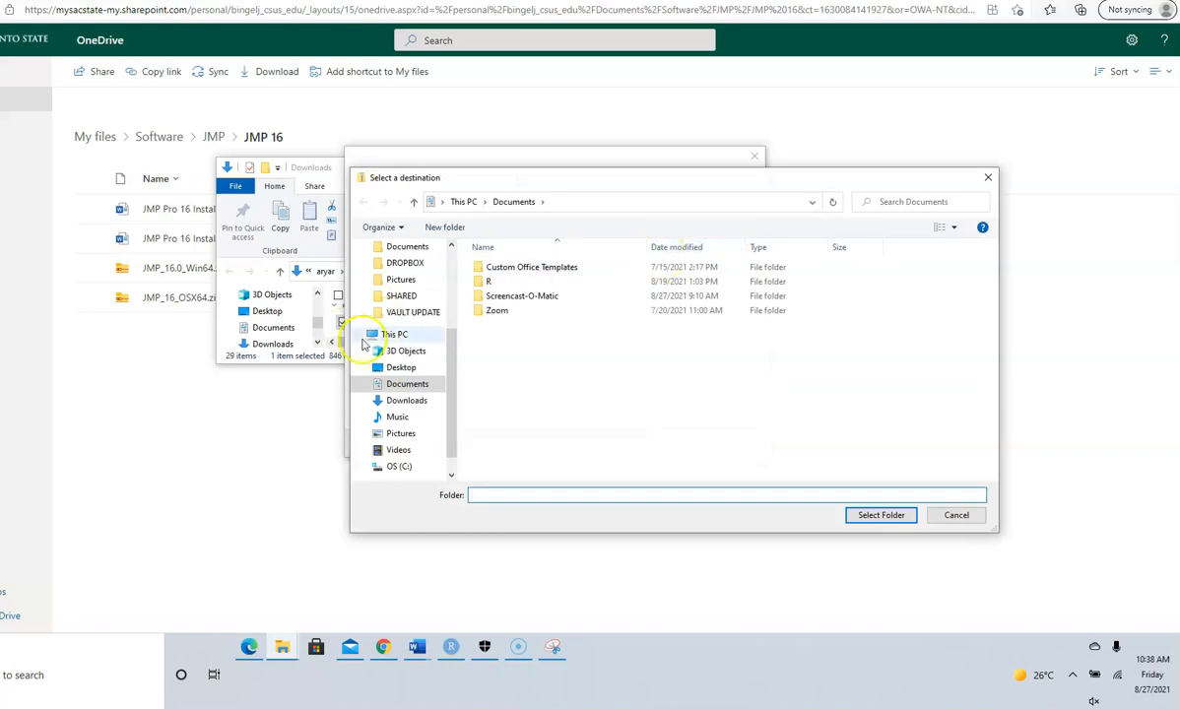
{"action": "left_click", "coordinate": [400, 366]}
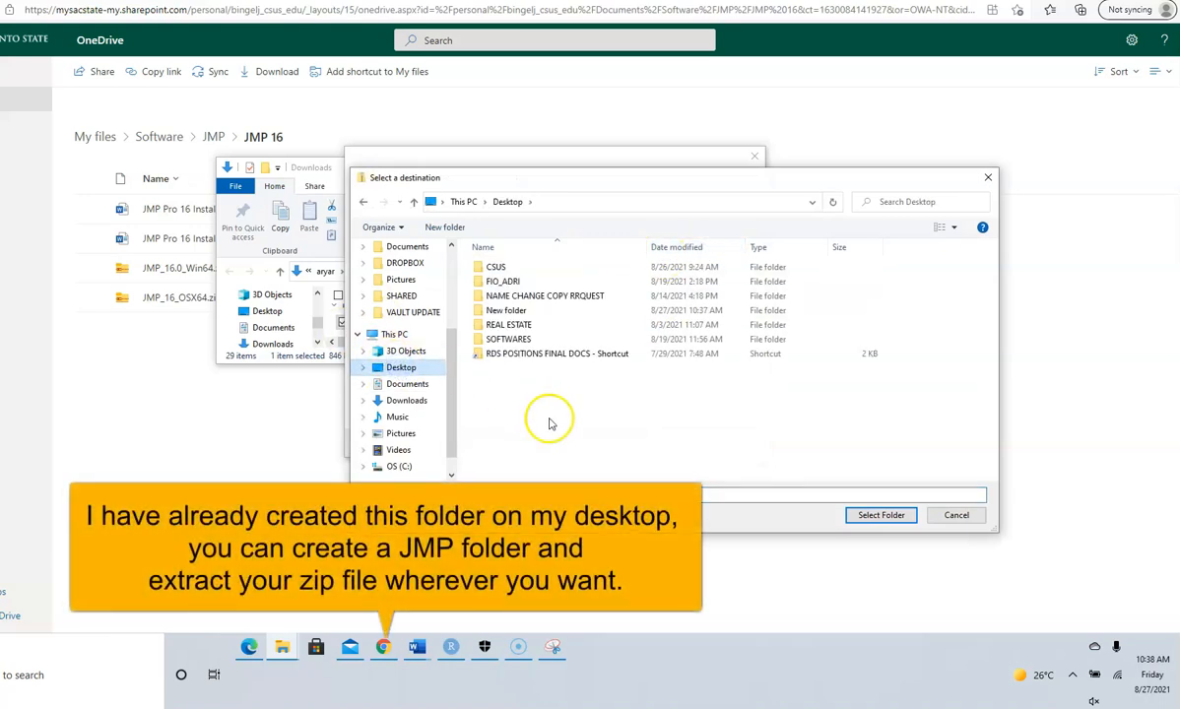
{"action": "left_click", "coordinate": [495, 267]}
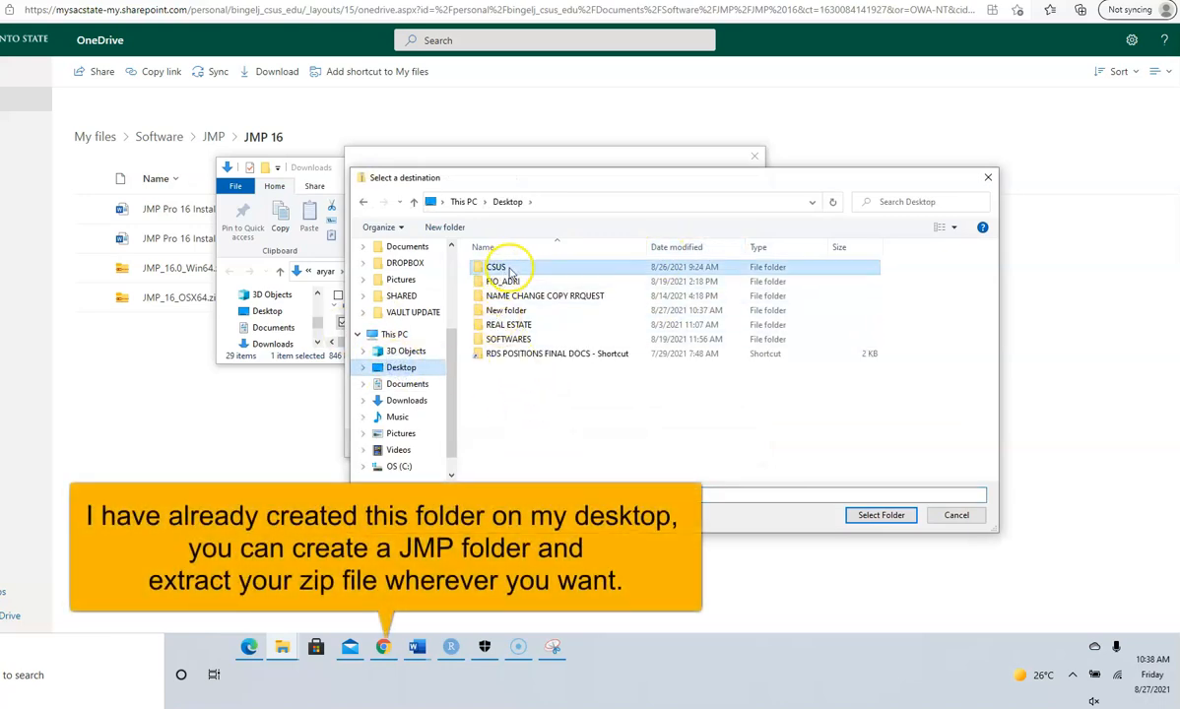
{"action": "double_click", "coordinate": [497, 267]}
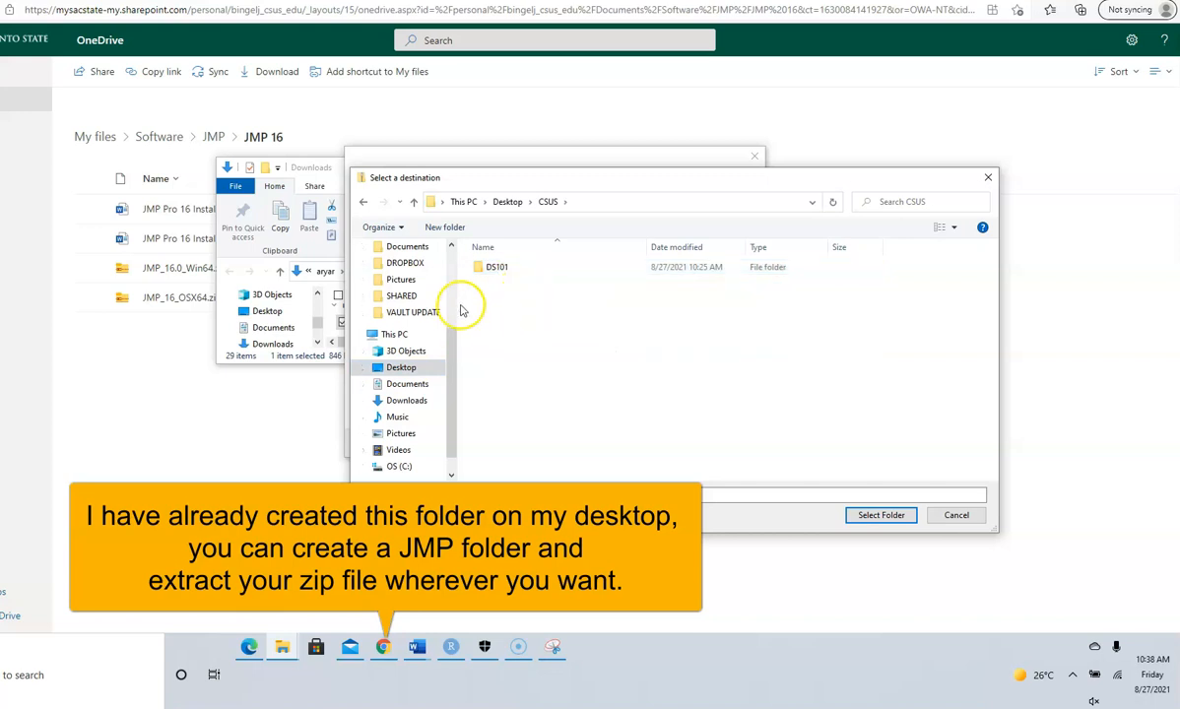
{"action": "double_click", "coordinate": [497, 267]}
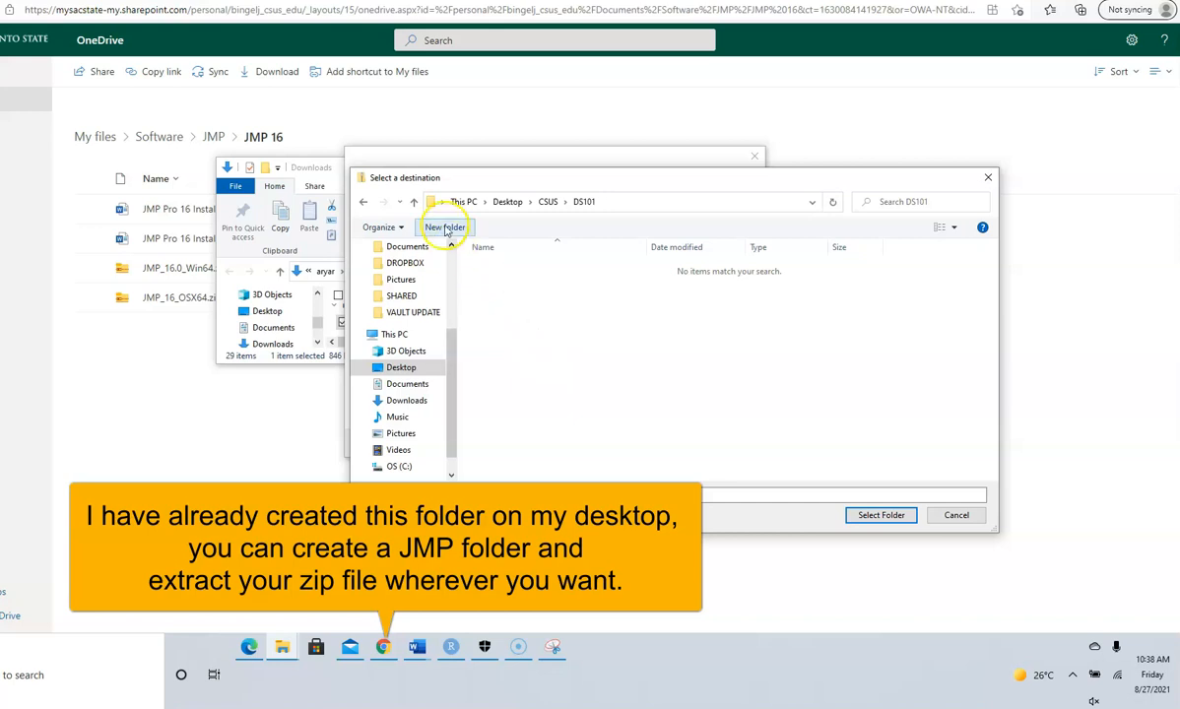
{"action": "left_click", "coordinate": [445, 227]}
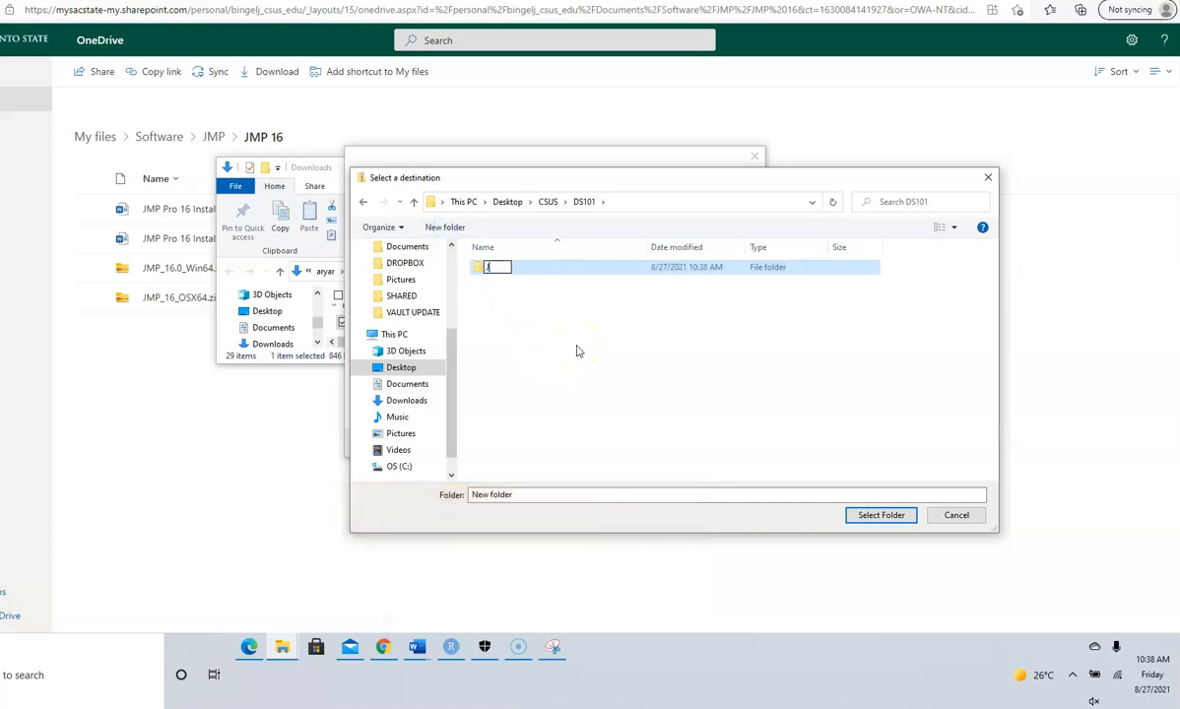
{"action": "type", "text": "JMP"}
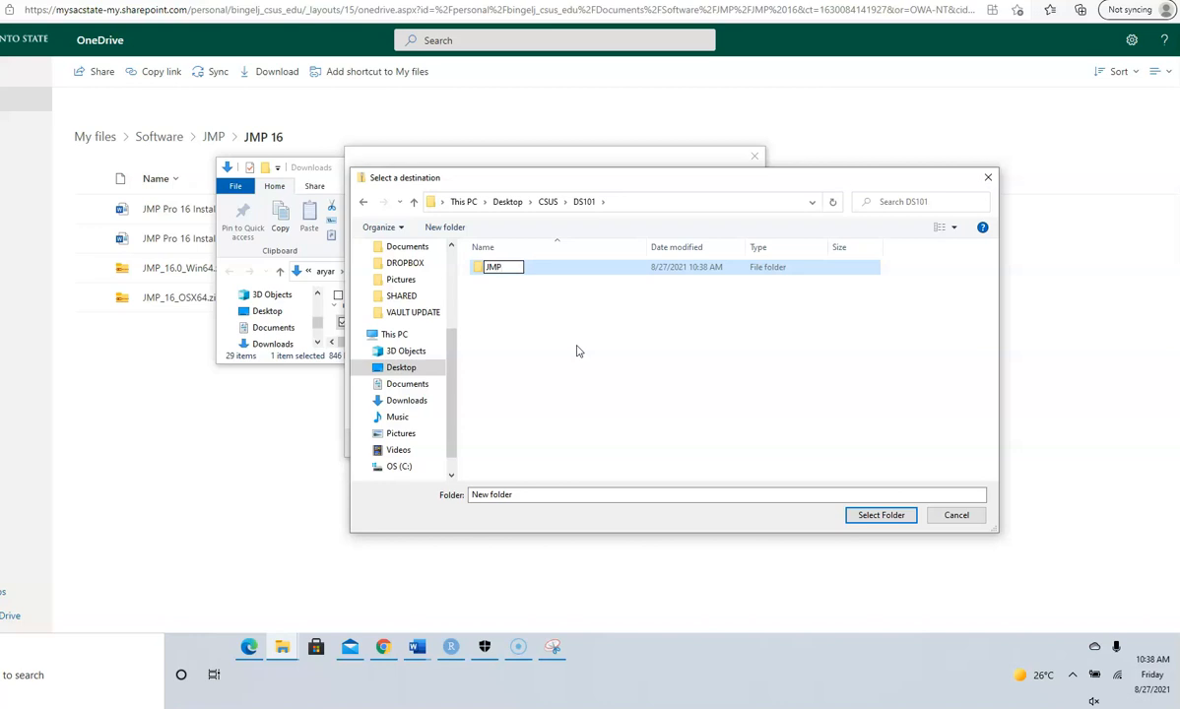
{"action": "double_click", "coordinate": [493, 267]}
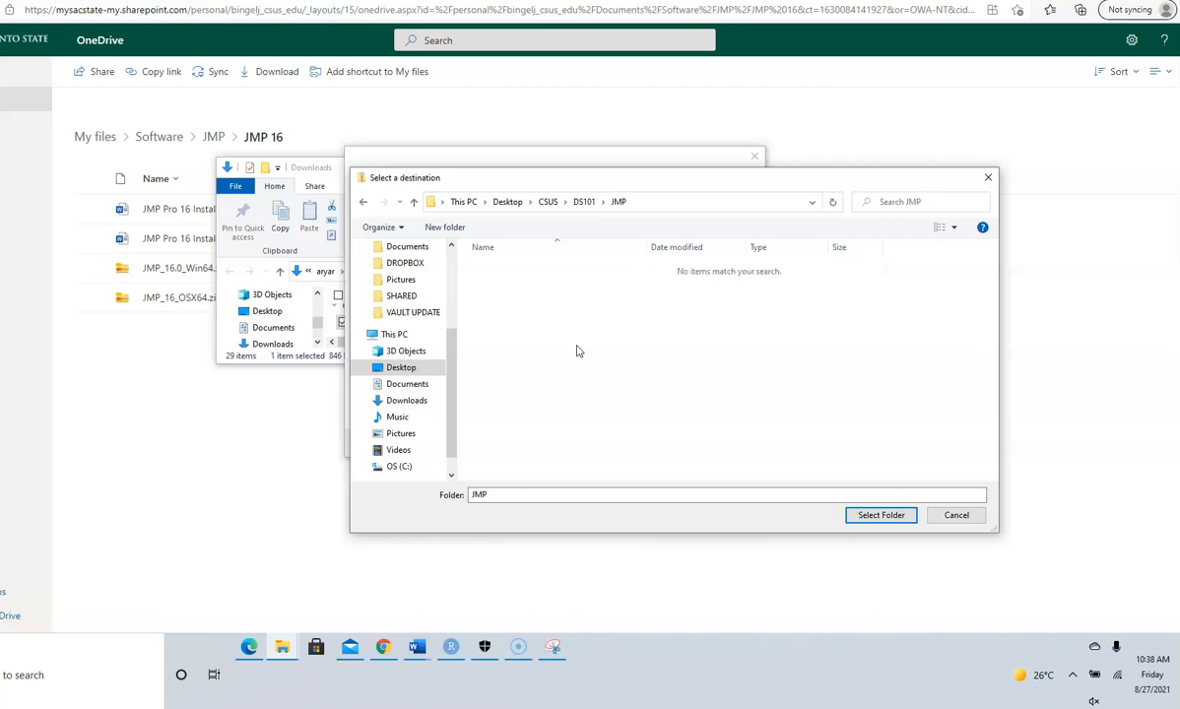
{"action": "left_click", "coordinate": [879, 514]}
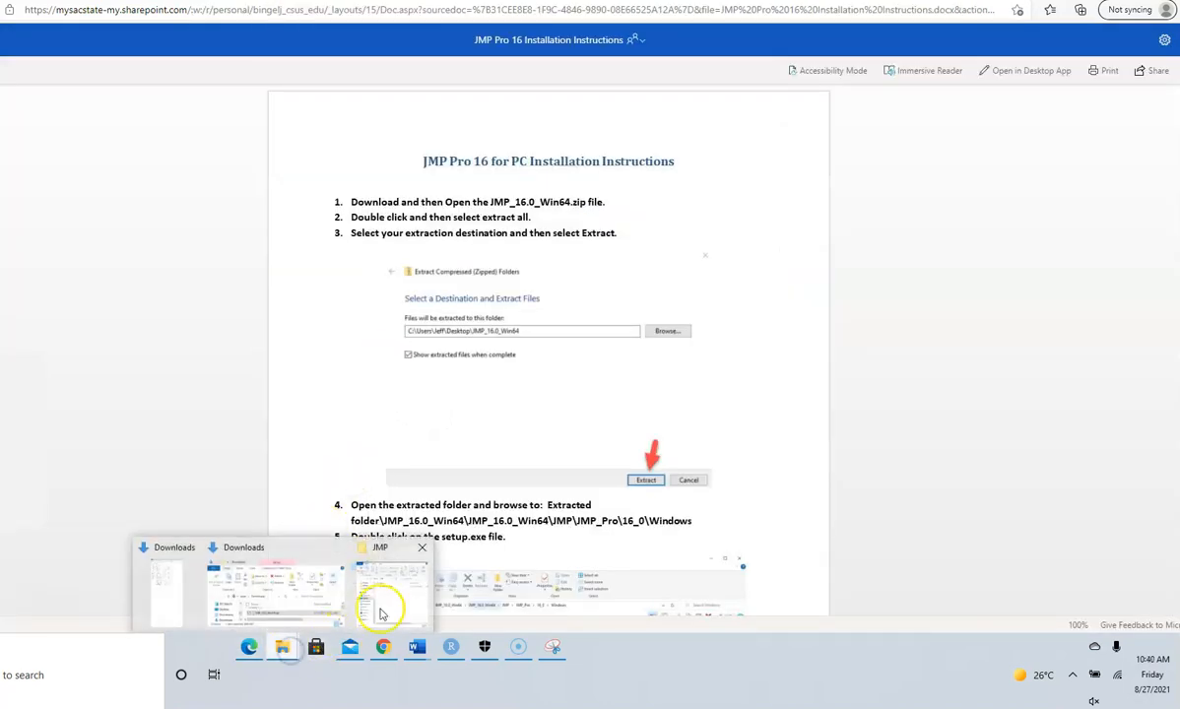
Browse JMP_16.0_Win64 > JMP > JMP_Pro > 16_0 > Windows and run setup.exe.
{"action": "left_click", "coordinate": [383, 591]}
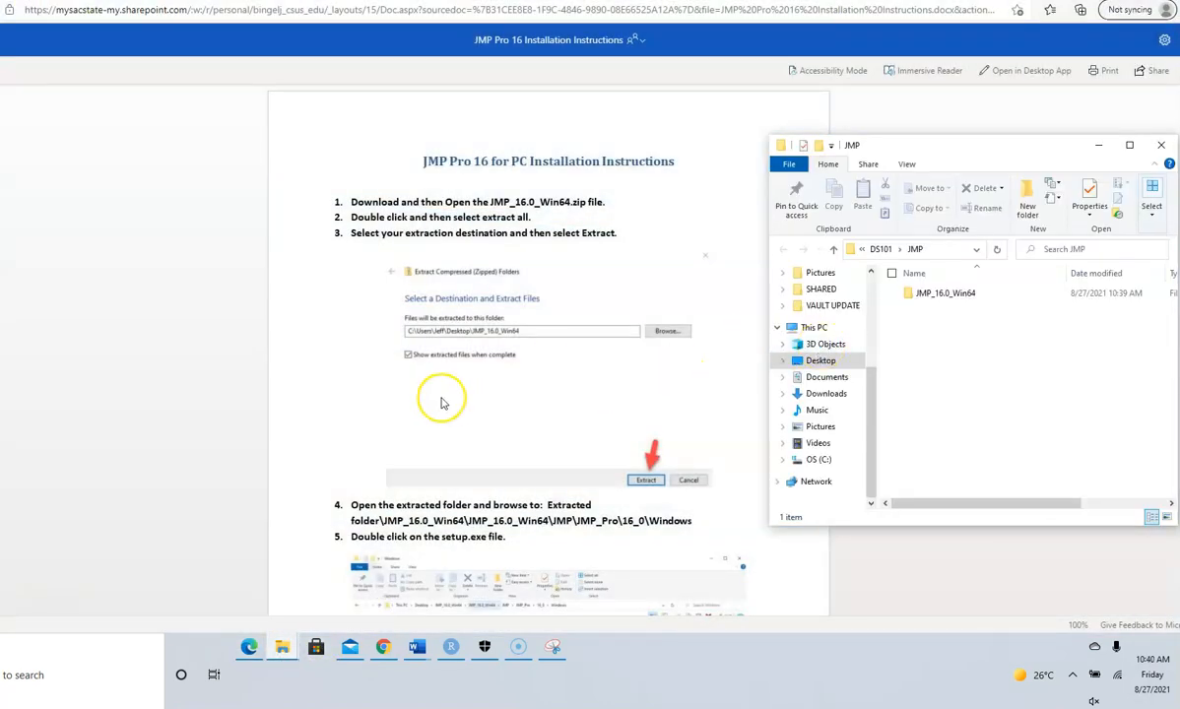
{"action": "scroll", "scroll_direction": "down", "scroll_amount": 3}
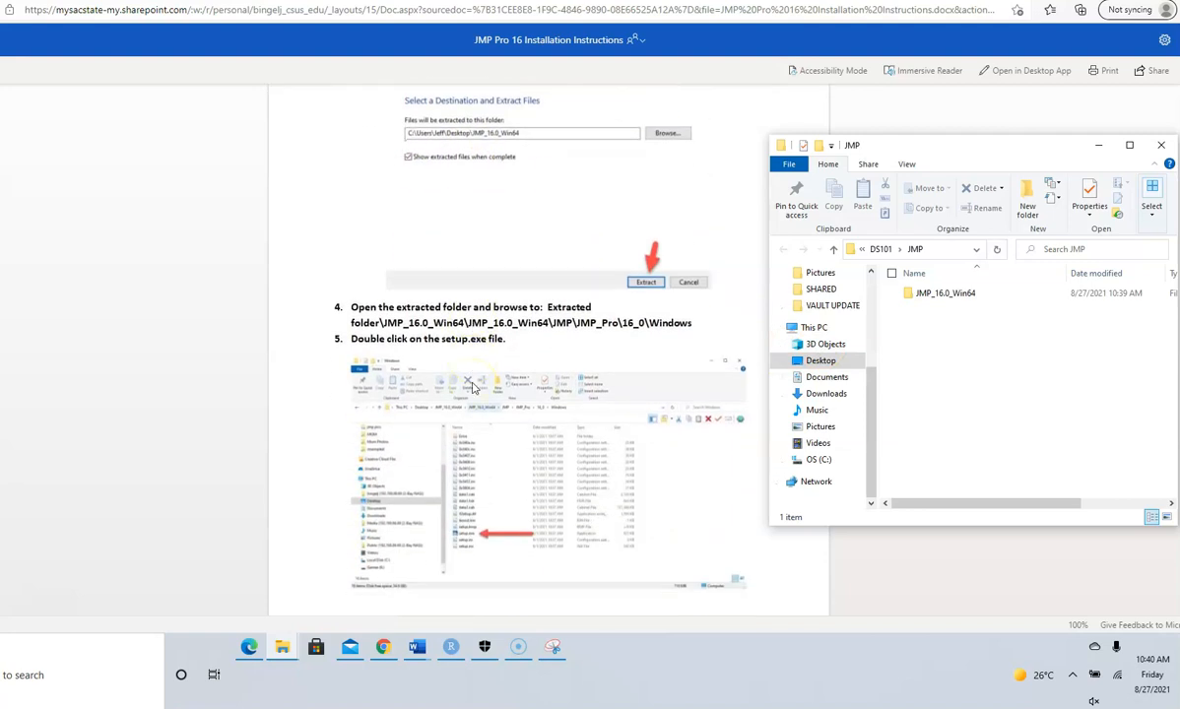
{"action": "scroll", "scroll_direction": "down", "scroll_amount": 3}
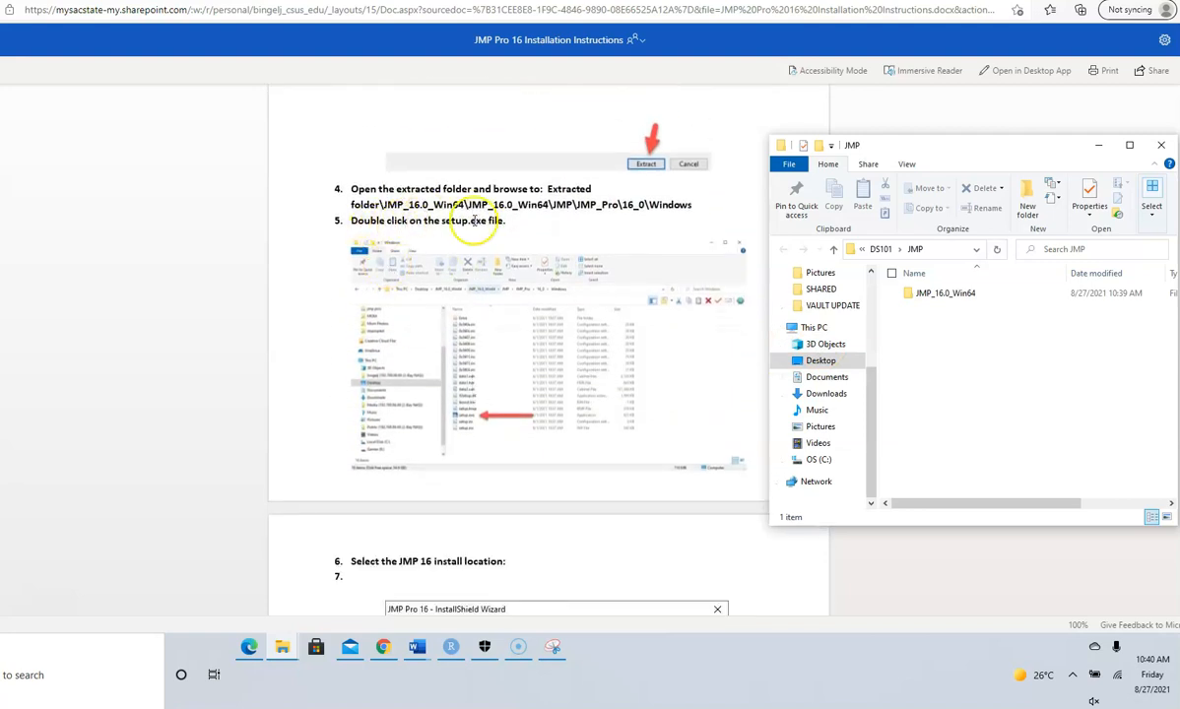
{"action": "double_click", "coordinate": [944, 292]}
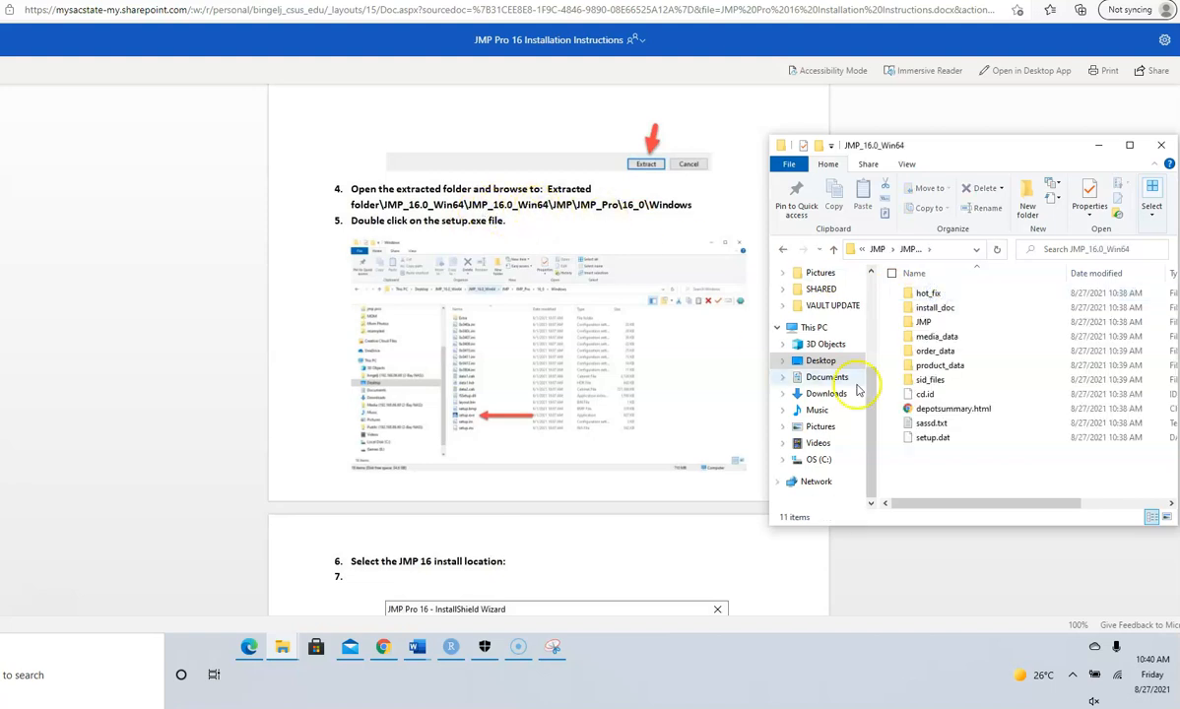
{"action": "double_click", "coordinate": [922, 321]}
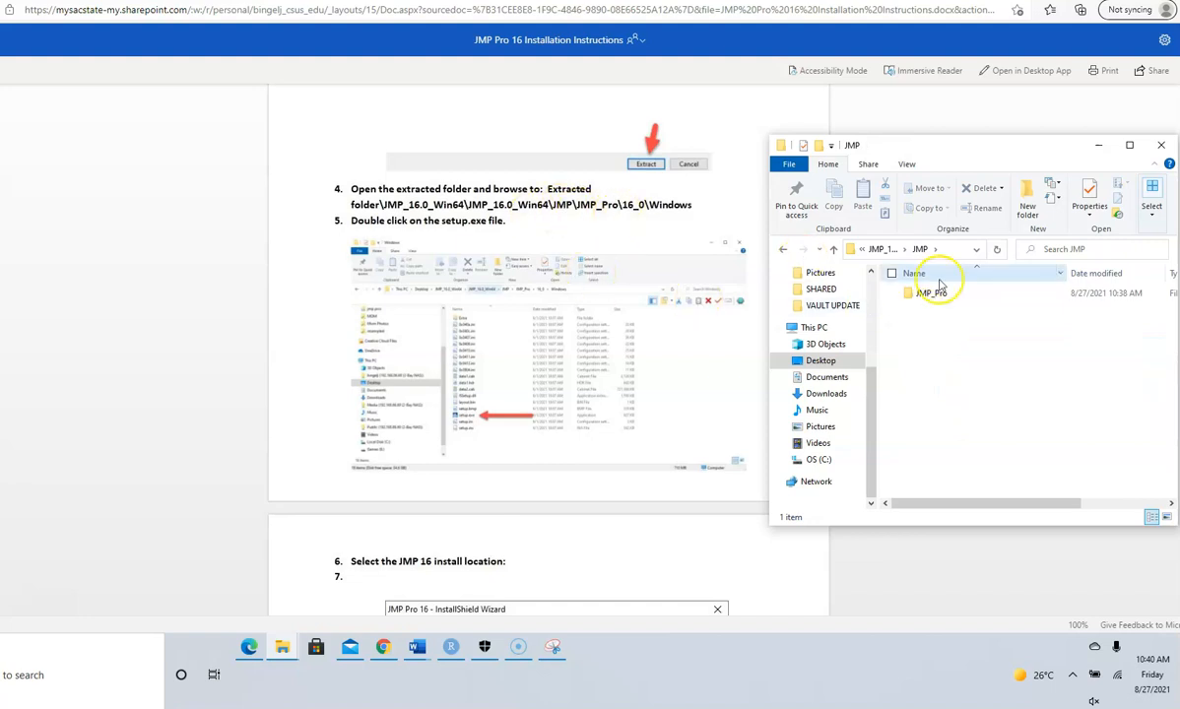
{"action": "double_click", "coordinate": [929, 293]}
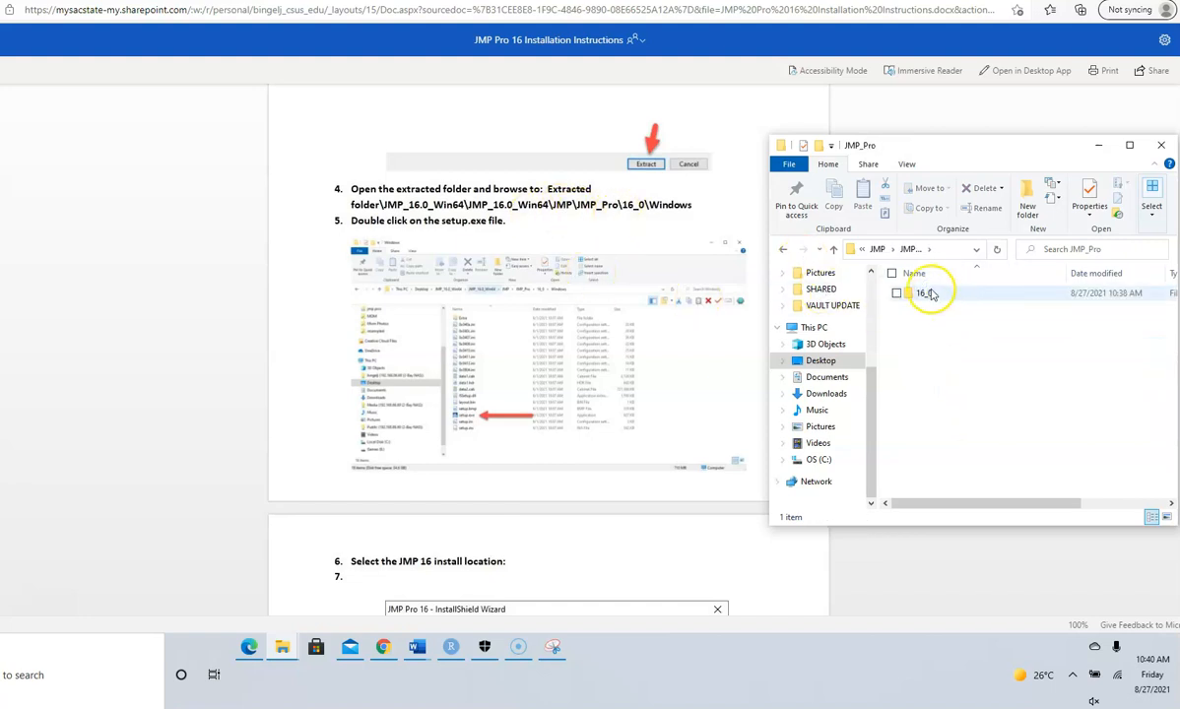
{"action": "double_click", "coordinate": [926, 292]}
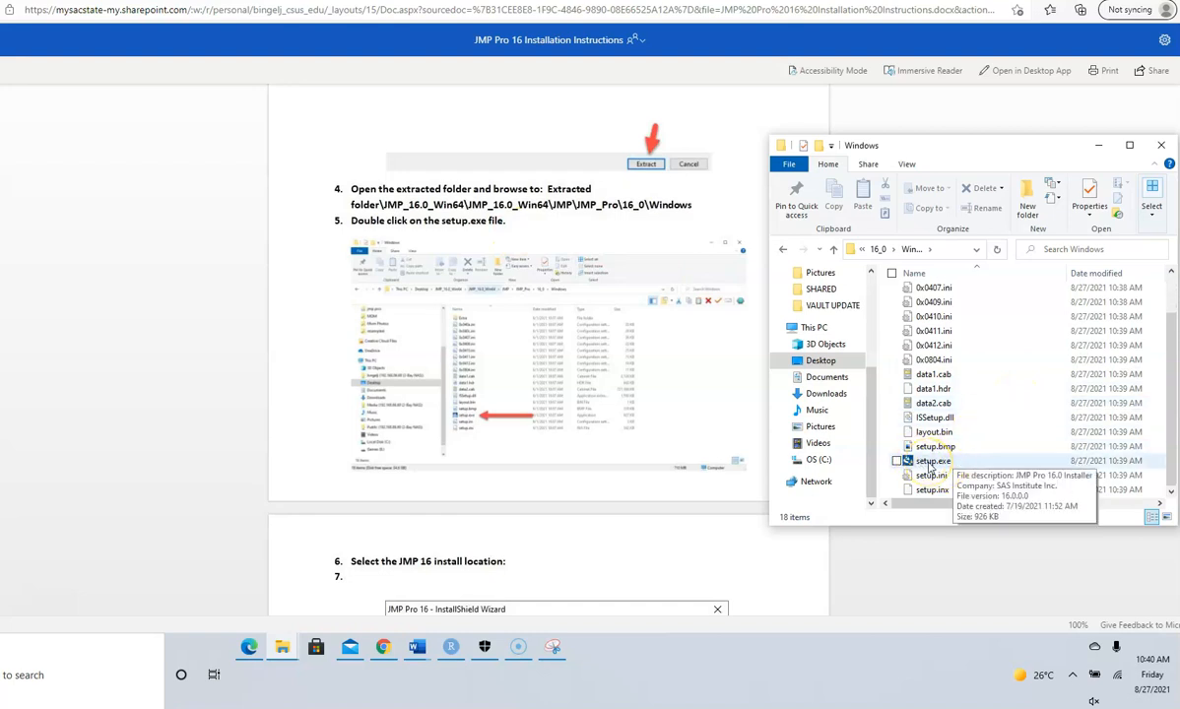
{"action": "left_click", "coordinate": [933, 461]}
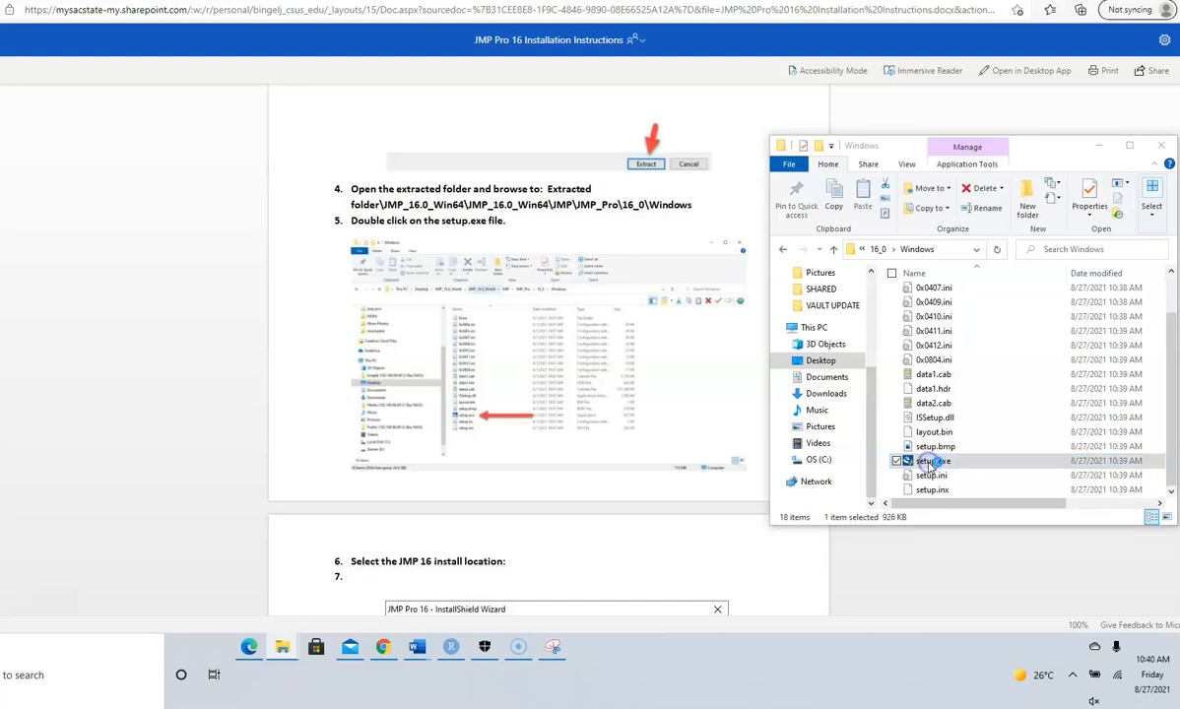
{"action": "double_click", "coordinate": [935, 461]}
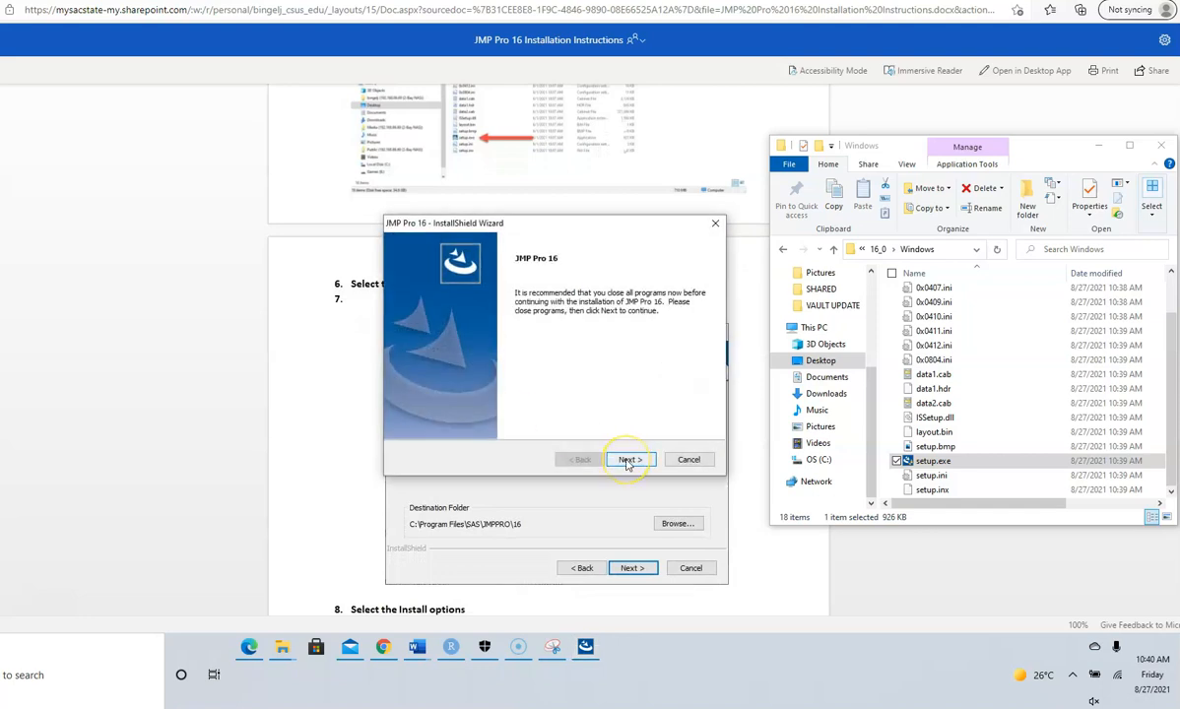
Keep C:\Program Files\SAS\JMPPRO\16 as destination, set features, and reach Ready to Install.
{"action": "left_click", "coordinate": [630, 459]}
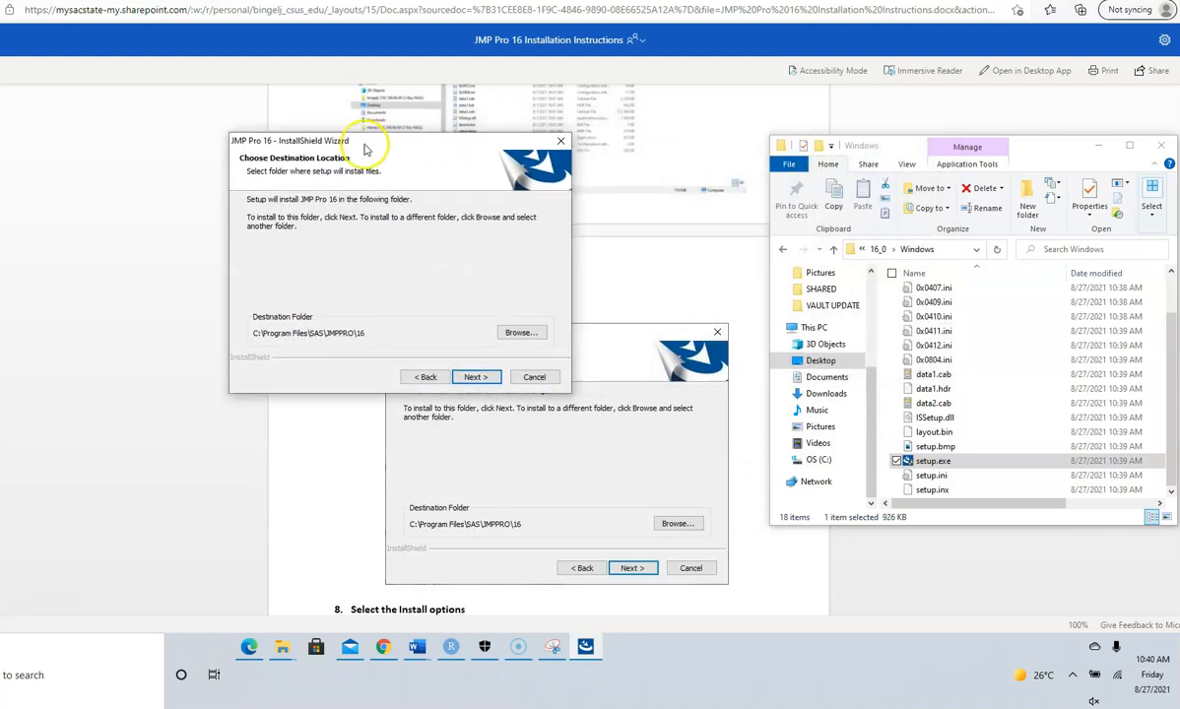
{"action": "left_click_drag", "start_coordinate": [365, 141], "coordinate": [187, 97]}
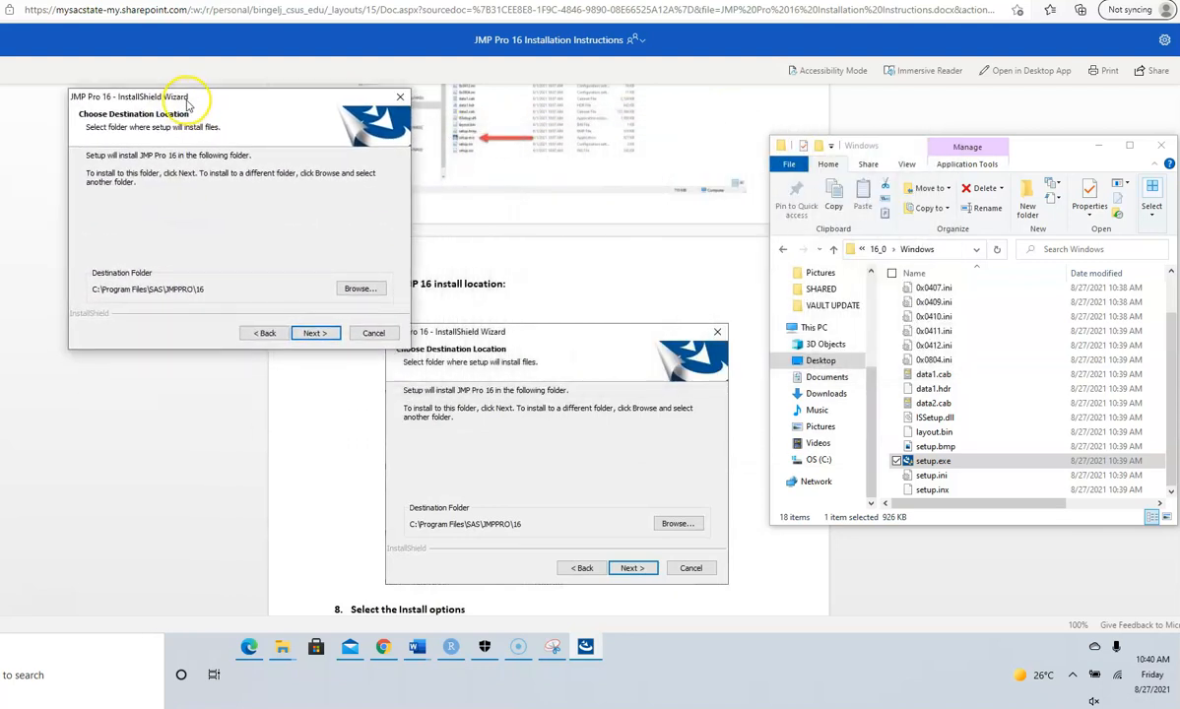
{"action": "mouse_move", "coordinate": [108, 333]}
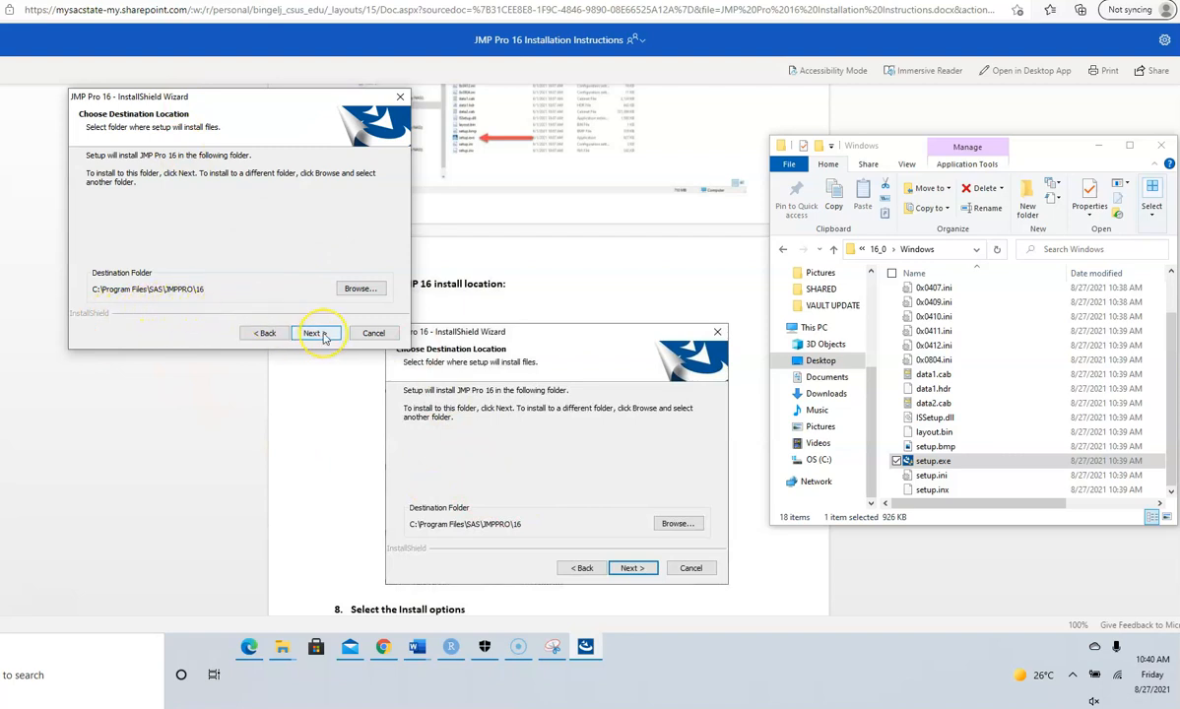
{"action": "left_click", "coordinate": [315, 333]}
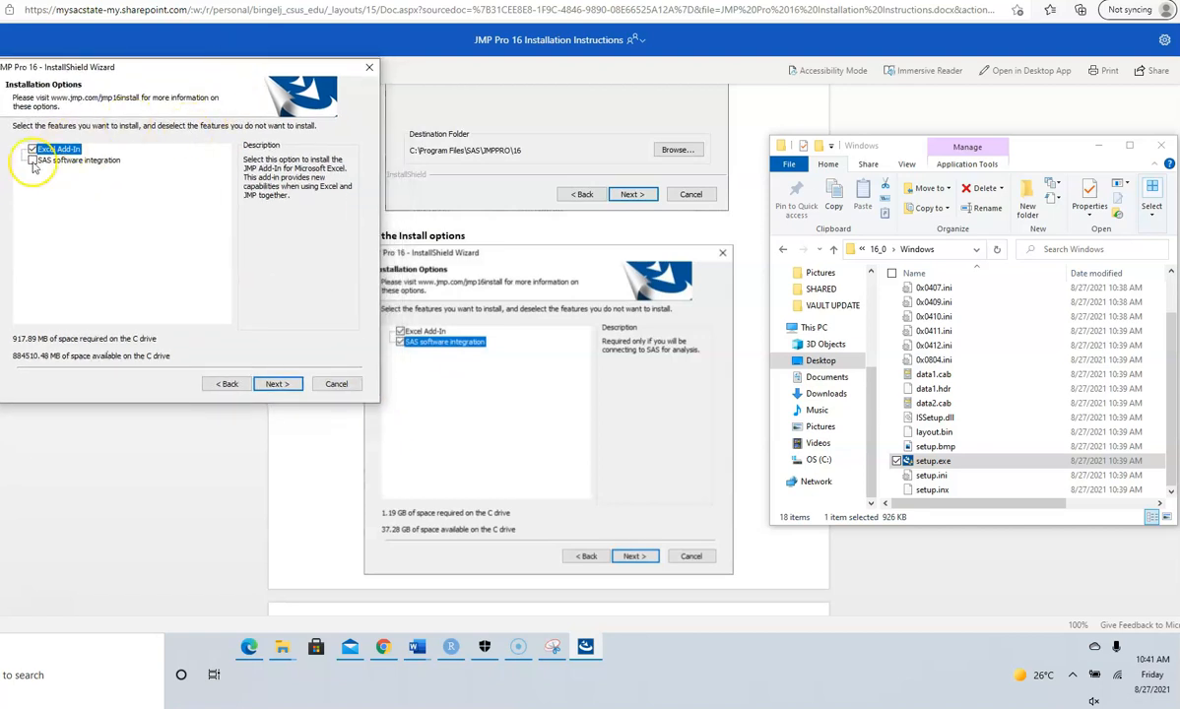
{"action": "left_click", "coordinate": [32, 149]}
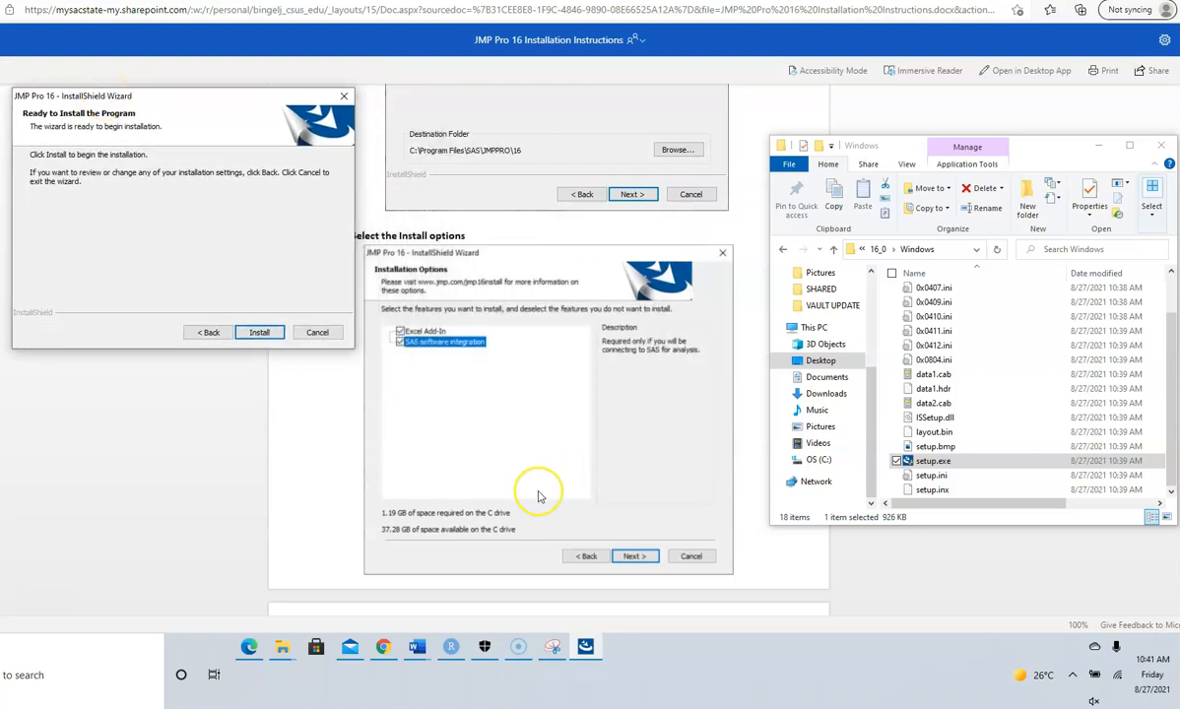
{"action": "scroll", "scroll_direction": "down", "scroll_amount": 3}
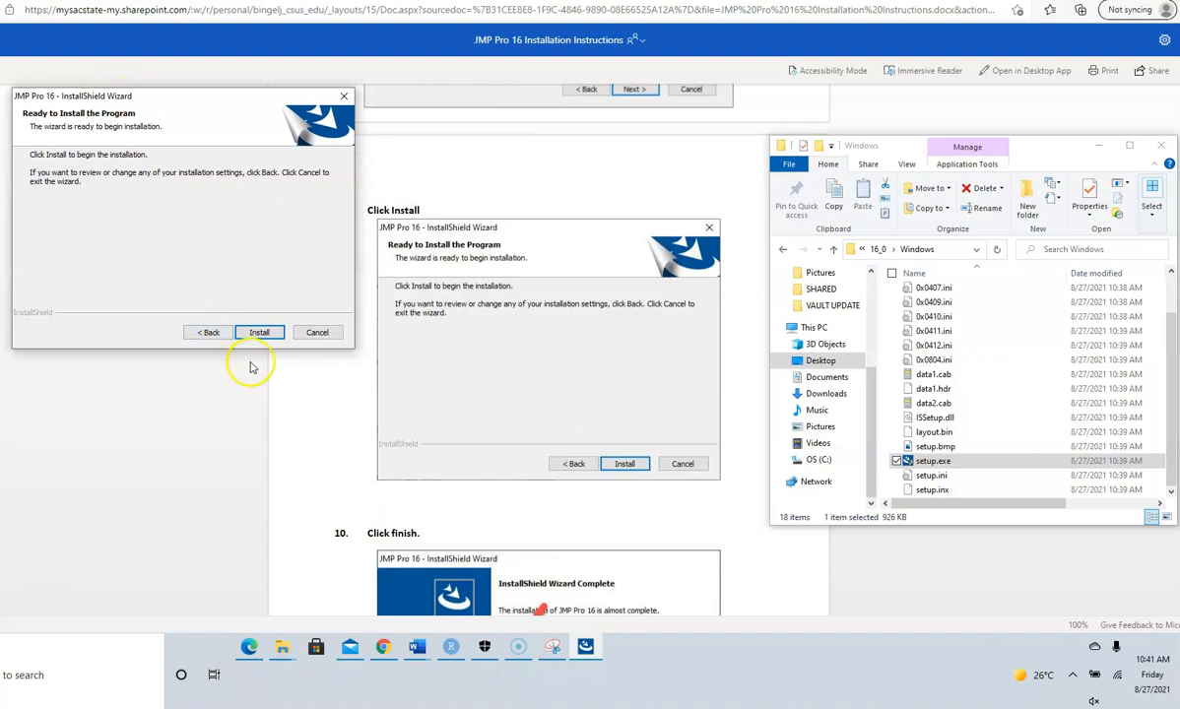
Install the Visual C++ 2019 Redistributable and JMP Pro 16.
{"action": "left_click", "coordinate": [259, 332]}
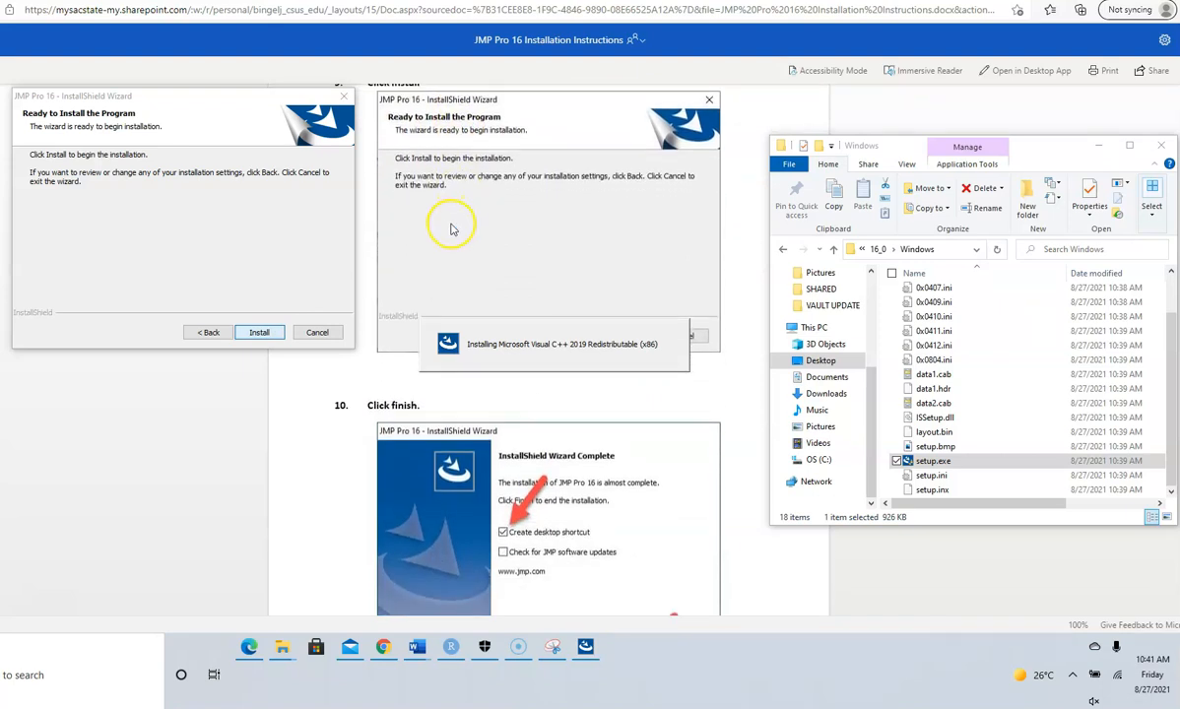
{"action": "mouse_move", "coordinate": [250, 465]}
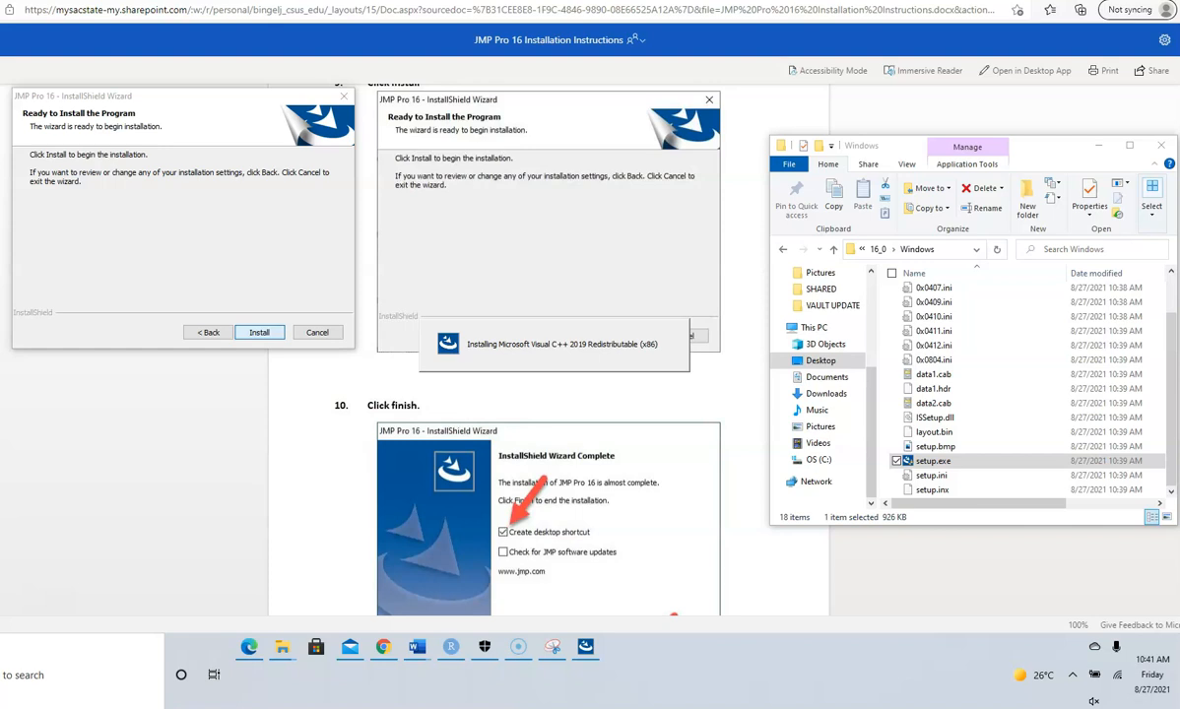
{"action": "left_click", "coordinate": [259, 332]}
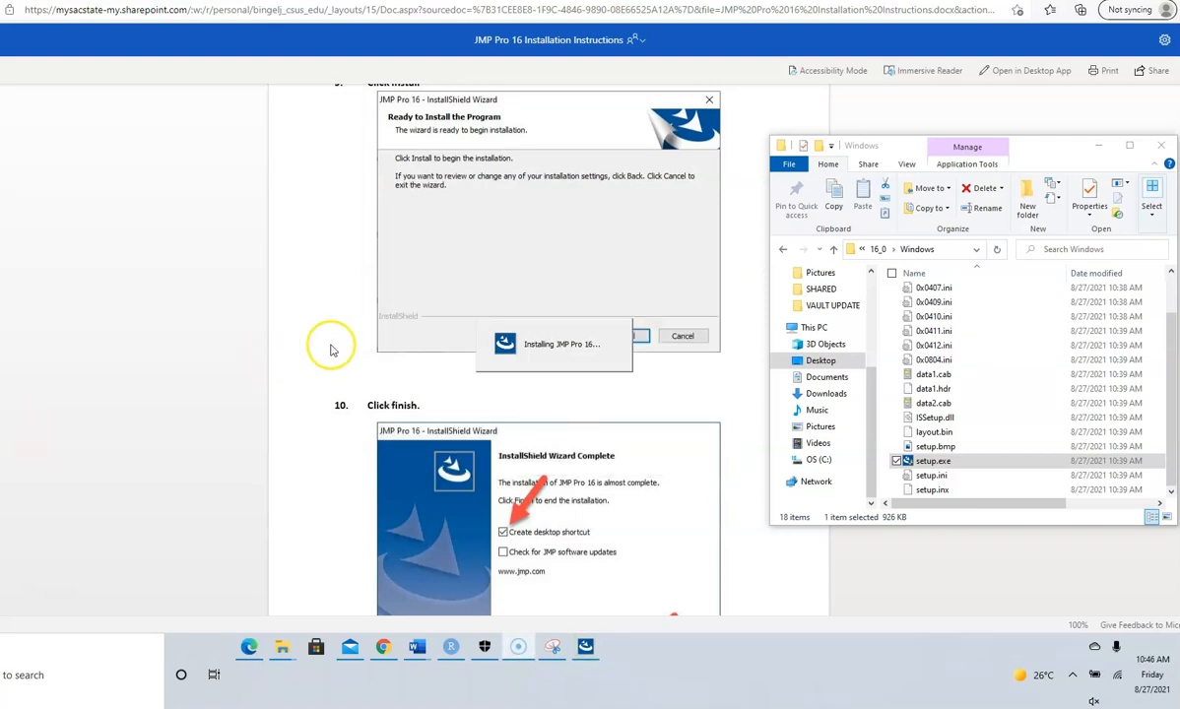
{"action": "mouse_move", "coordinate": [614, 346]}
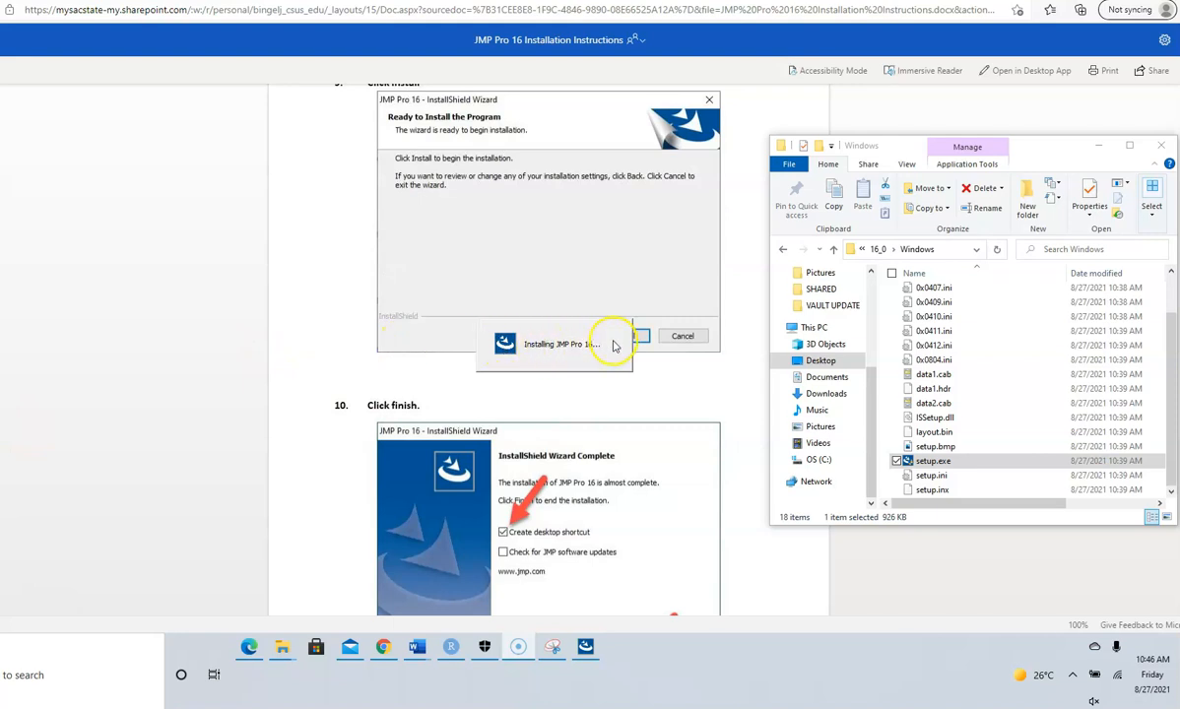
{"action": "mouse_move", "coordinate": [209, 234]}
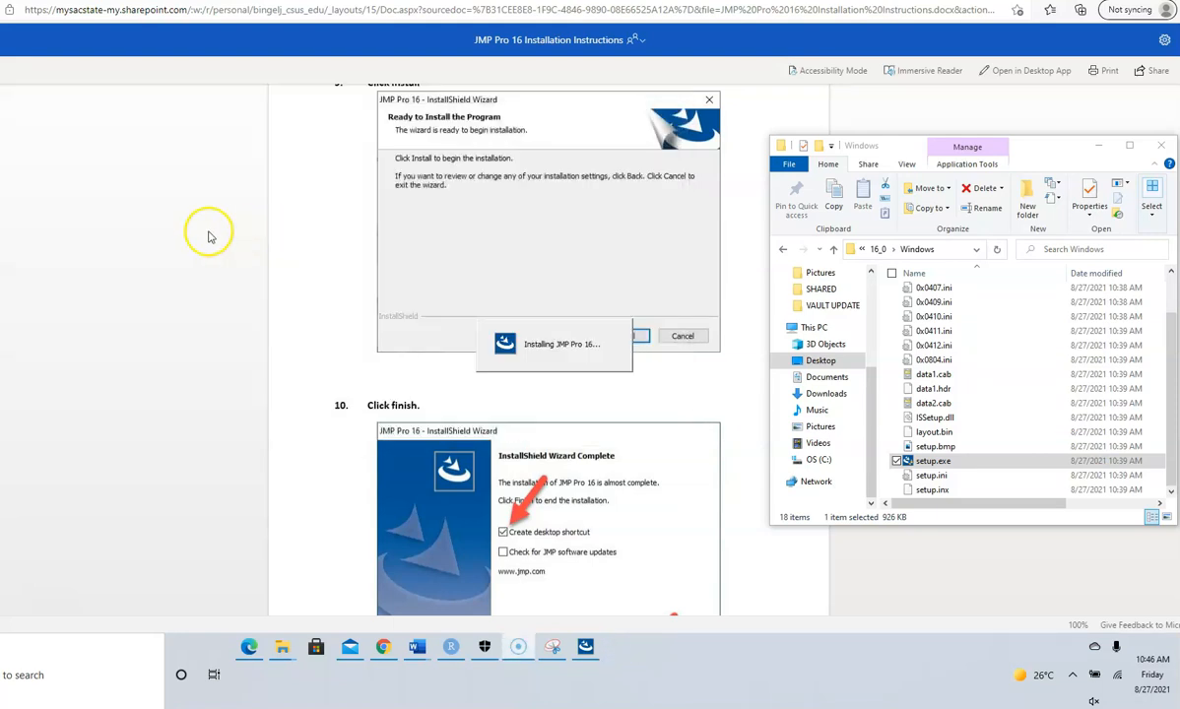
{"action": "mouse_move", "coordinate": [204, 240]}
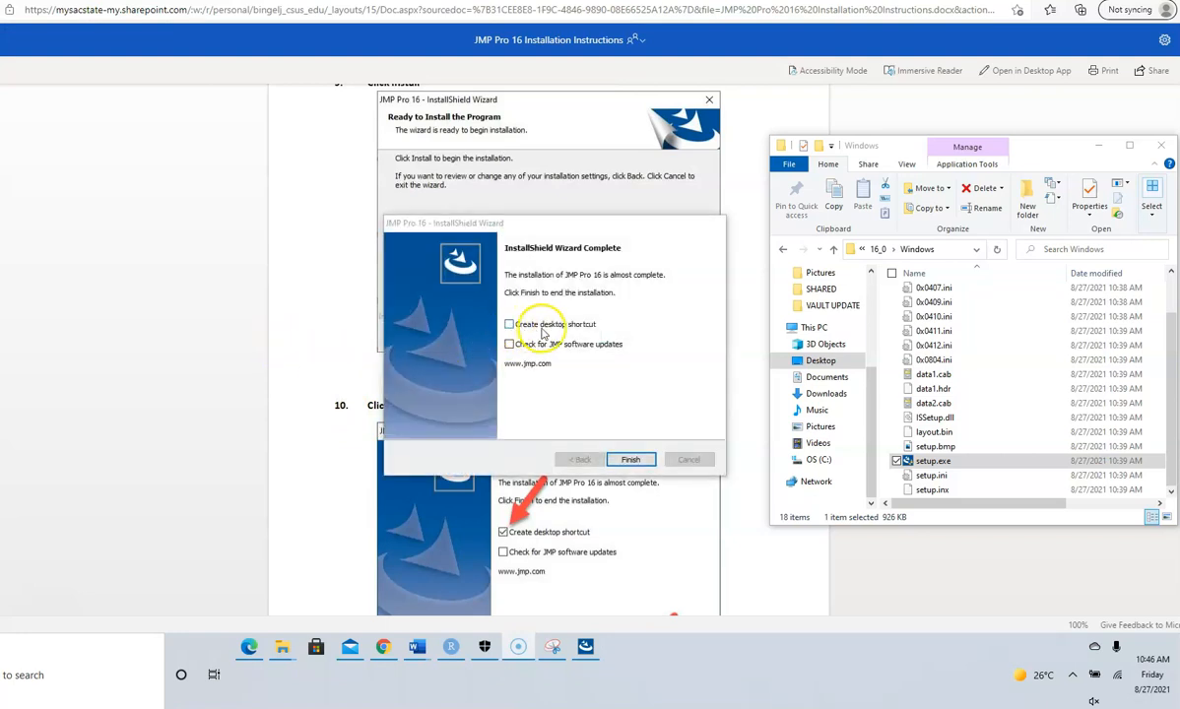
Add a desktop shortcut and finish the JMP Pro 16 installation.
{"action": "left_click", "coordinate": [510, 324]}
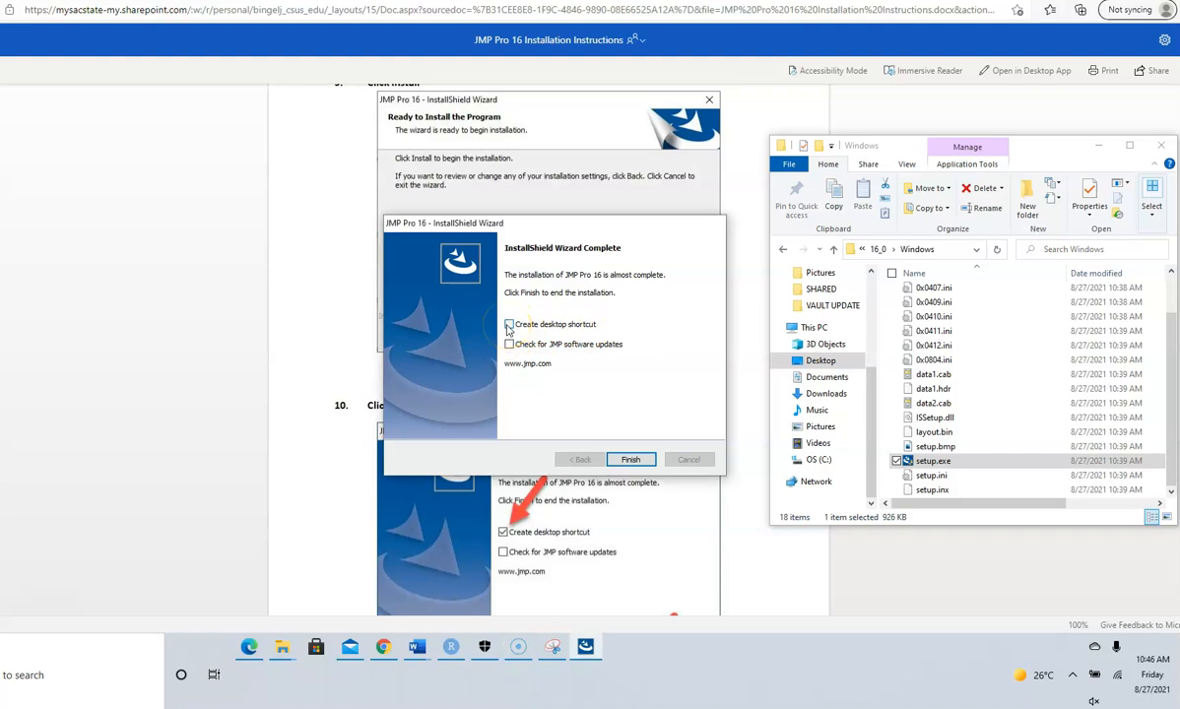
{"action": "left_click", "coordinate": [509, 324]}
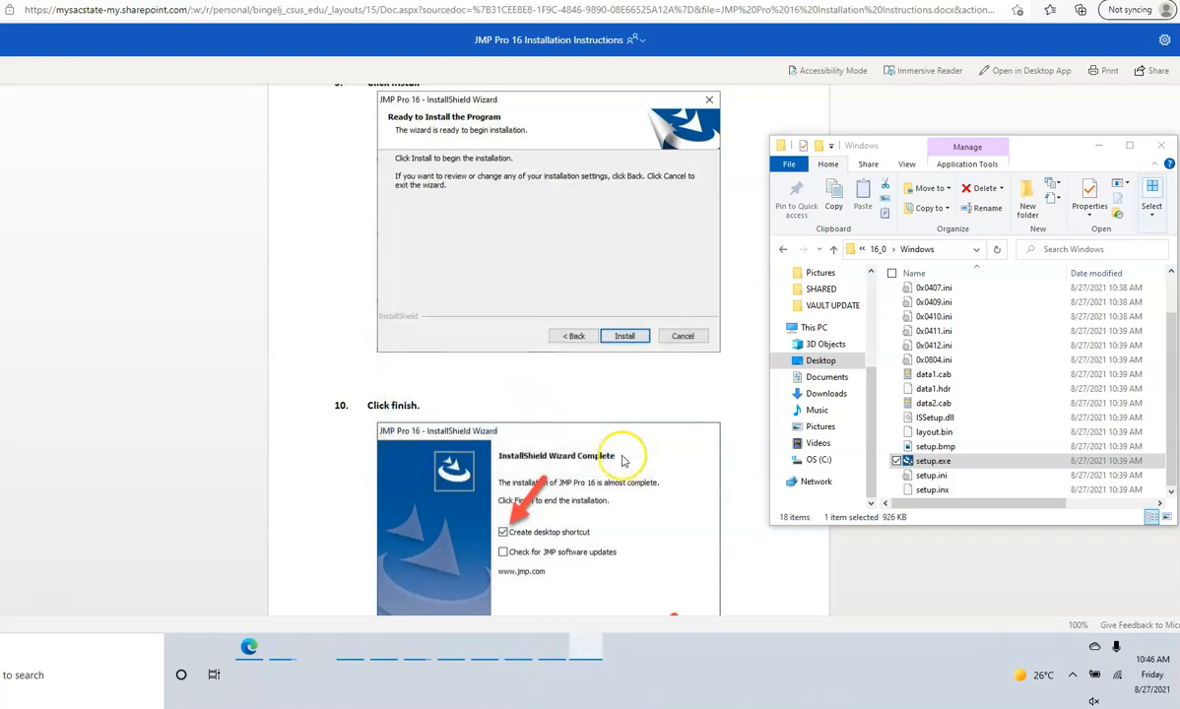
{"action": "scroll", "scroll_direction": "down", "scroll_amount": 3}
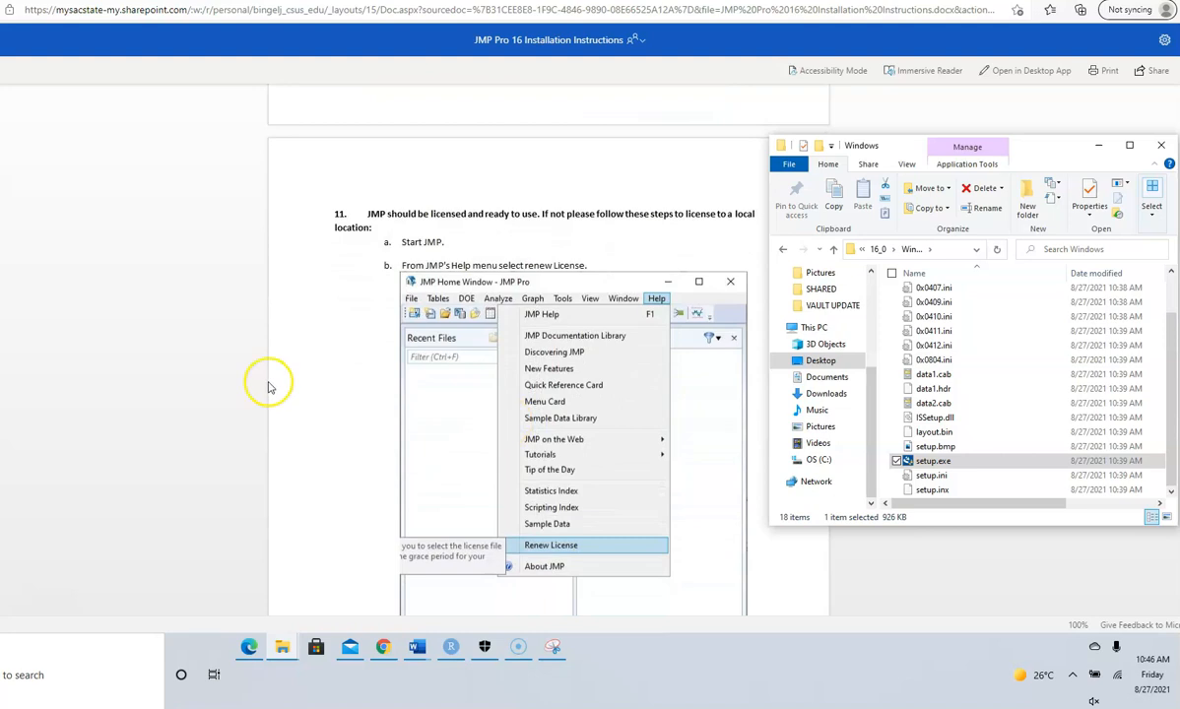
Launch JMP Pro 16 and choose Wait to Register.
{"action": "left_click", "coordinate": [182, 675]}
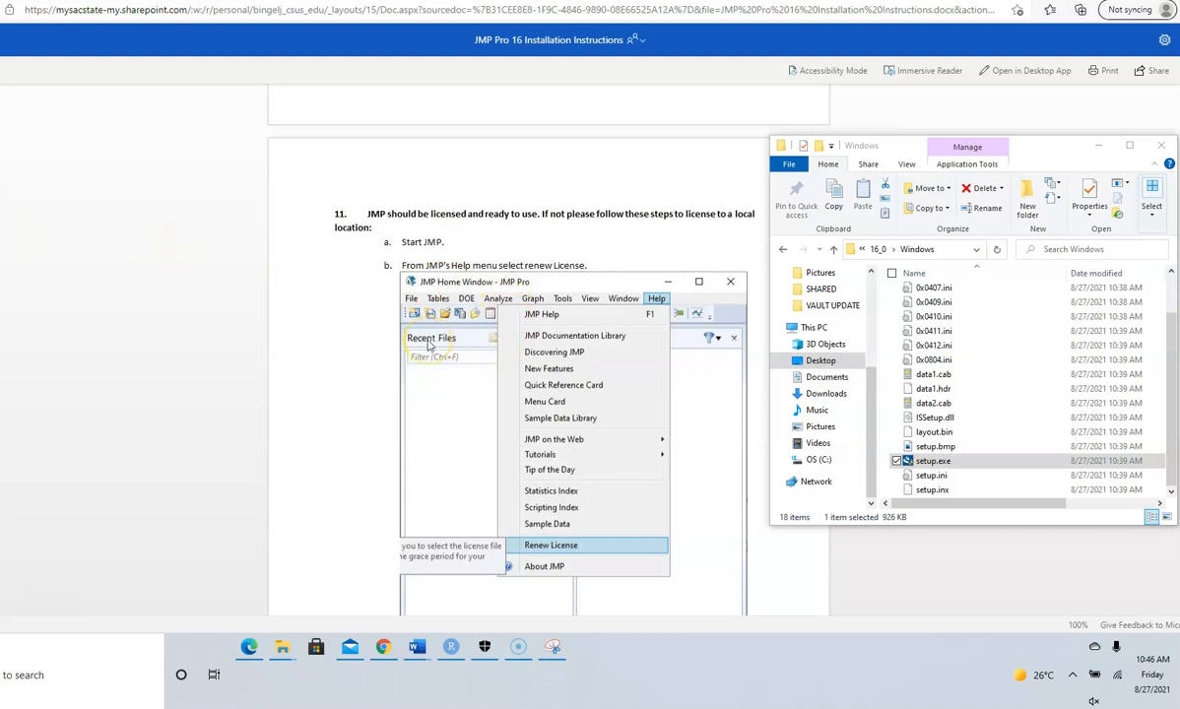
{"action": "mouse_move", "coordinate": [573, 559]}
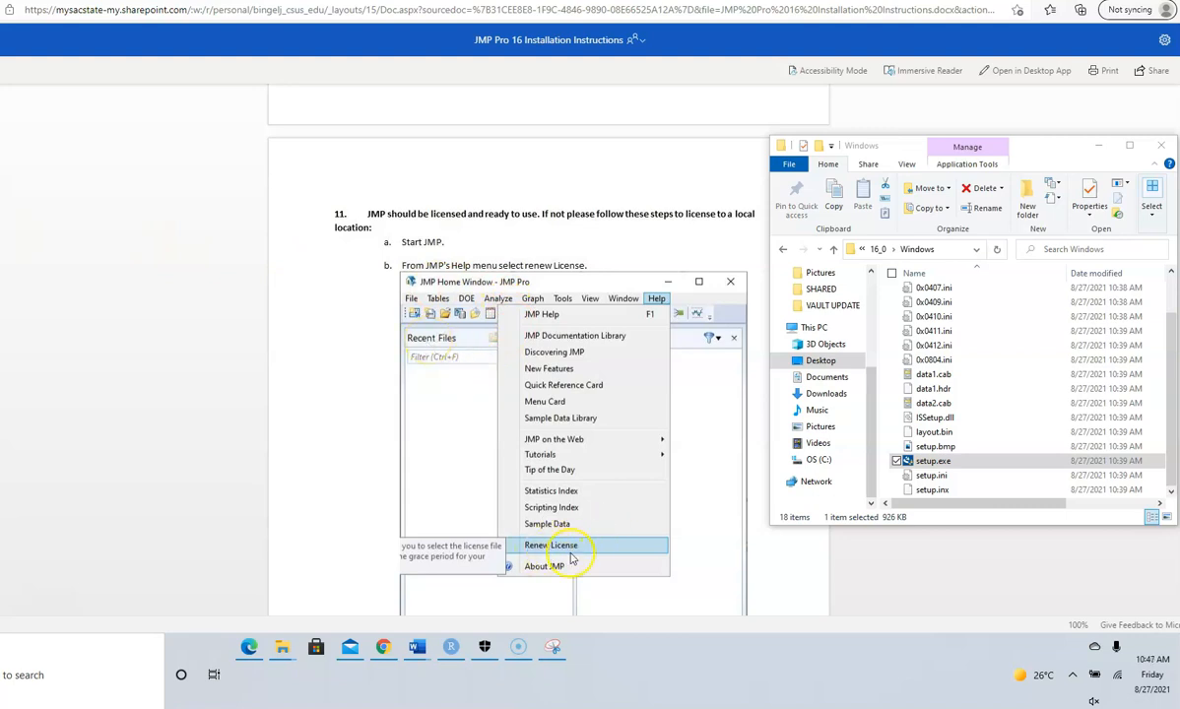
{"action": "left_click", "coordinate": [554, 545]}
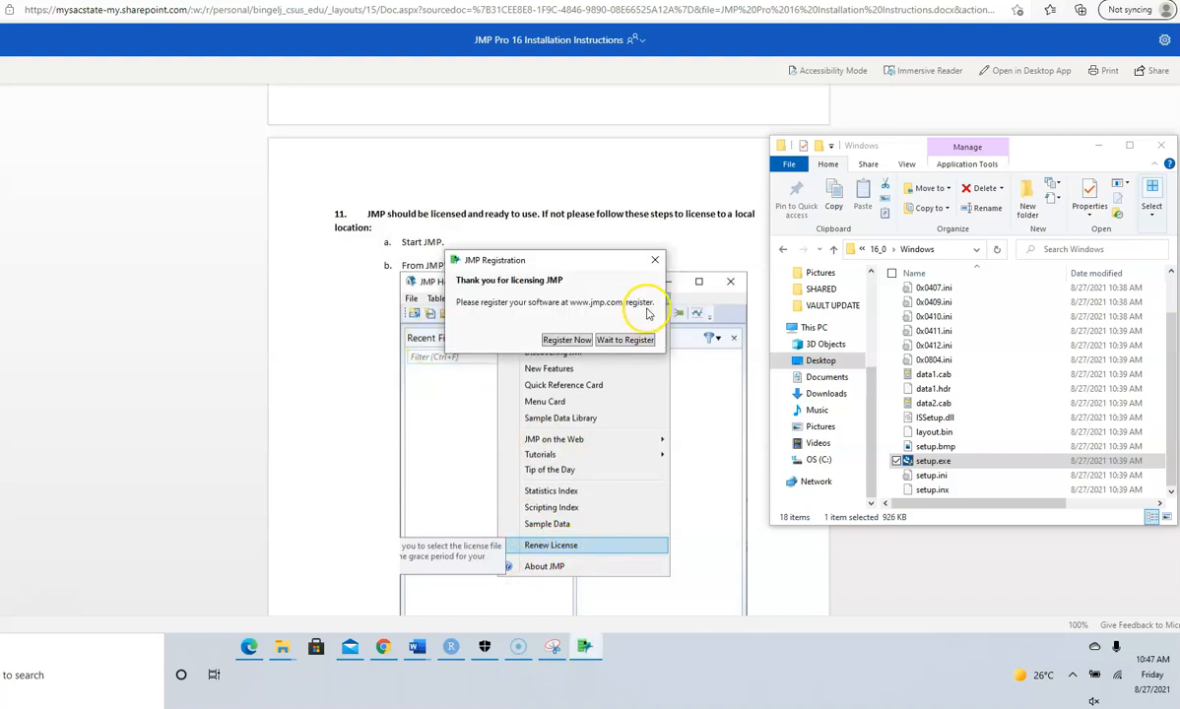
{"action": "mouse_move", "coordinate": [562, 265]}
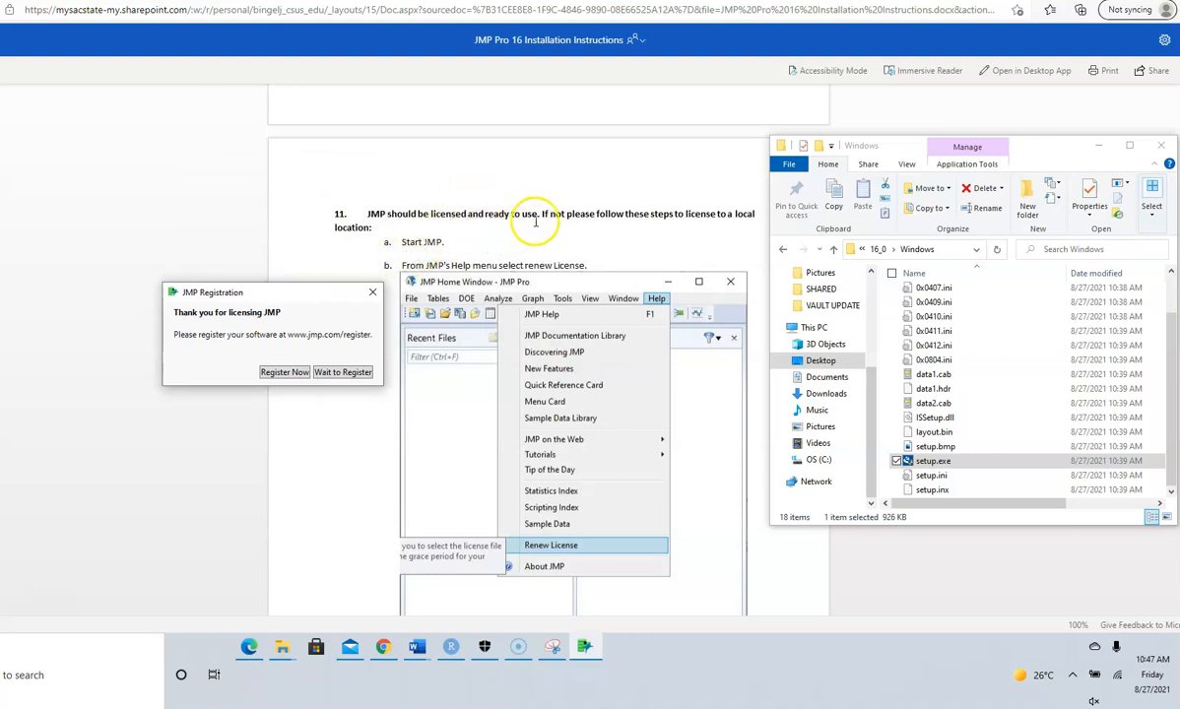
{"action": "mouse_move", "coordinate": [700, 230]}
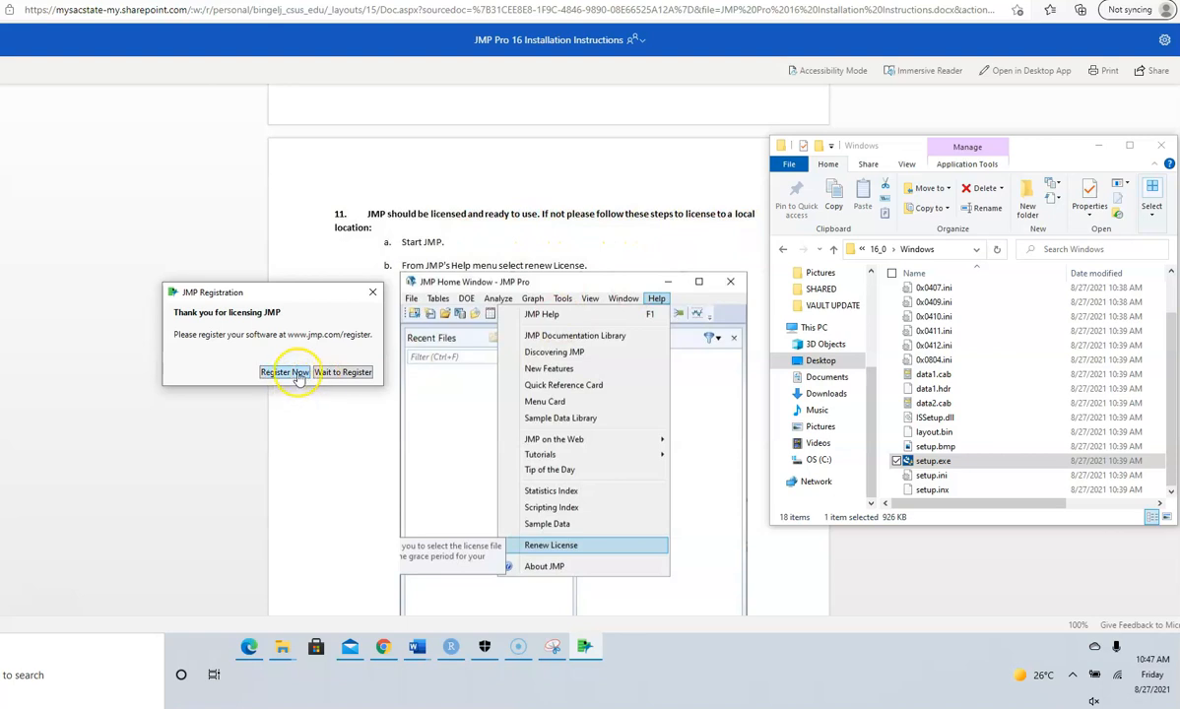
{"action": "mouse_move", "coordinate": [342, 372]}
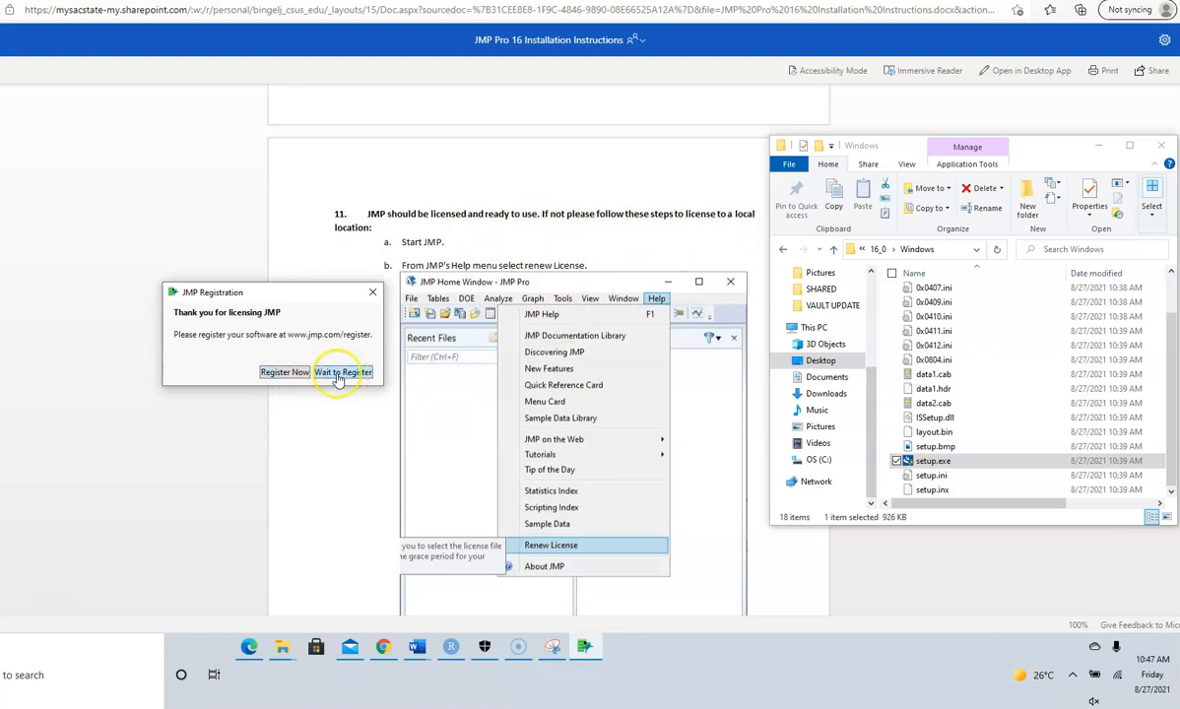
{"action": "mouse_move", "coordinate": [519, 460]}
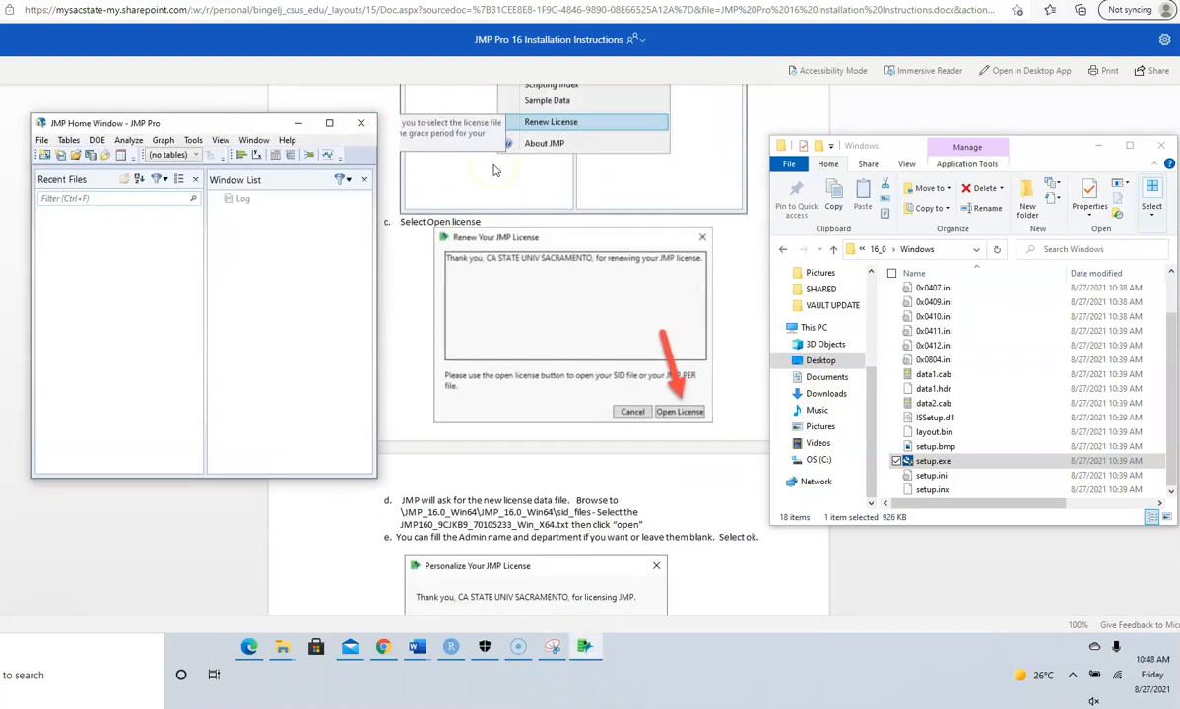
Confirm Renew License is greyed out under Help, then browse to the sample Data folder.
{"action": "left_click", "coordinate": [656, 165]}
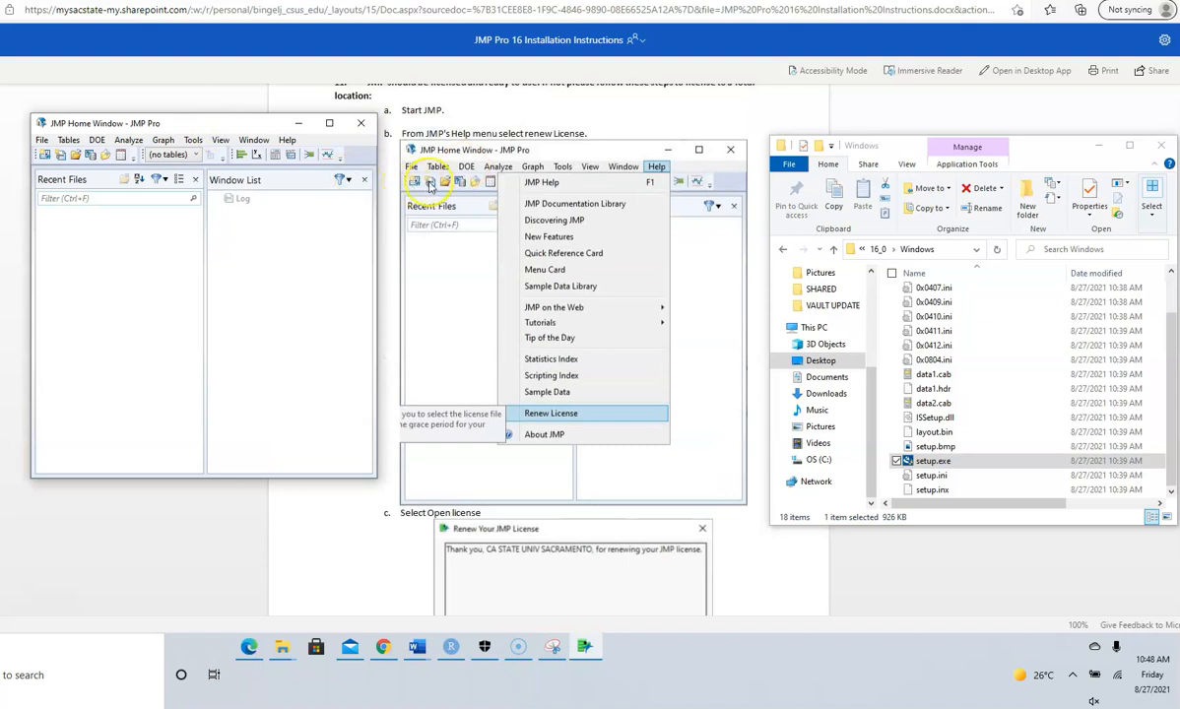
{"action": "left_click", "coordinate": [286, 140]}
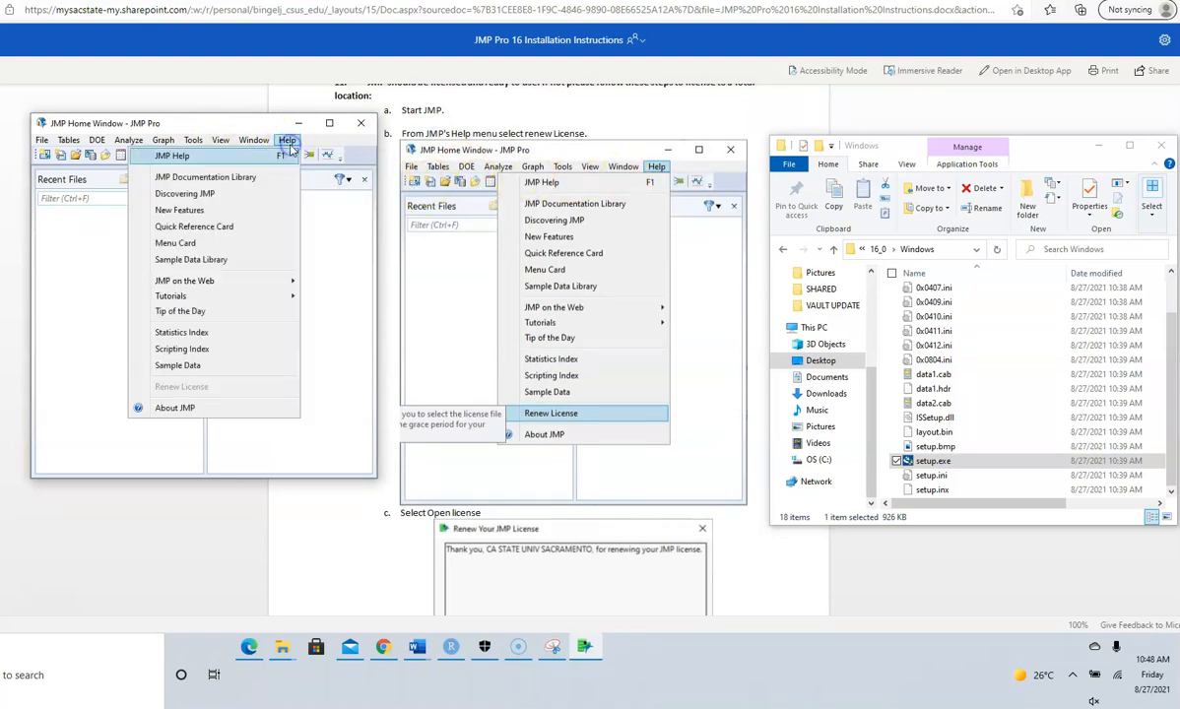
{"action": "mouse_move", "coordinate": [178, 365]}
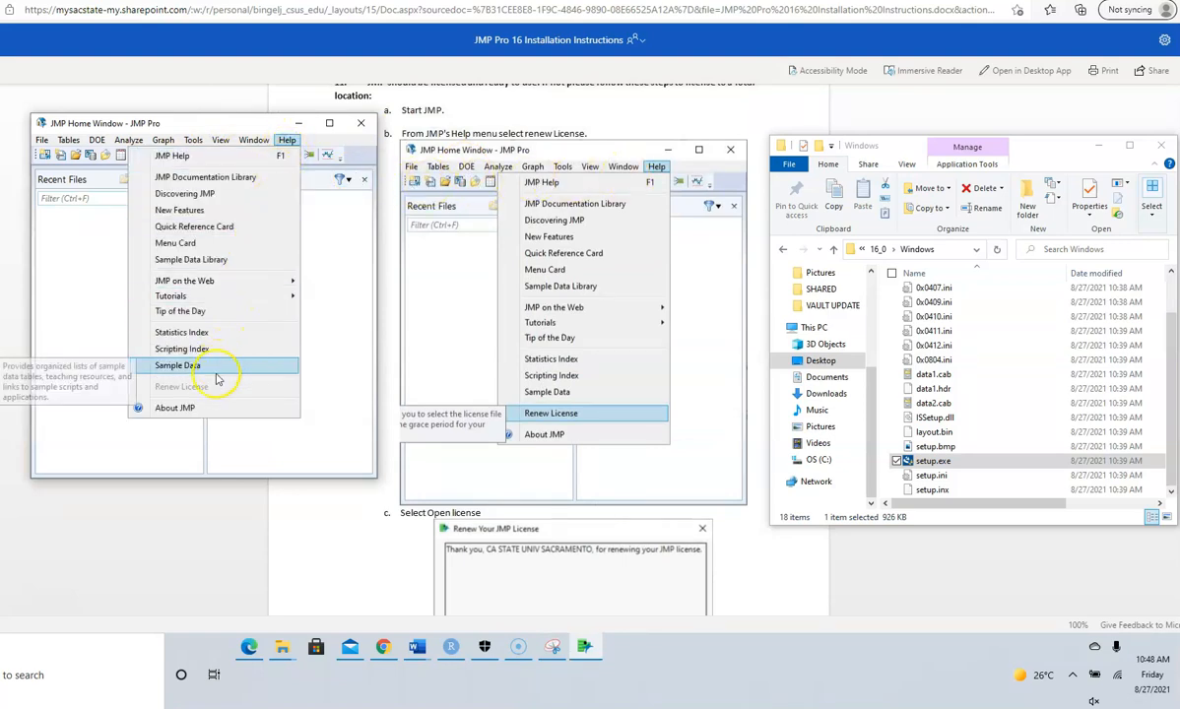
{"action": "mouse_move", "coordinate": [178, 365]}
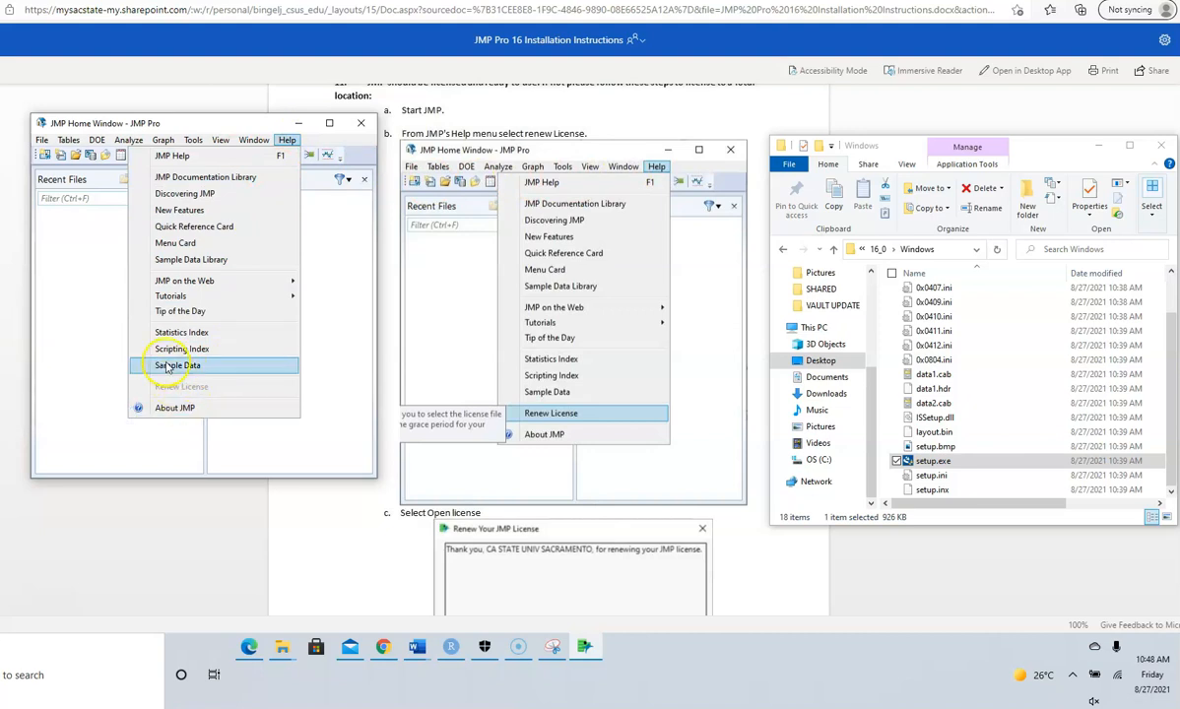
{"action": "mouse_move", "coordinate": [174, 408]}
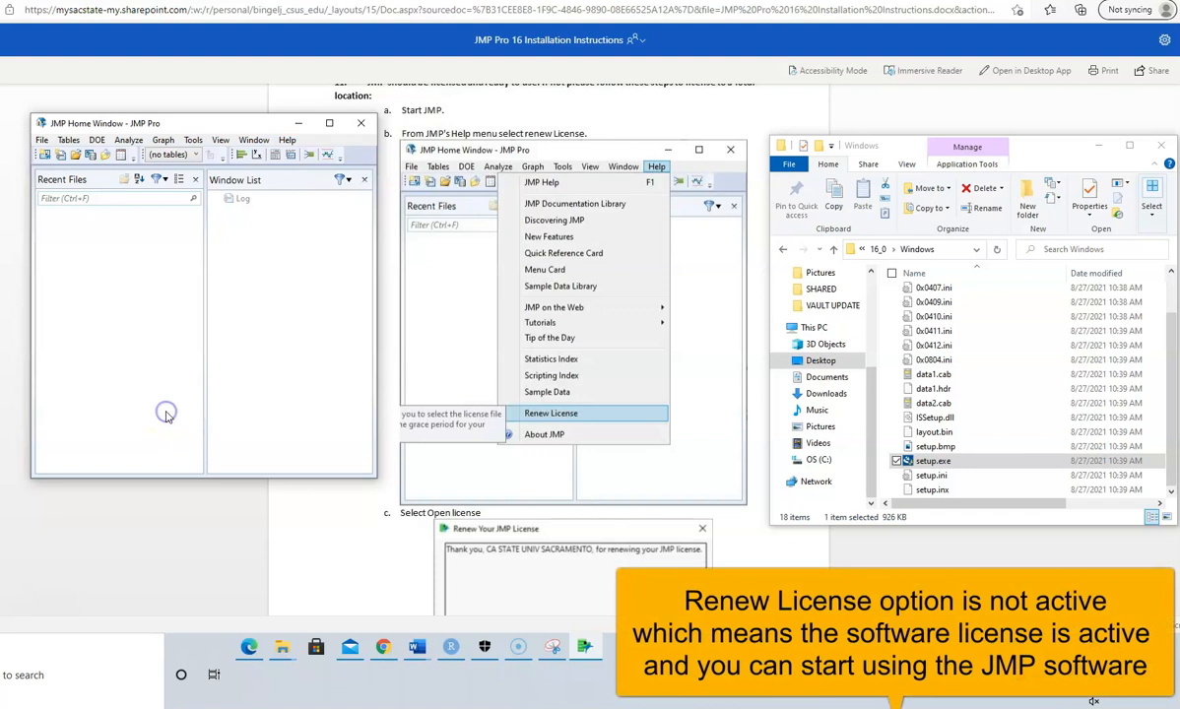
{"action": "left_click", "coordinate": [545, 434]}
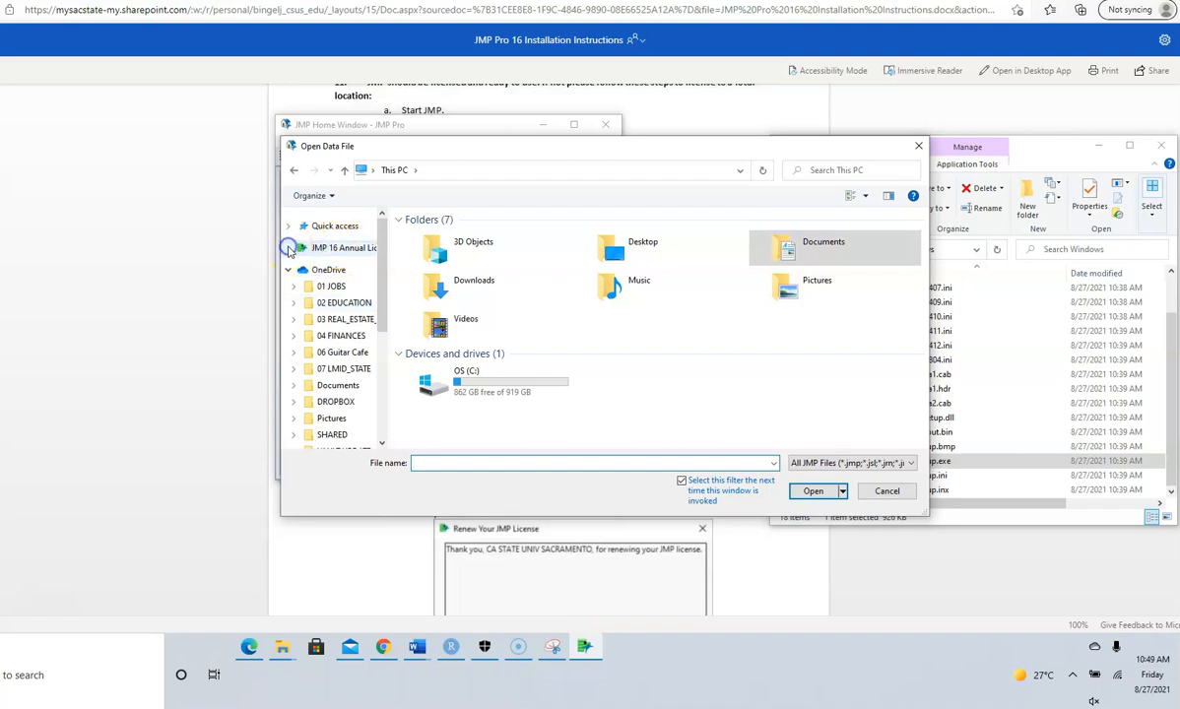
{"action": "left_click", "coordinate": [325, 279]}
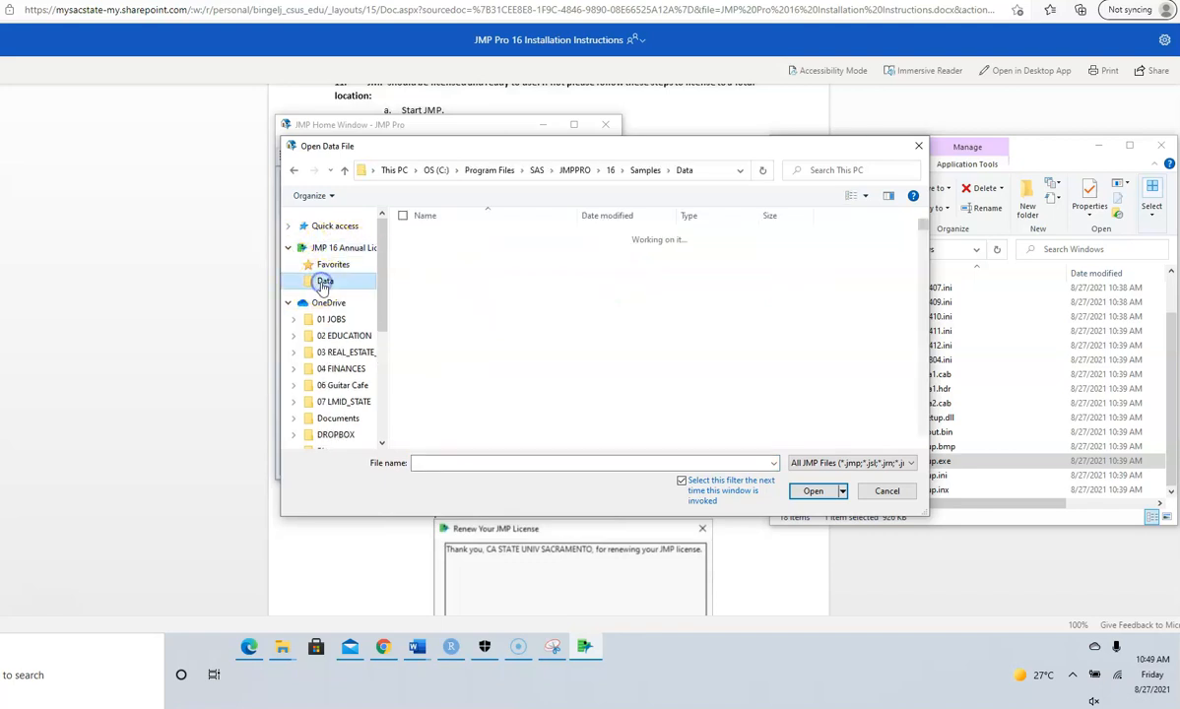
{"action": "left_click", "coordinate": [656, 166]}
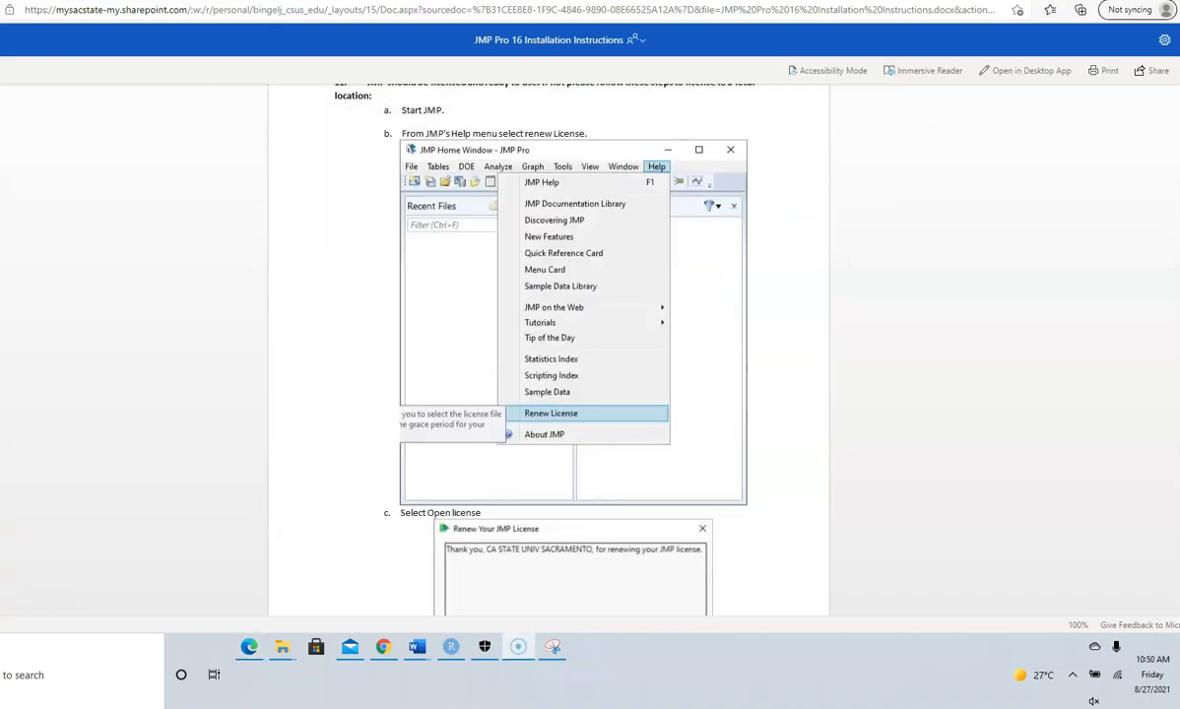
{"action": "mouse_move", "coordinate": [639, 341]}
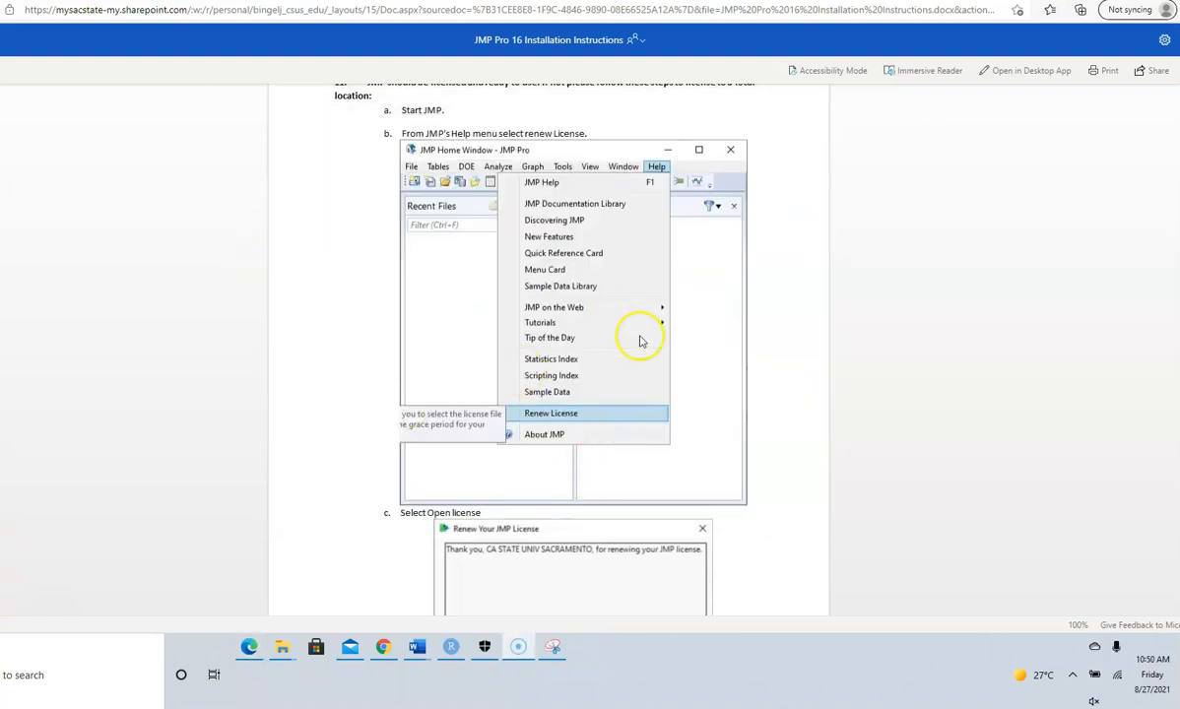
{"action": "mouse_move", "coordinate": [603, 355]}
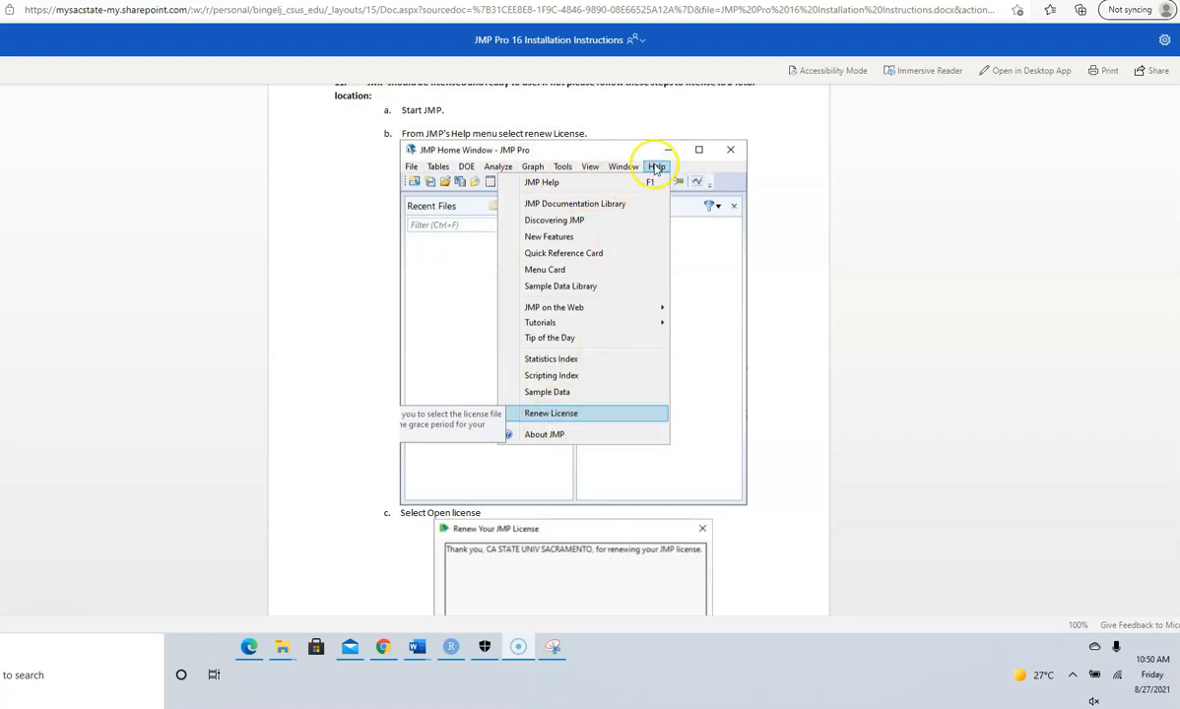
Scroll back through the instructions, then return to the syllabus showing the JMP Pro download link.
{"action": "scroll", "scroll_direction": "down", "scroll_amount": 3}
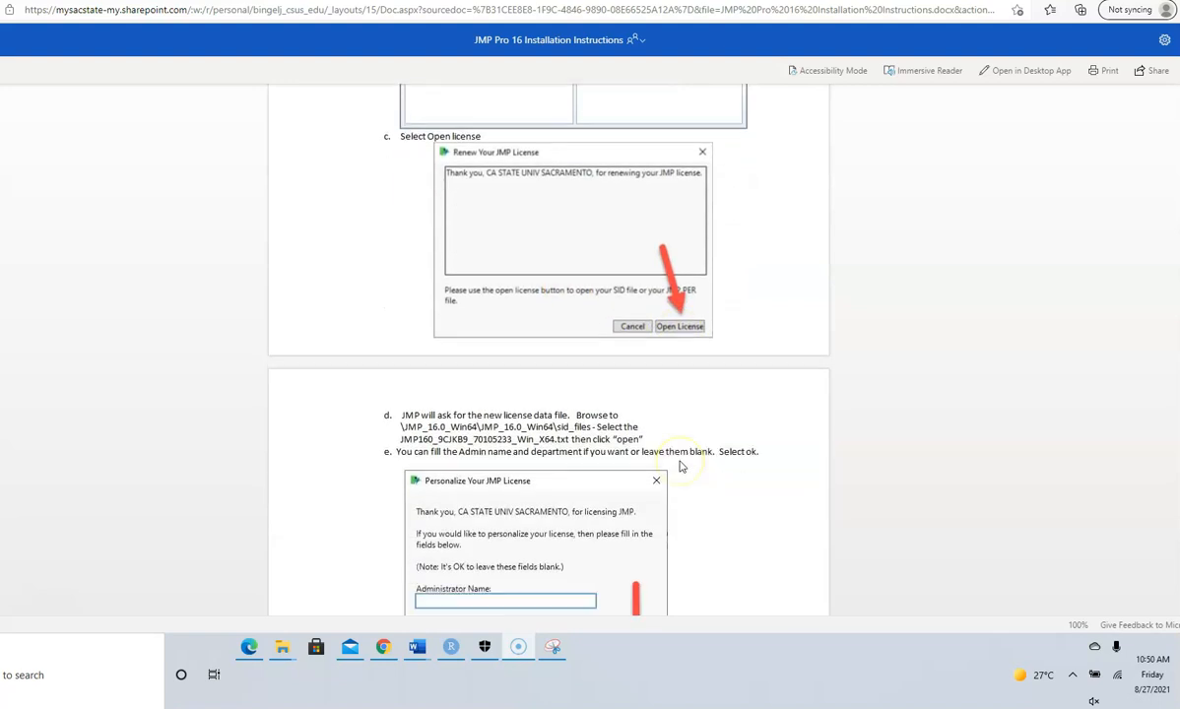
{"action": "scroll", "scroll_direction": "down", "scroll_amount": 3}
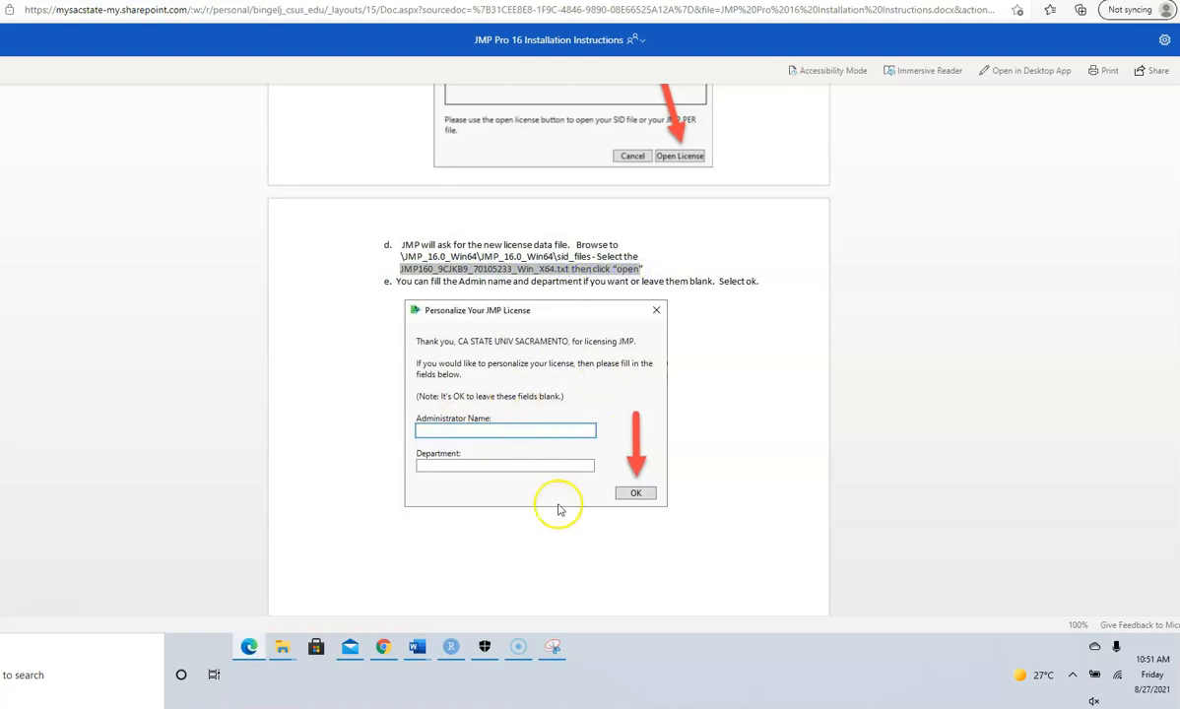
{"action": "scroll", "scroll_direction": "down", "scroll_amount": 3}
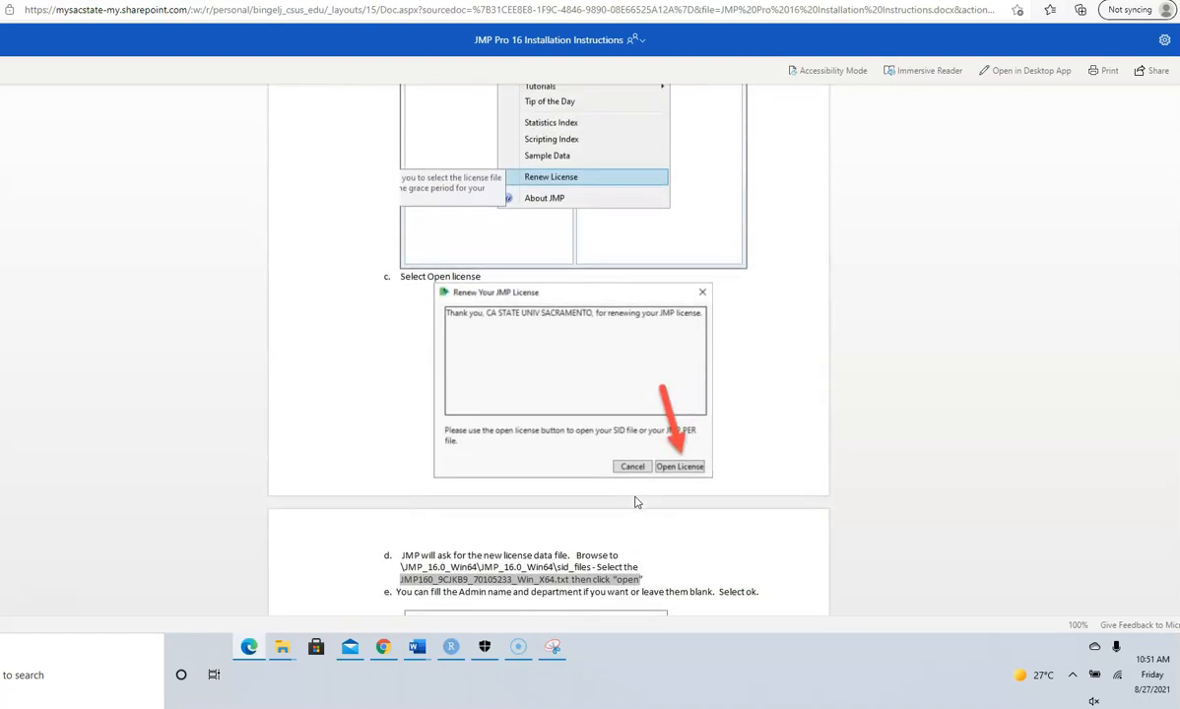
{"action": "scroll", "scroll_direction": "down", "scroll_amount": 3}
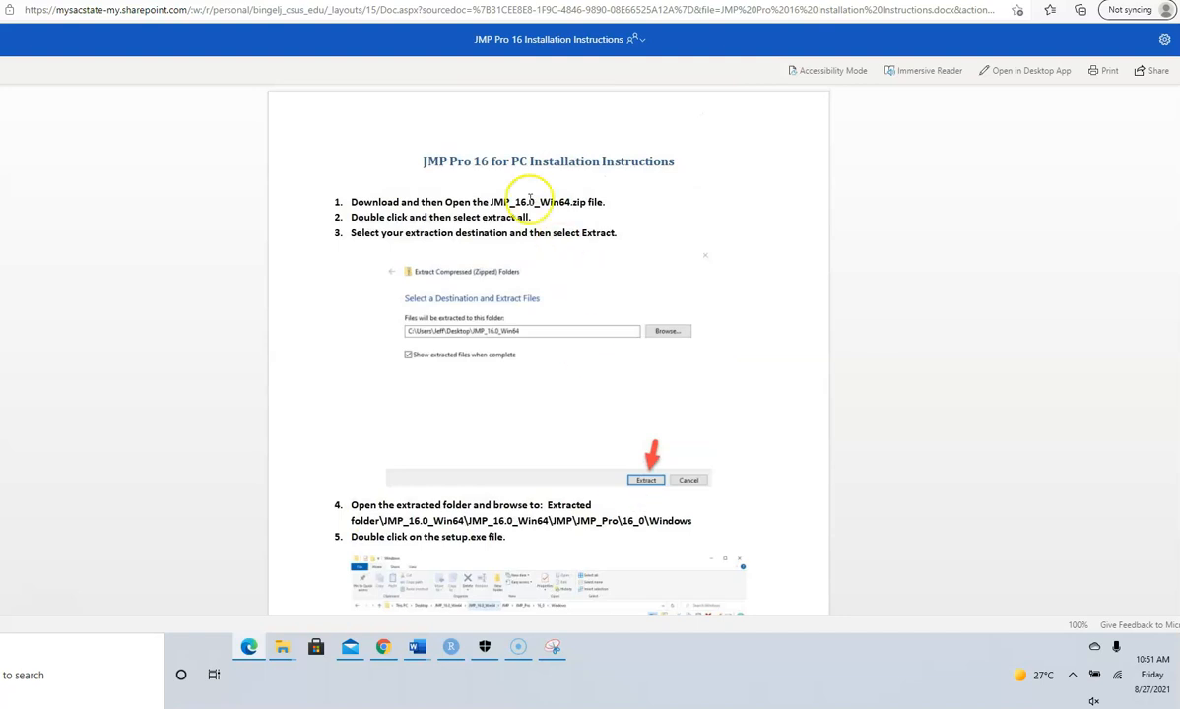
{"action": "mouse_move", "coordinate": [281, 82]}
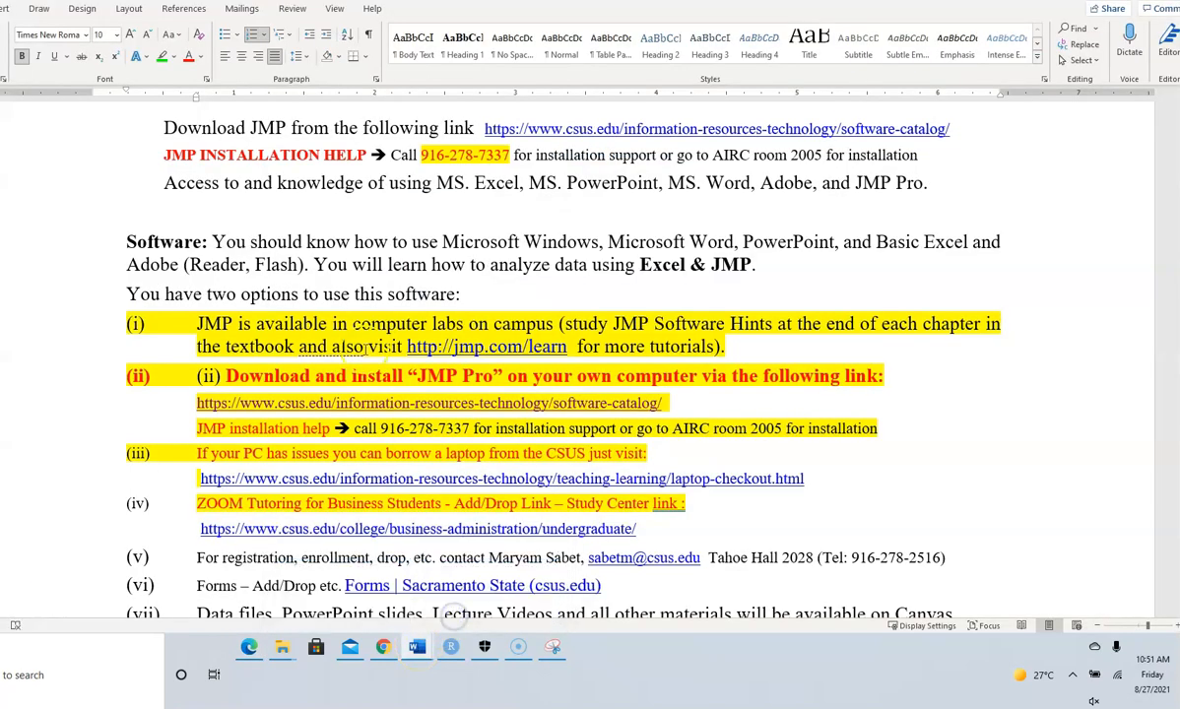
{"action": "scroll", "scroll_direction": "down", "scroll_amount": 3}
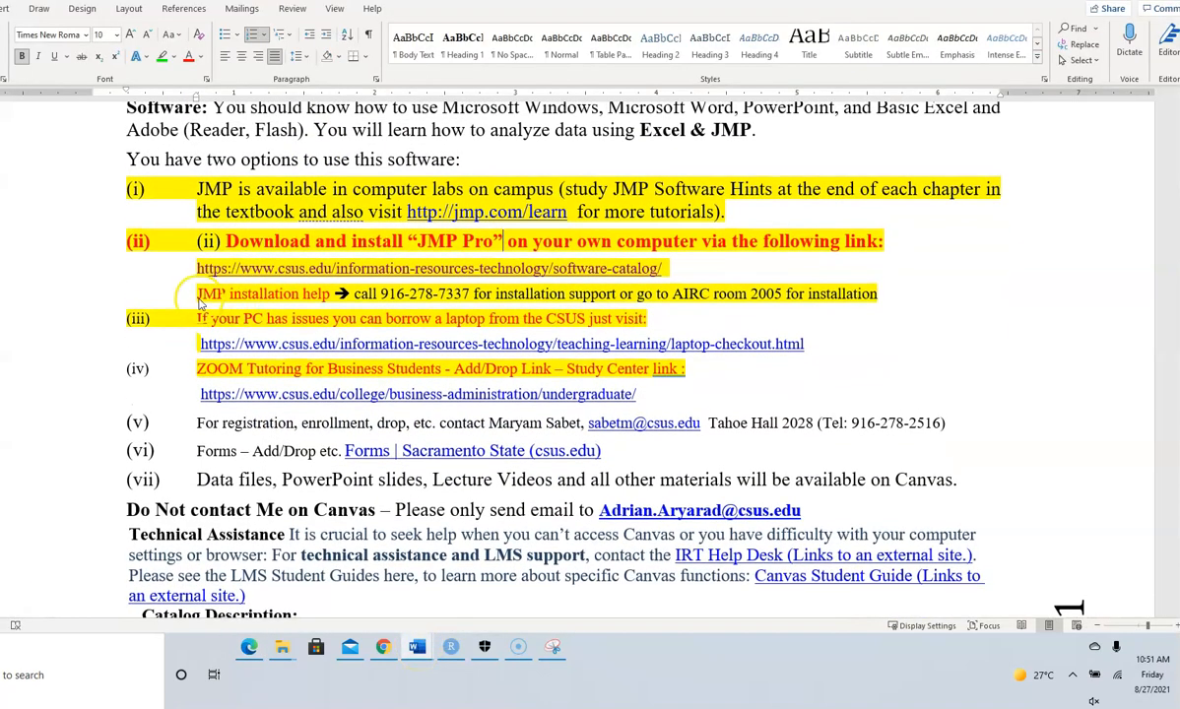